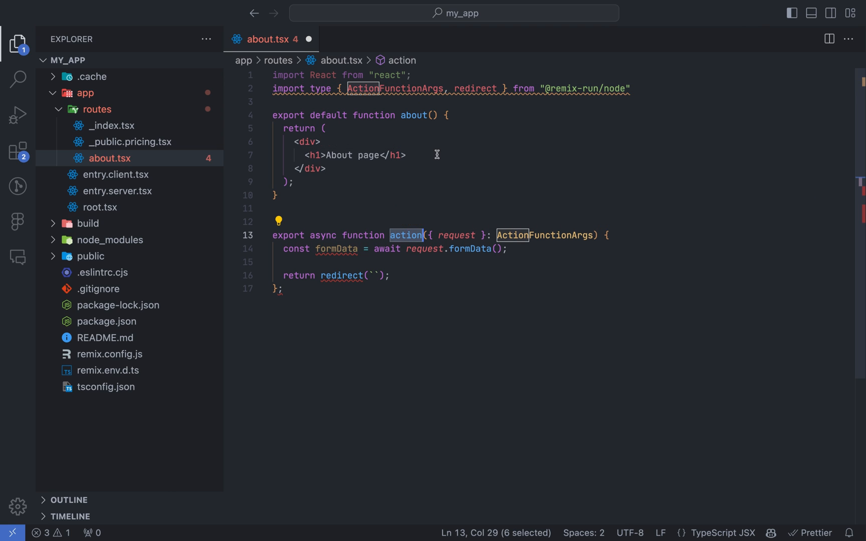
Step: Add a post form to /about with a text input named 'username'
type("form")
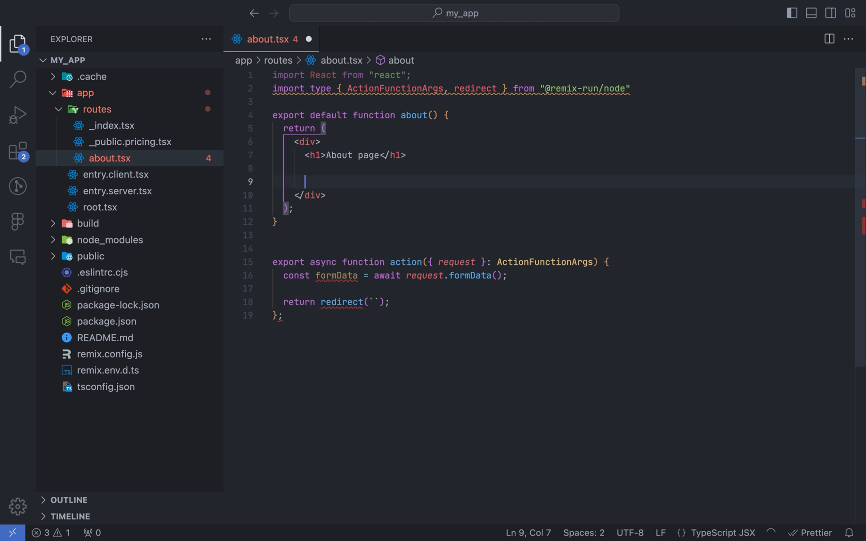
type("<Form")
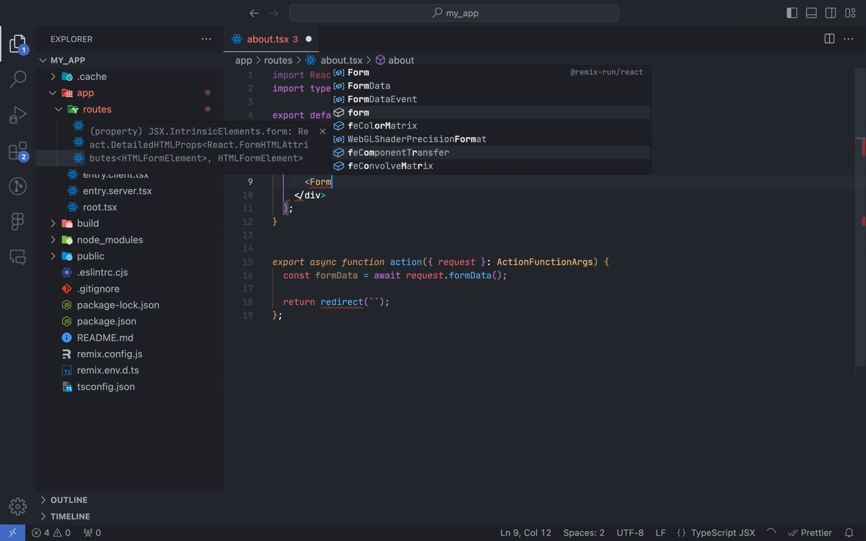
key("Backspace")
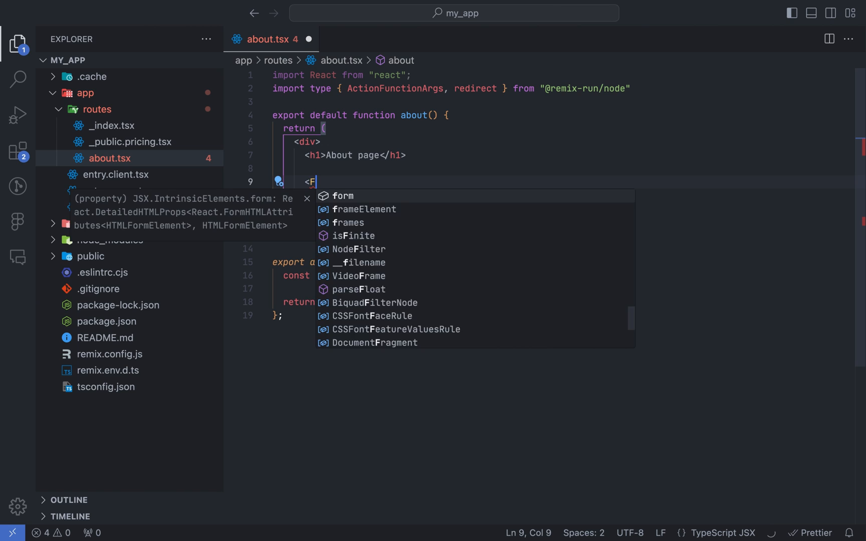
type("orm method=\"post\" action=\"/about\">")
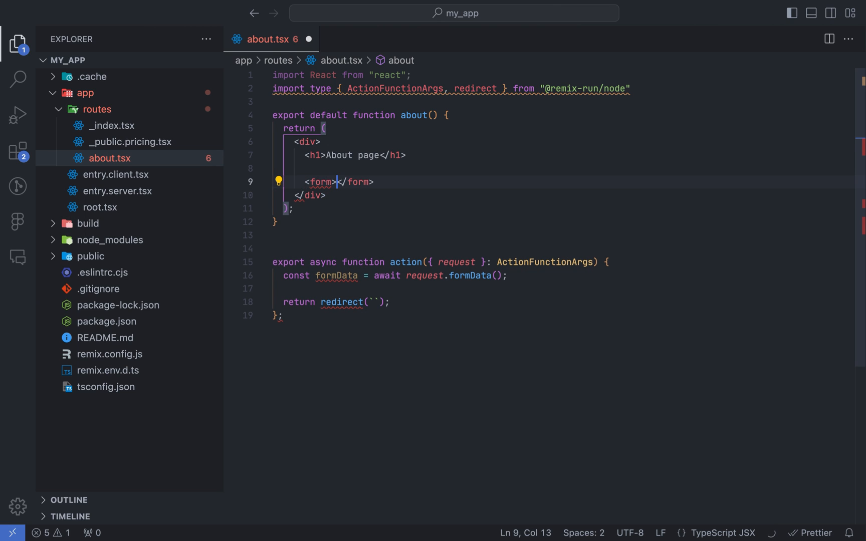
type("input type=\"text\" />")
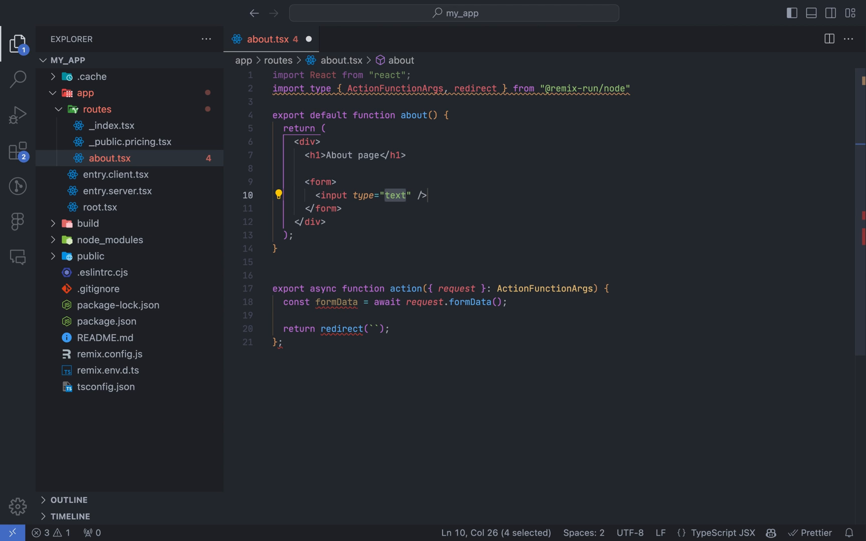
left_click(411, 195)
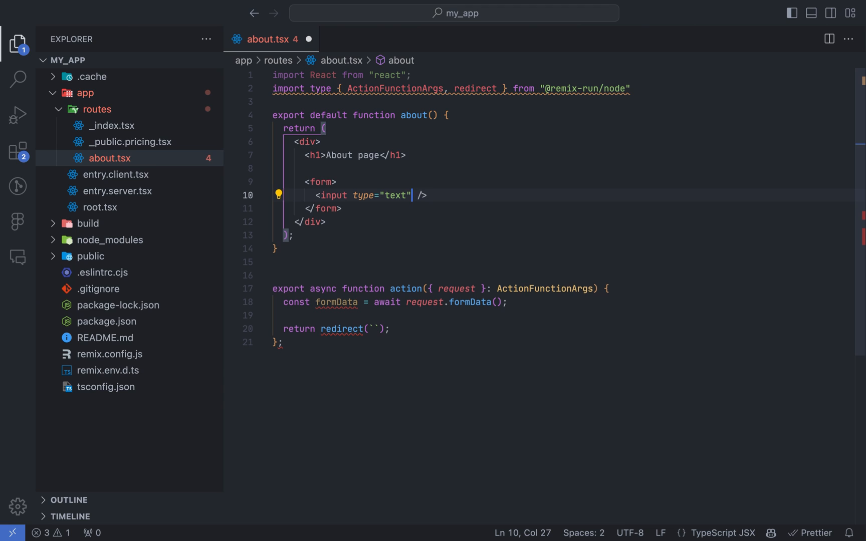
type("name=\"\"")
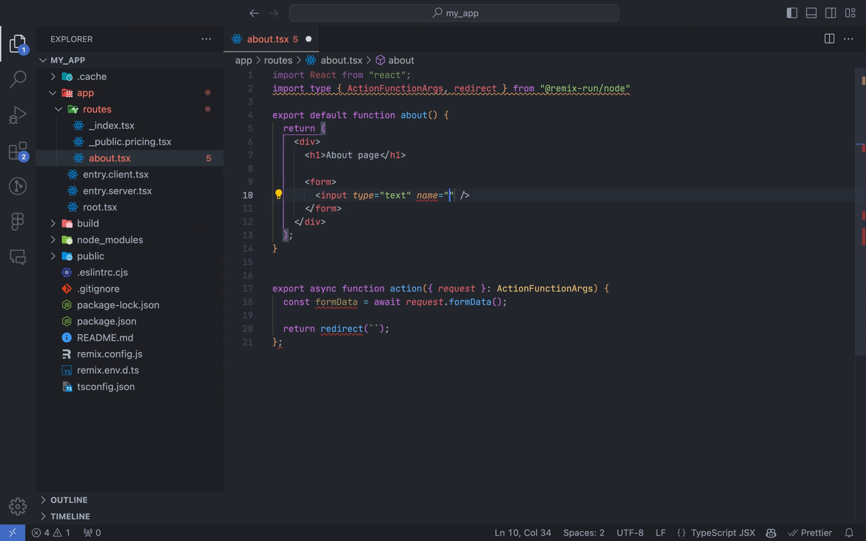
type("username")
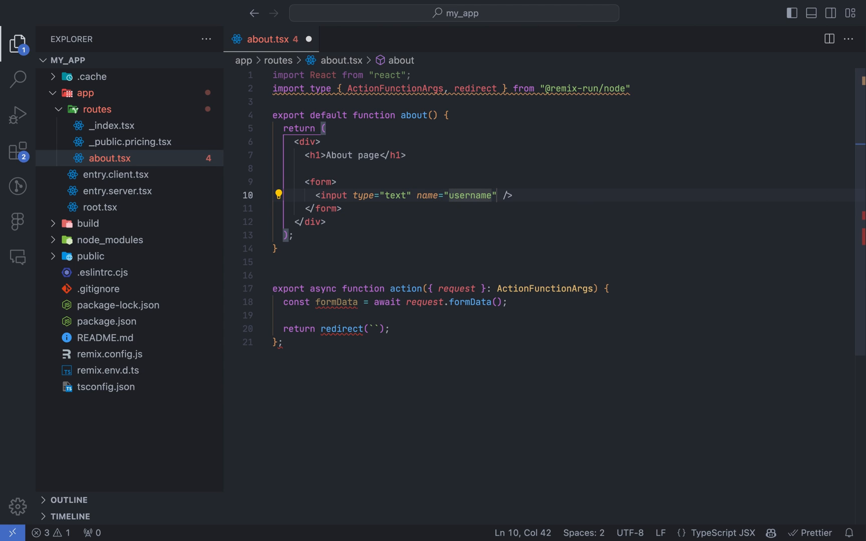
Step: Add a second input of type password named 'password' below the username field
key("Enter")
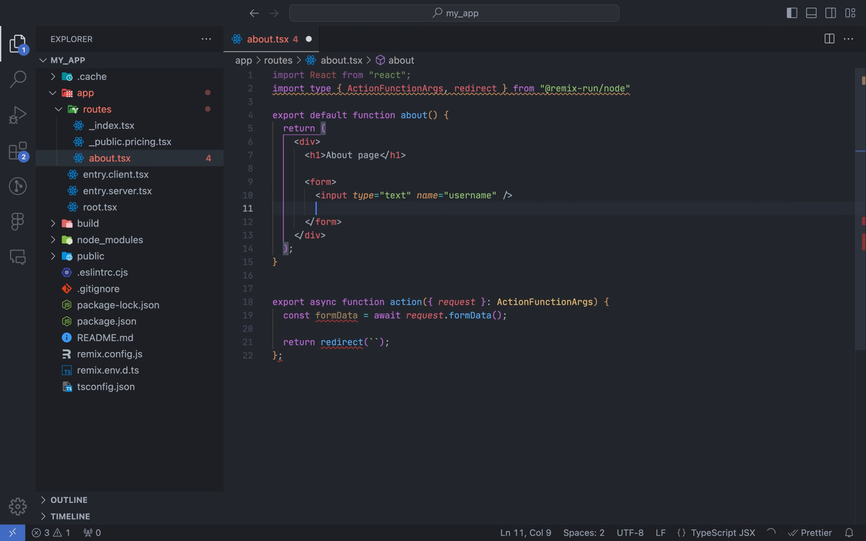
type("inpt")
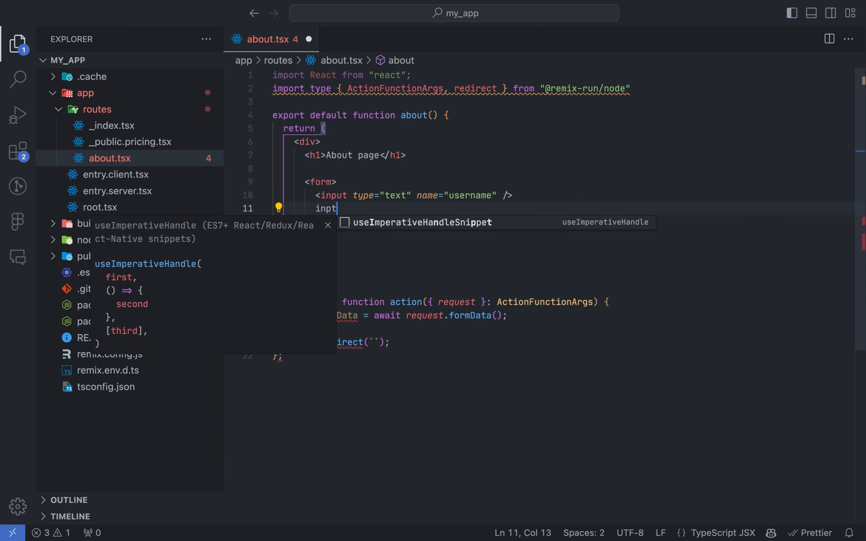
key("Backspace")
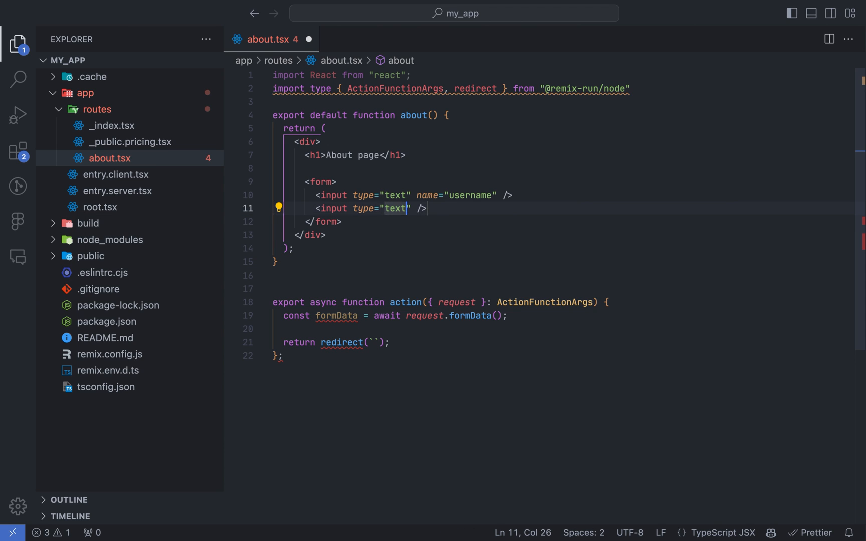
type("name='")
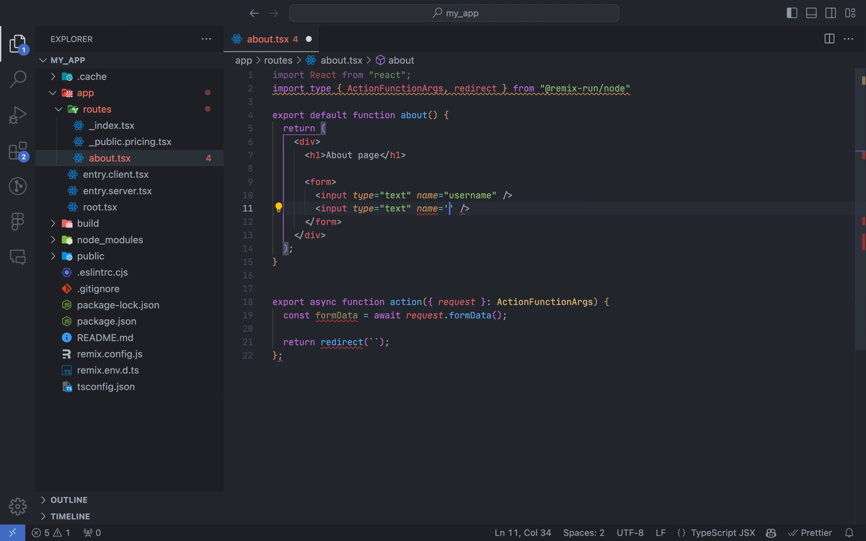
type("p")
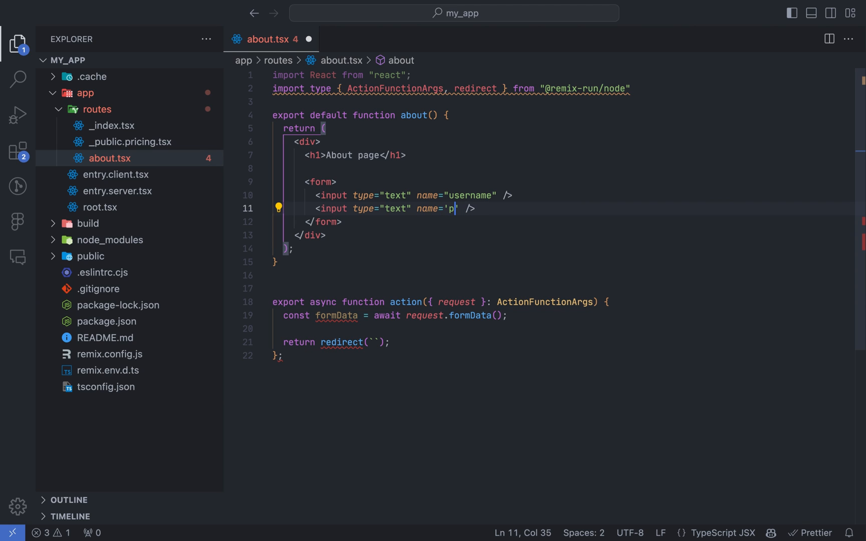
type("assword")
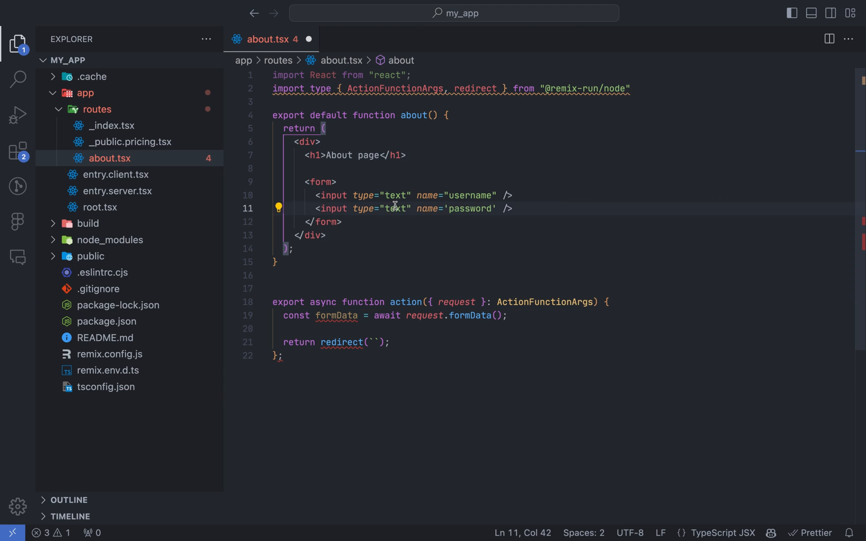
type("password")
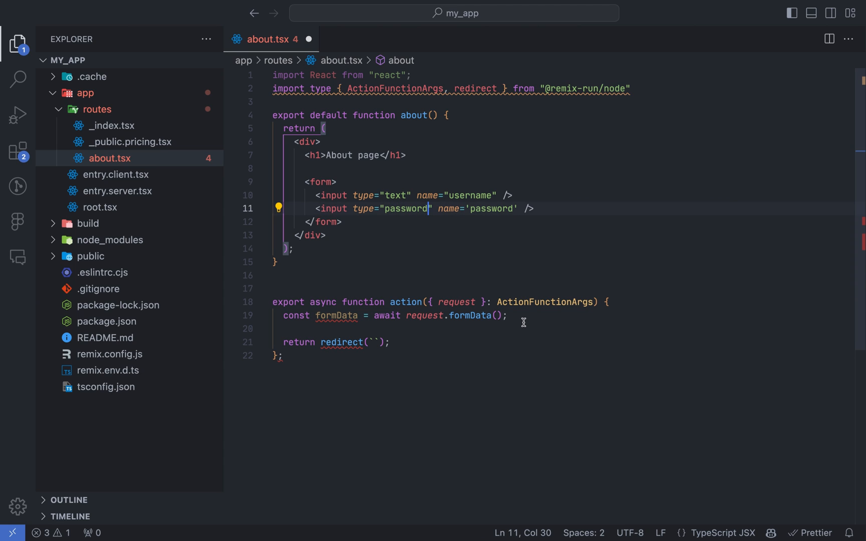
left_click(463, 315)
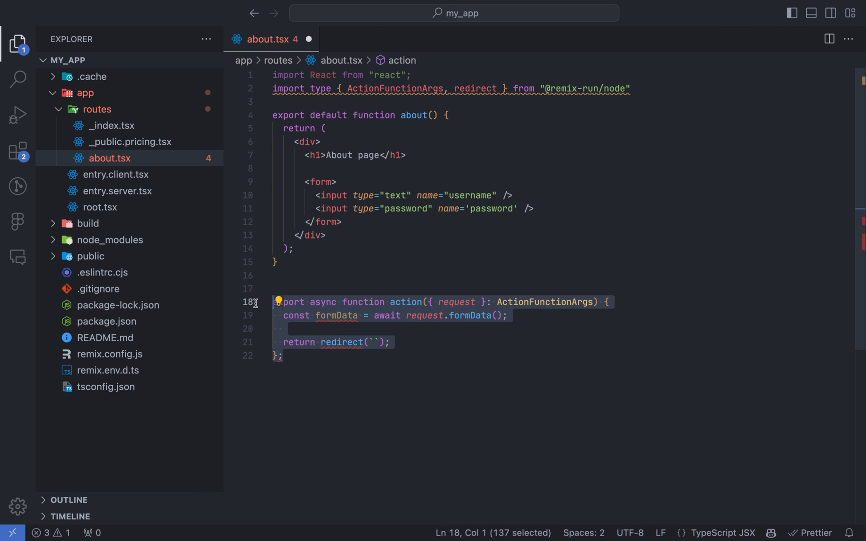
mouse_move(17, 152)
type("remi")
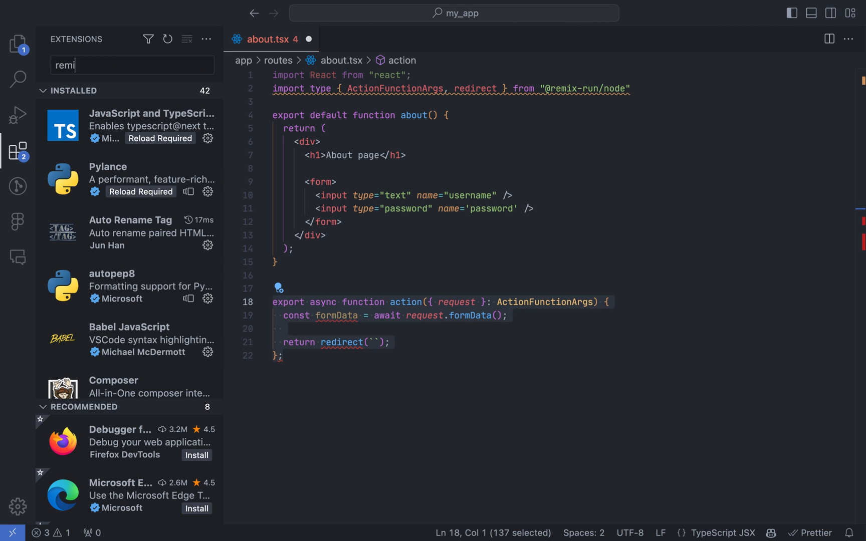
Step: Briefly search extensions, then begin typing 'const username = form' in the action
type("x")
left_click(564, 329)
type("const")
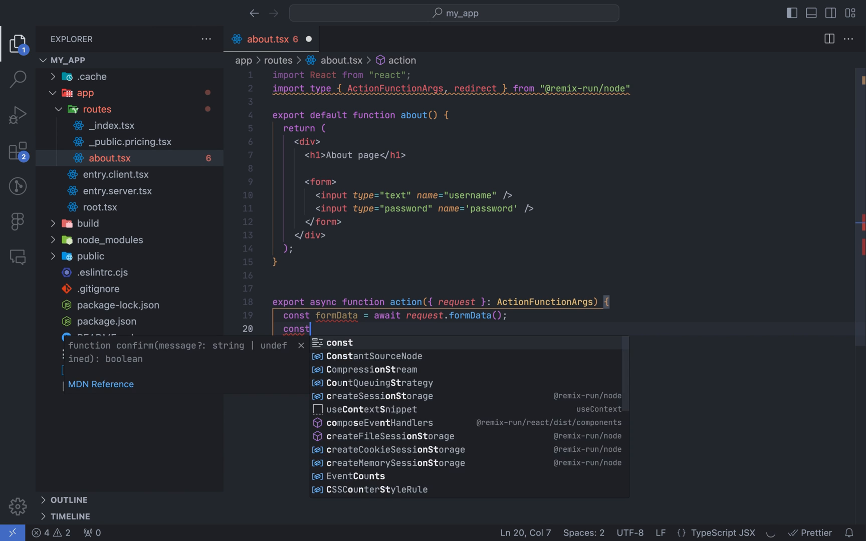
type("username")
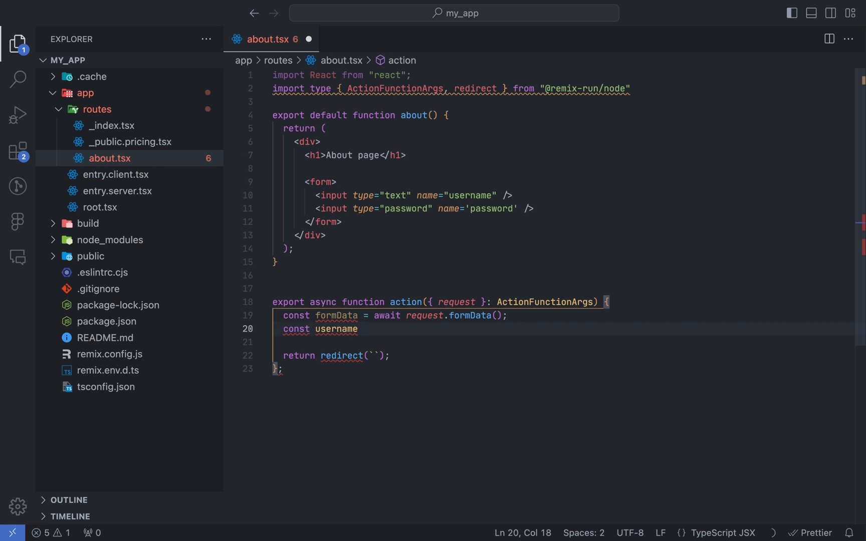
type("= form")
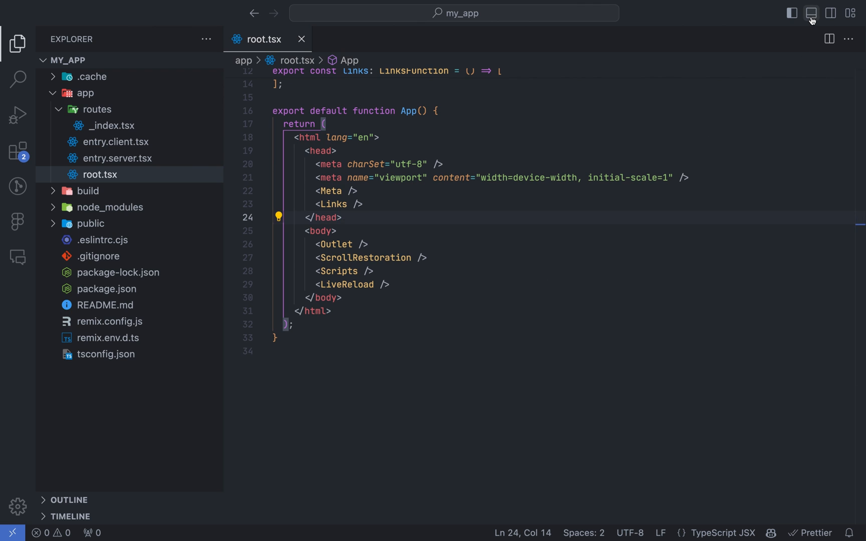
Step: Run 'npm run dev' in the integrated terminal to serve the app on localhost:3000
left_click(811, 13)
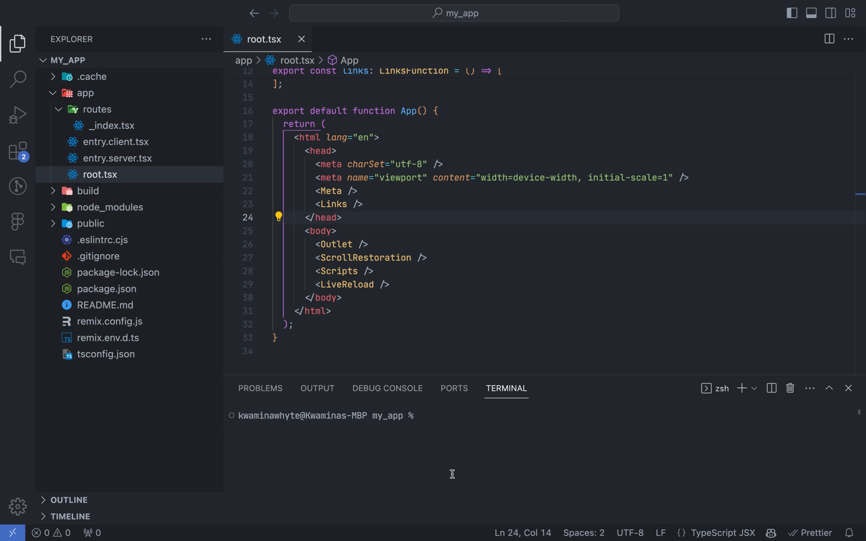
type("npm")
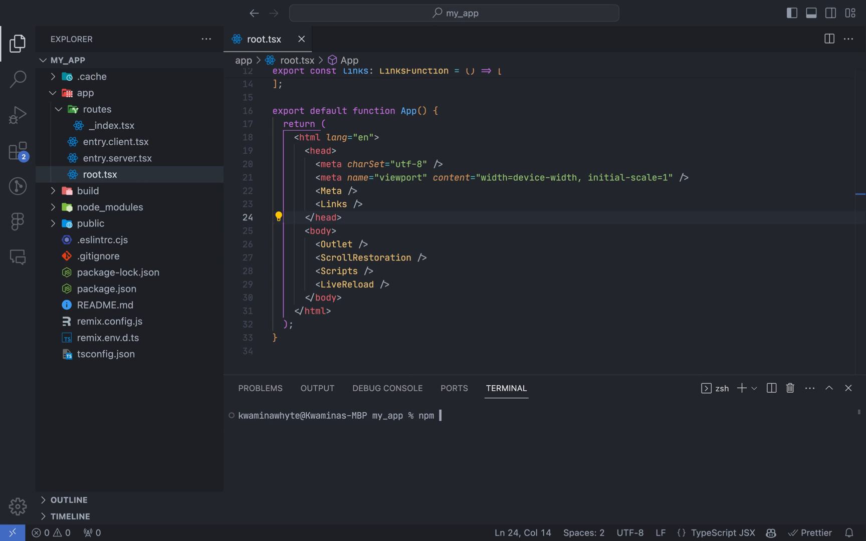
type("run dev")
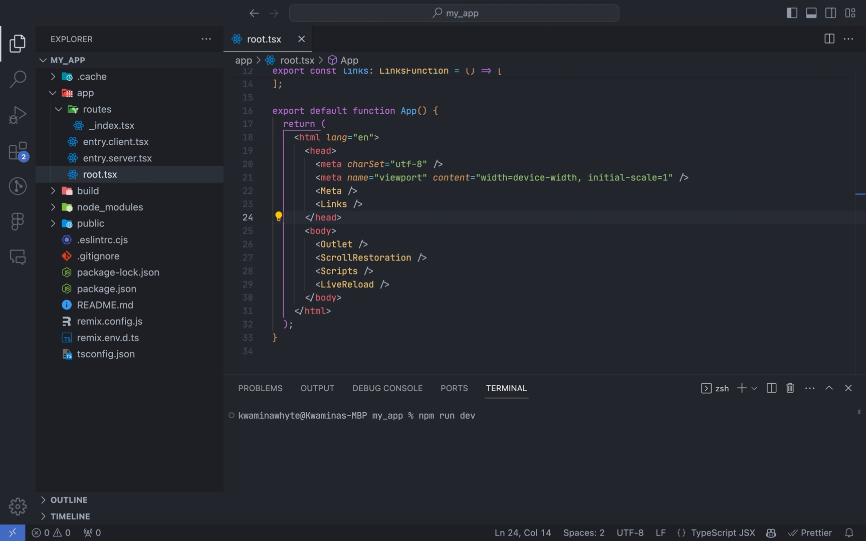
key("Return")
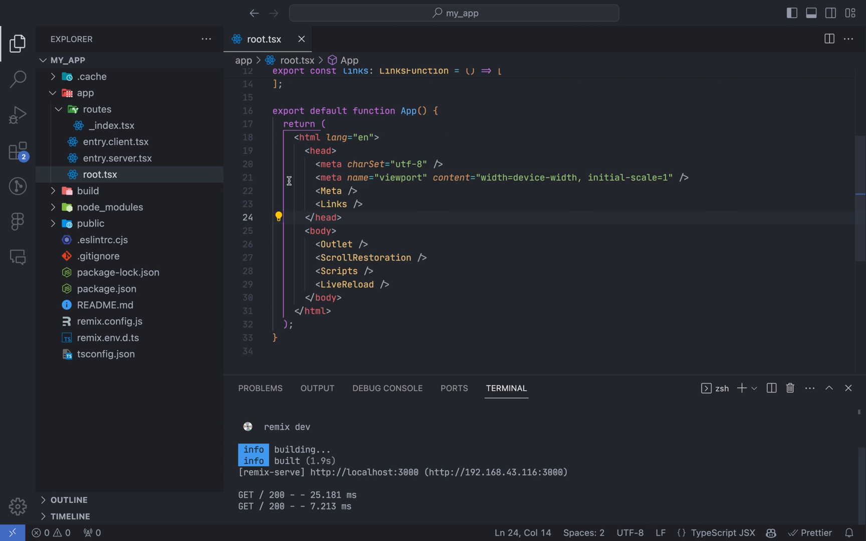
mouse_move(109, 177)
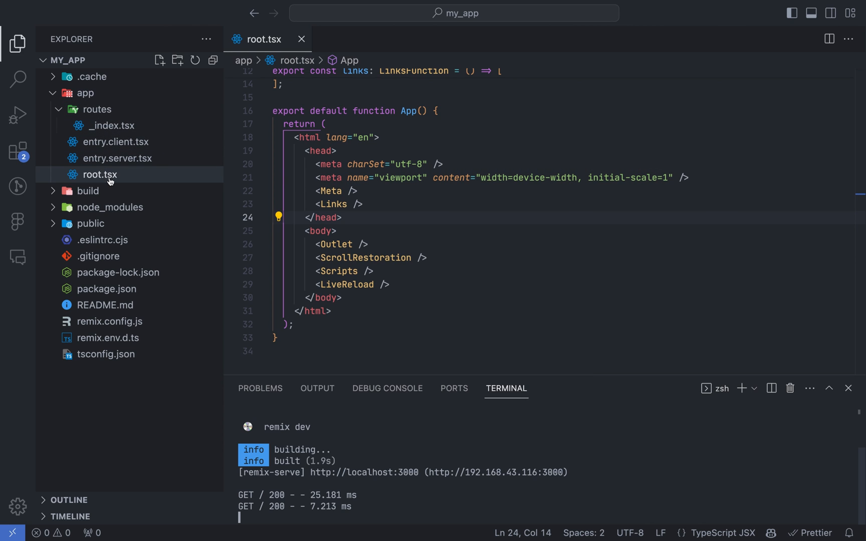
Step: Scroll root.tsx and hide the terminal to view the imports and links function
scroll("up", 3)
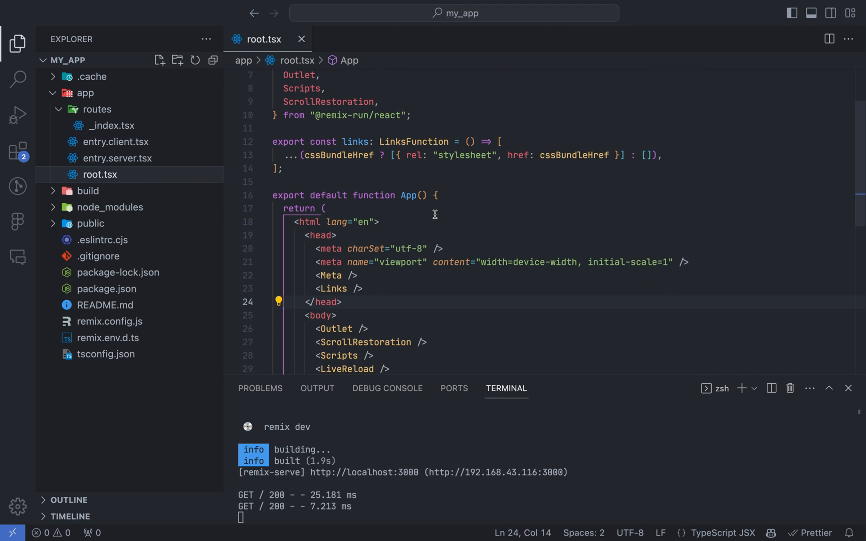
scroll("down", 3)
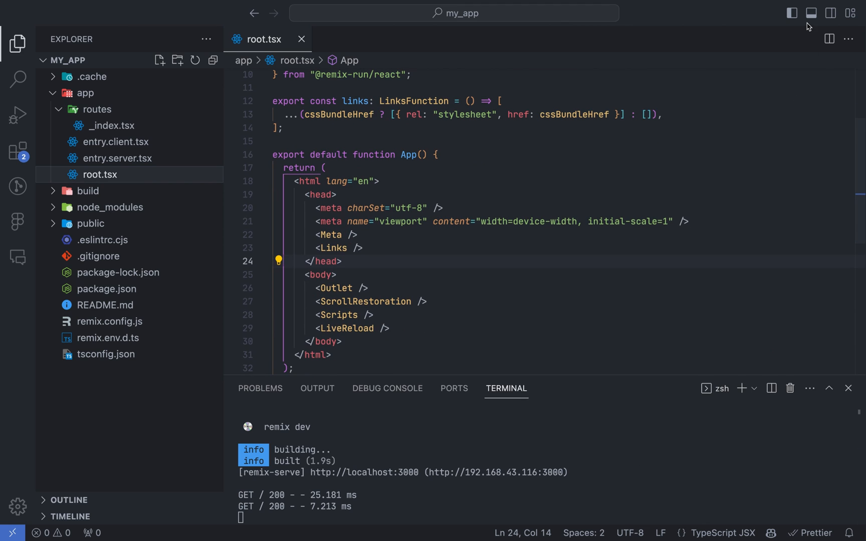
left_click(848, 389)
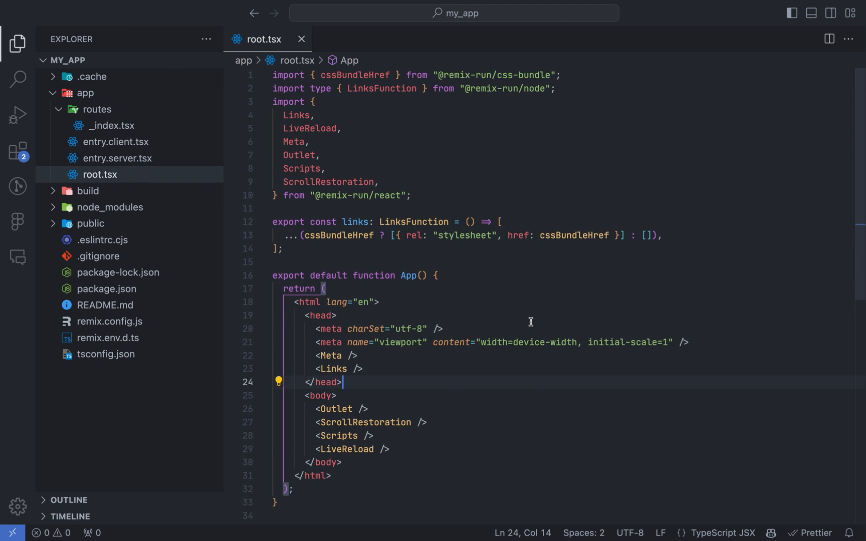
mouse_move(318, 422)
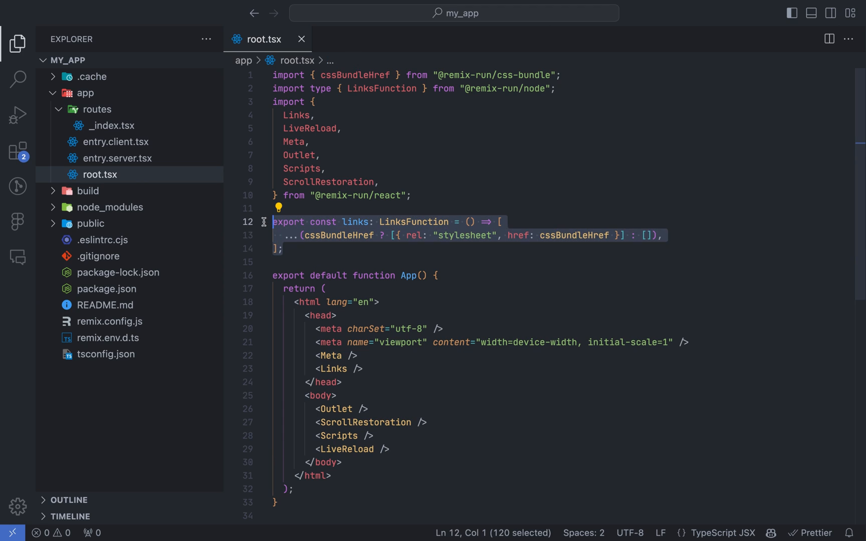
mouse_move(359, 241)
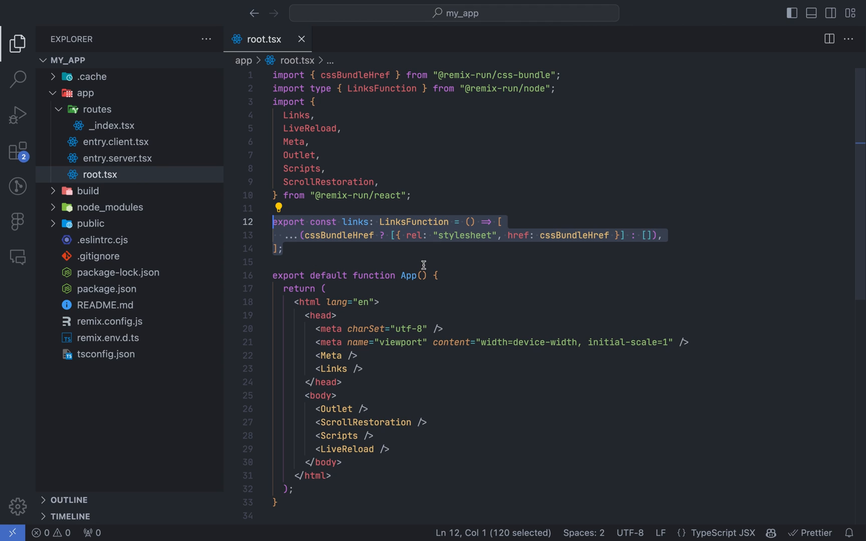
mouse_move(301, 39)
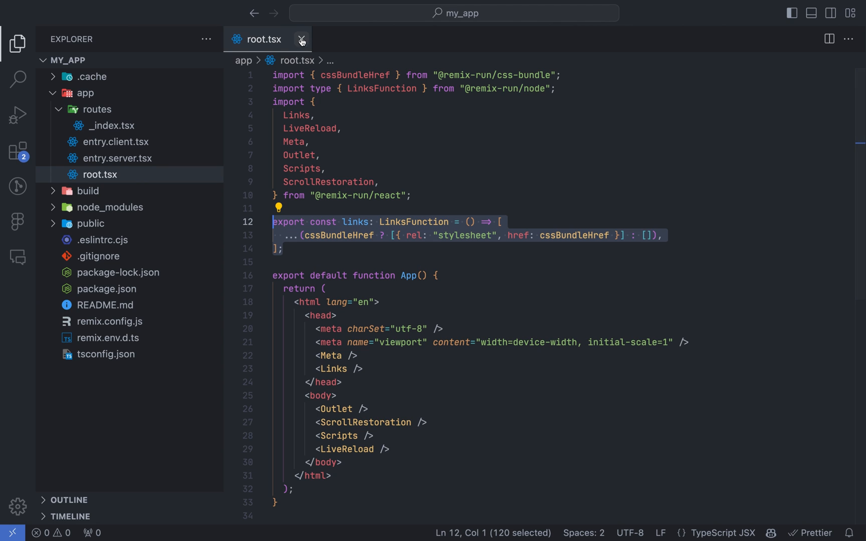
Step: Close root.tsx and add a saved <h2>Remix is awesome!</h2> below the h1 in _index.tsx
left_click(302, 39)
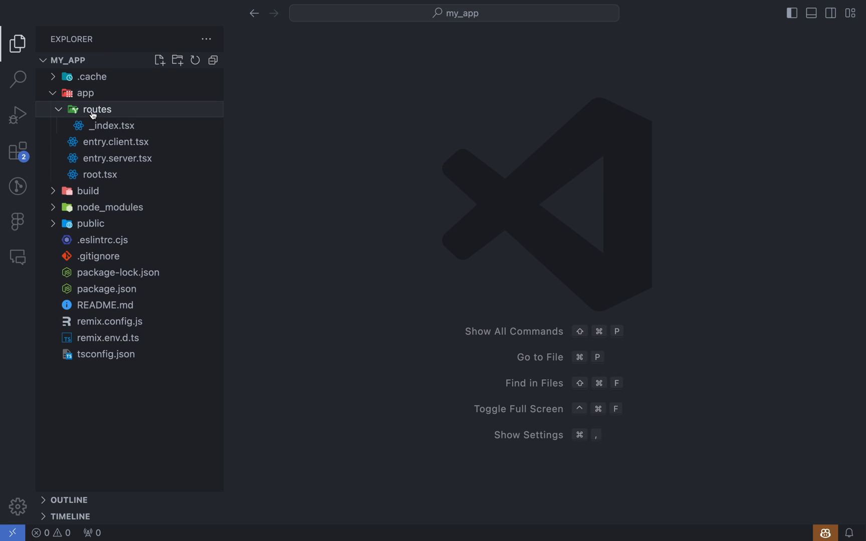
mouse_move(113, 125)
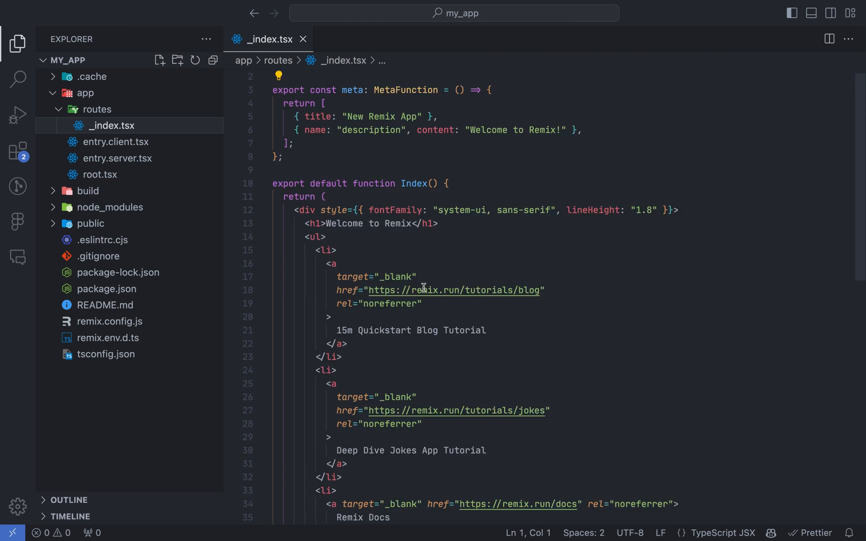
scroll("up", 3)
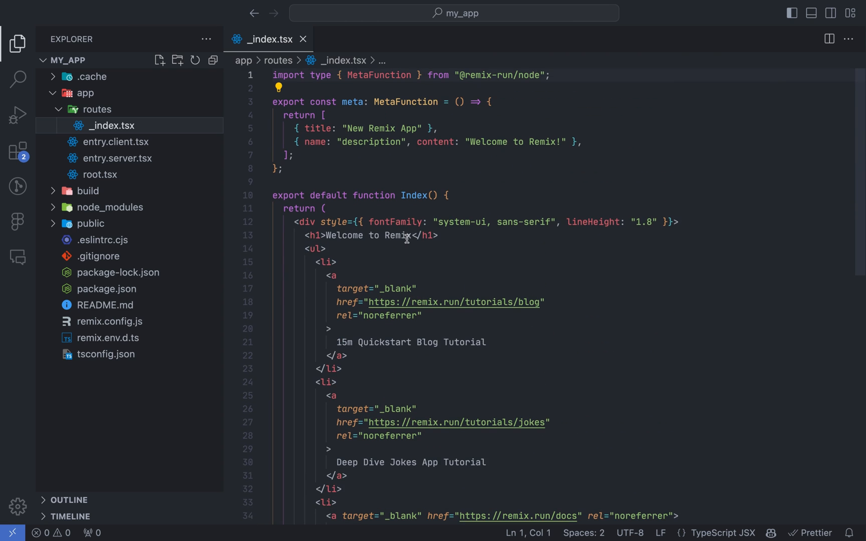
left_click(426, 234)
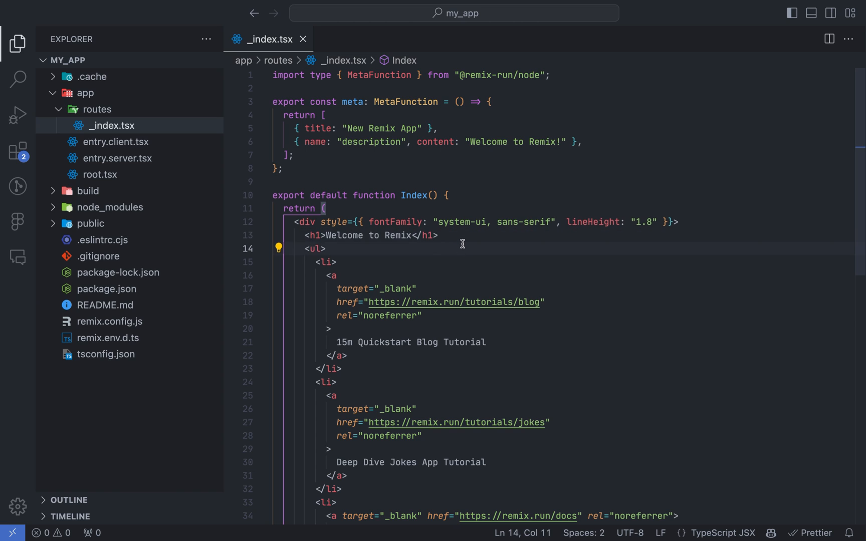
type("h1")
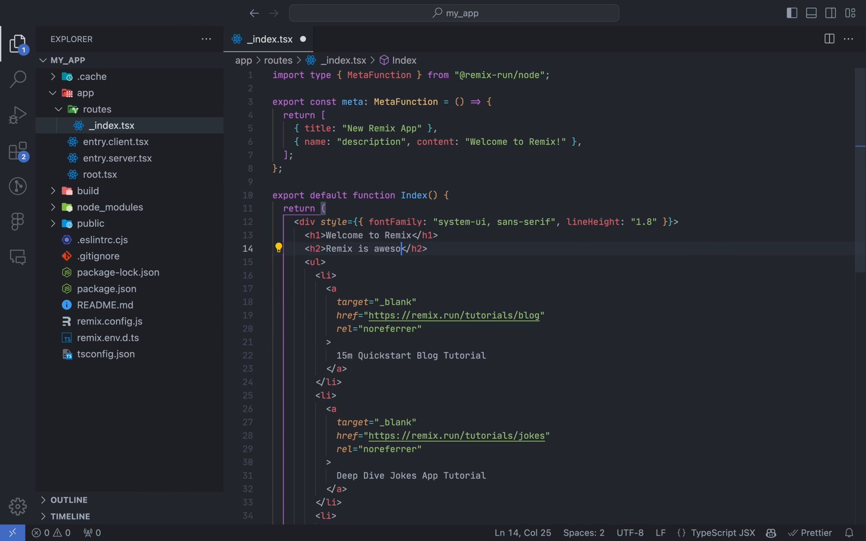
type("me!")
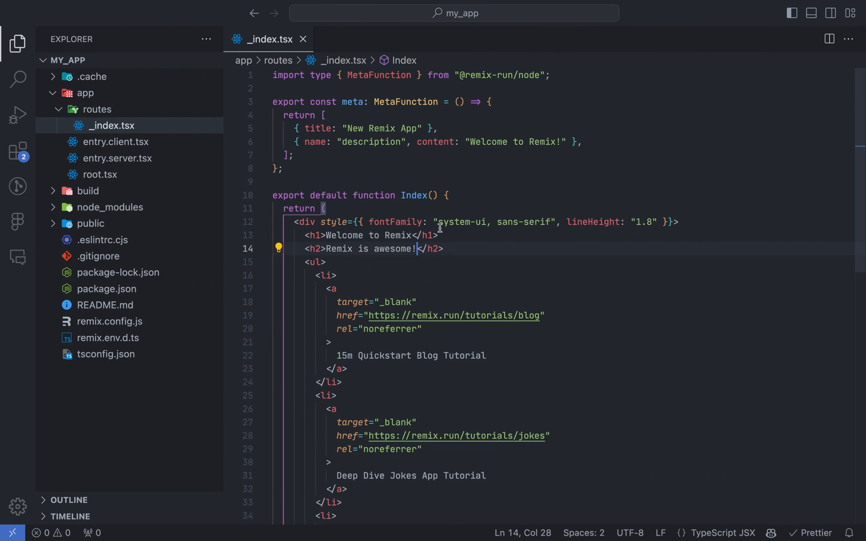
scroll("down", 3)
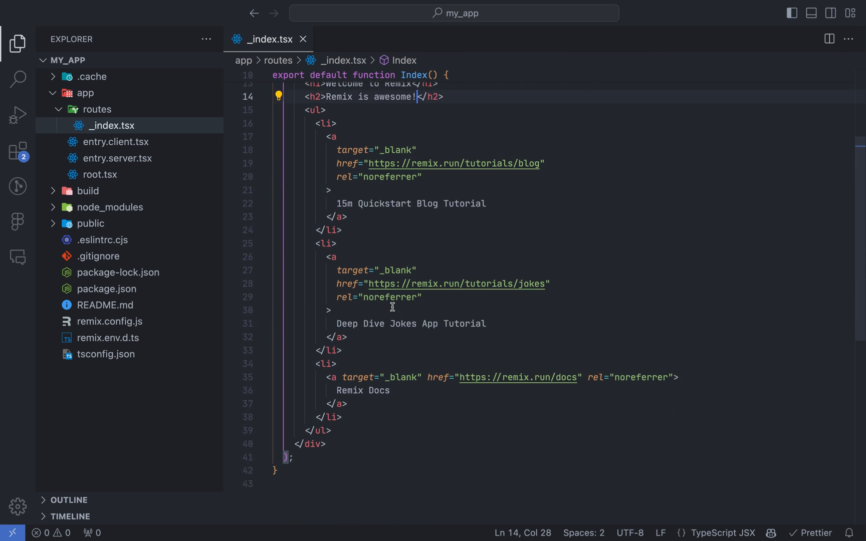
Step: Create routes/about.tsx from the rfc snippet with an 'About page' h1 in its div
scroll("up", 3)
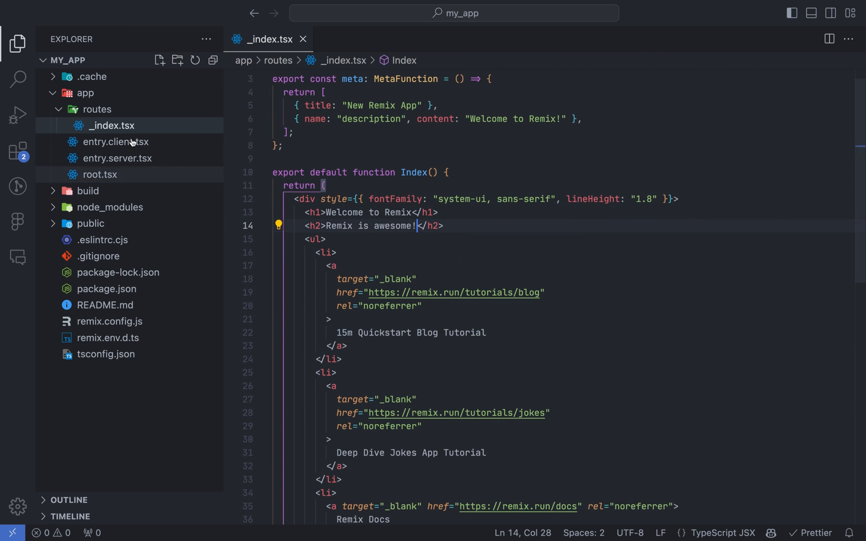
left_click(159, 60)
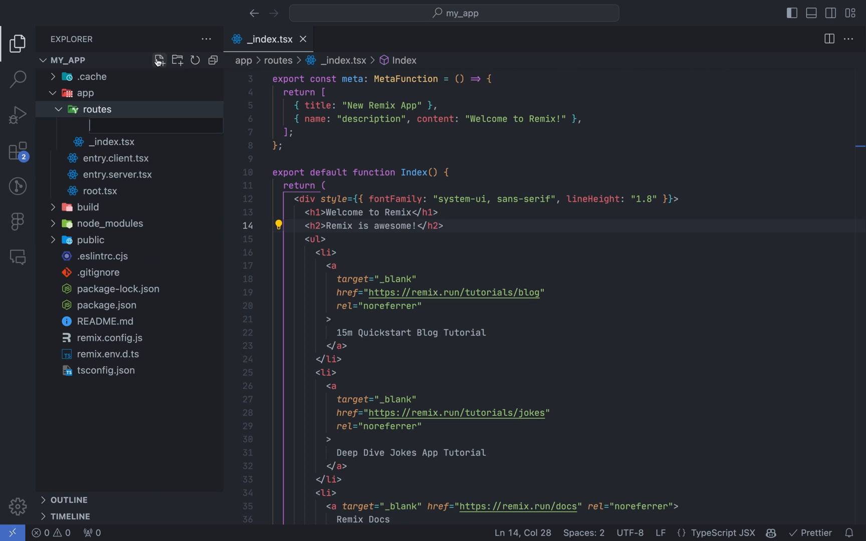
type("about")
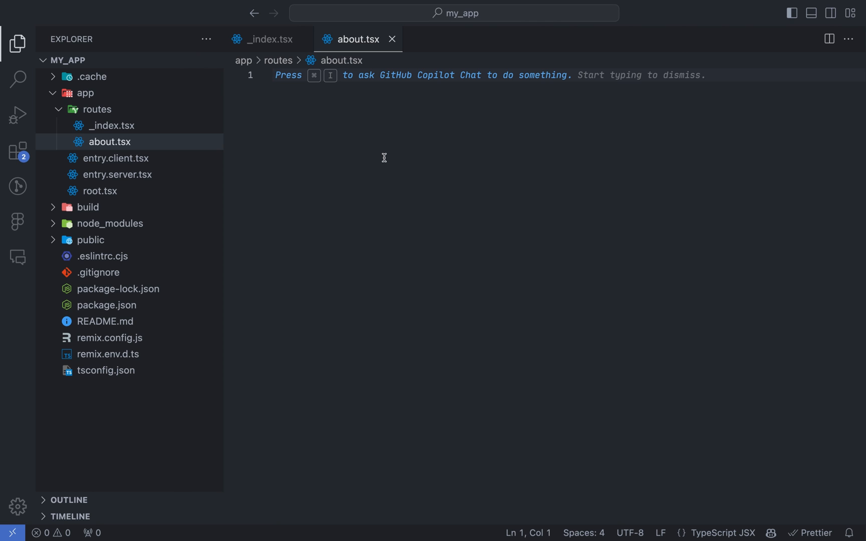
type("rfc")
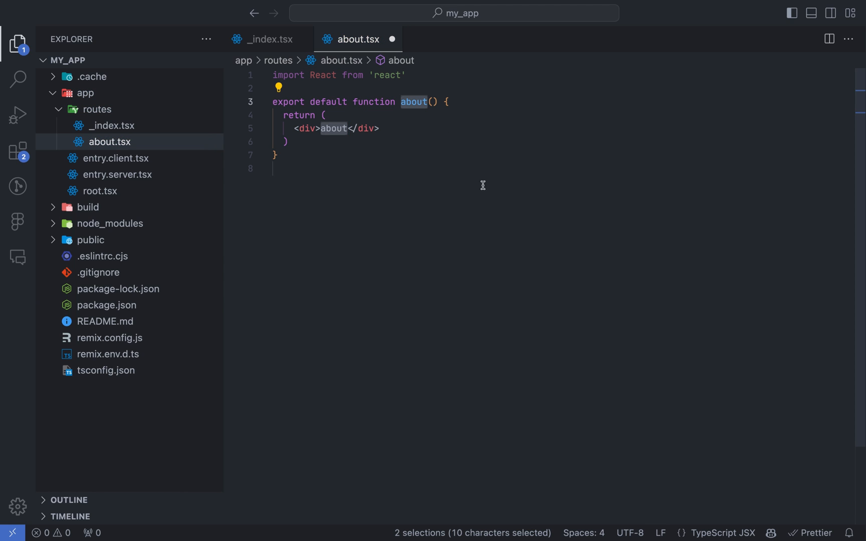
left_click(322, 128)
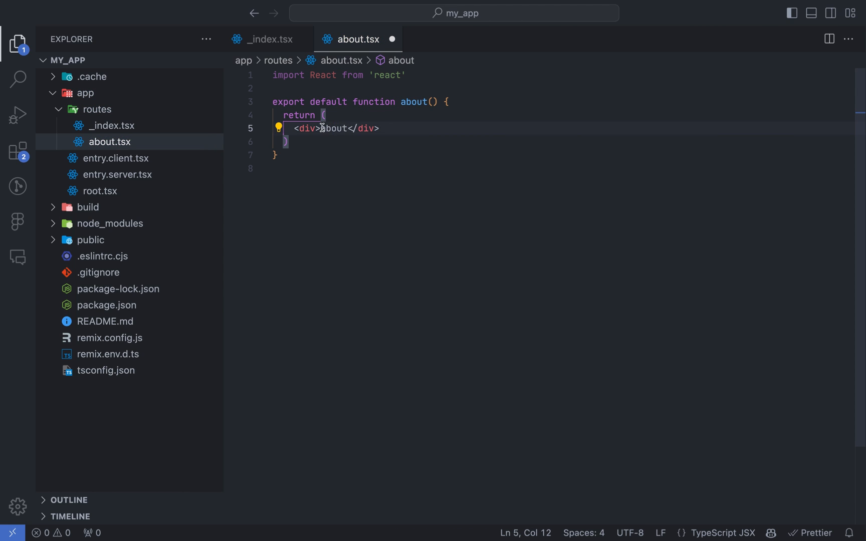
left_click(326, 129)
type("<h1></h1>")
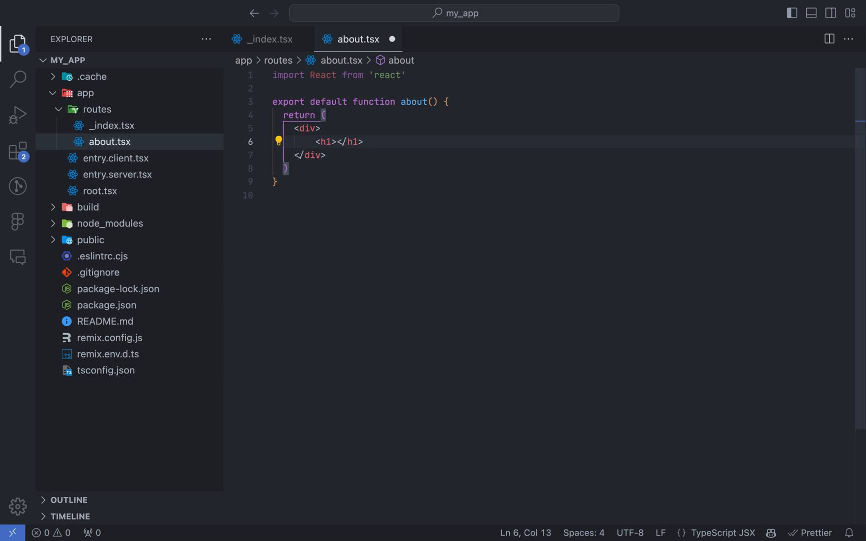
type("About paage")
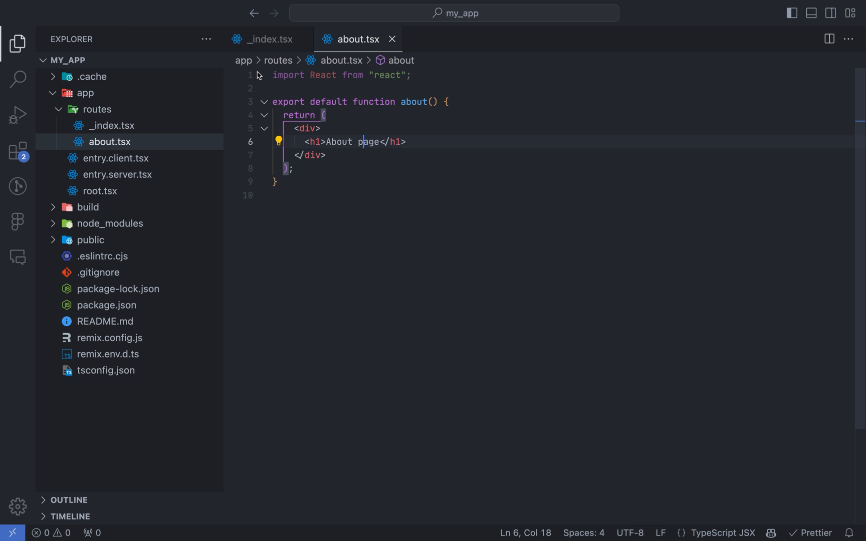
mouse_move(132, 158)
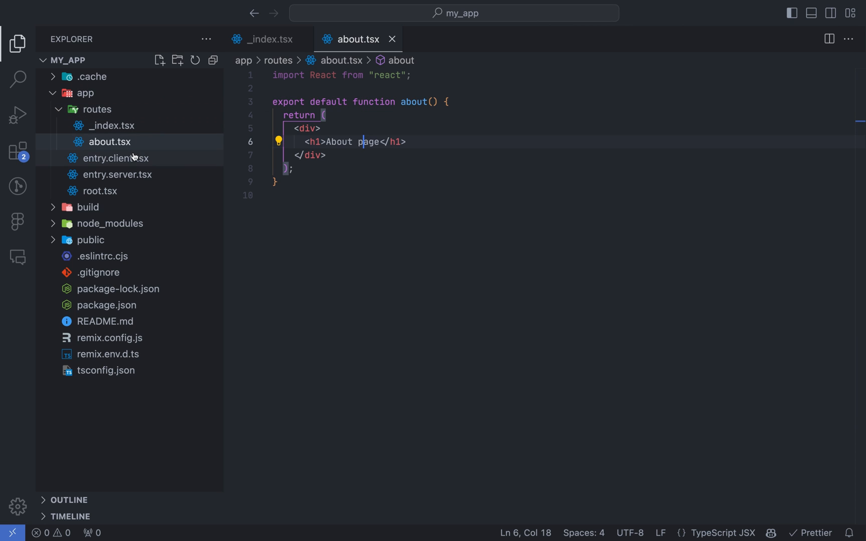
mouse_move(109, 125)
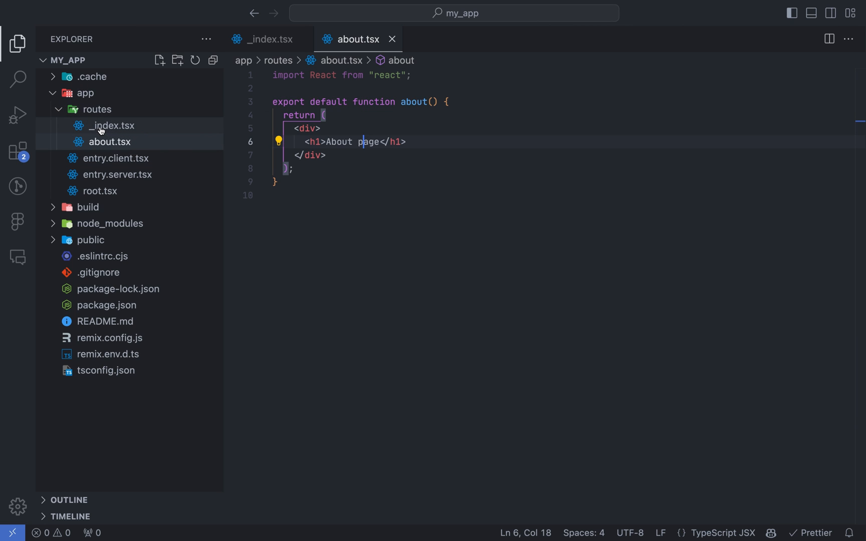
Step: Create a new route file named _public.pricing.tsx in the routes folder
left_click(108, 125)
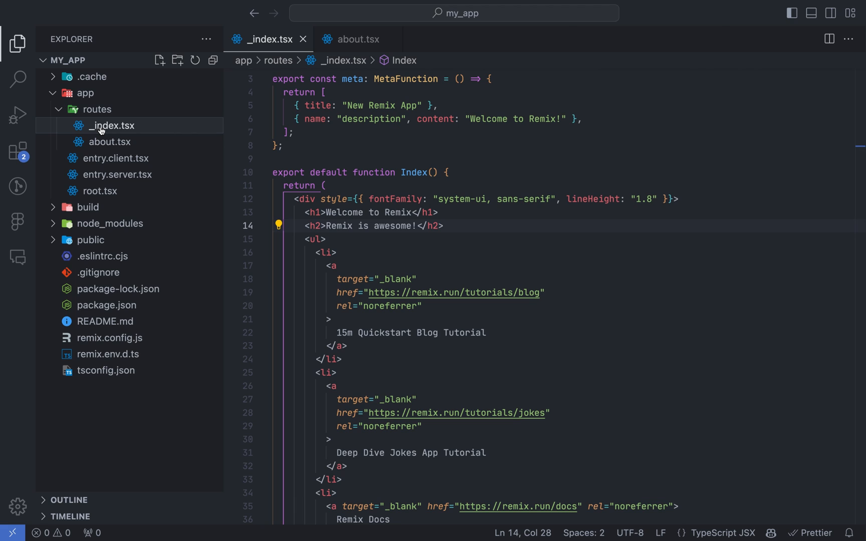
mouse_move(126, 131)
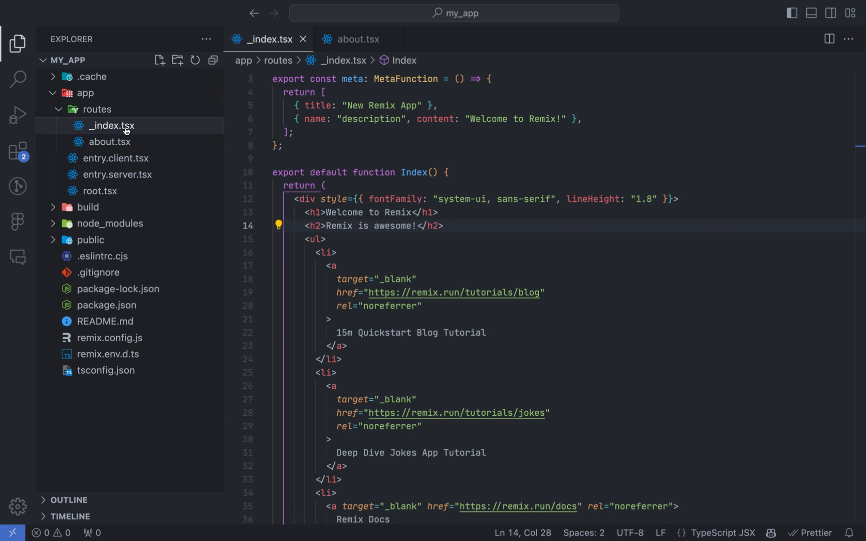
mouse_move(159, 60)
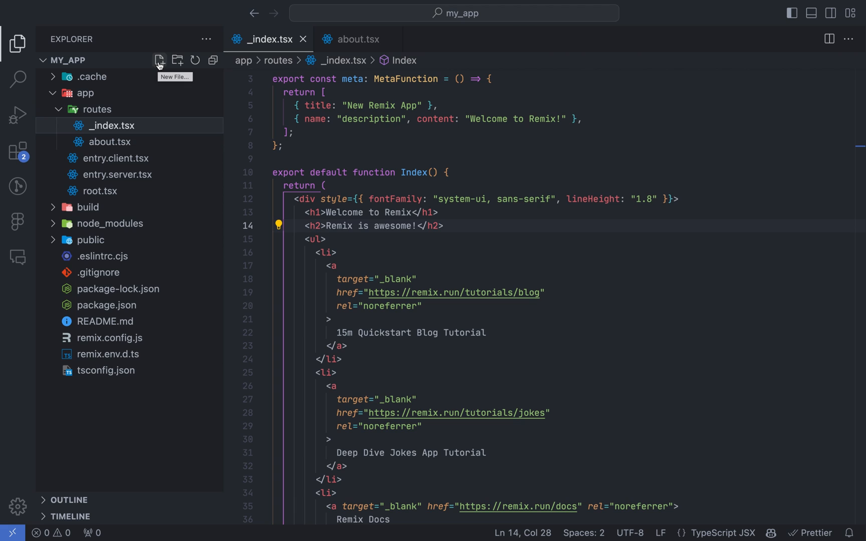
left_click(159, 59)
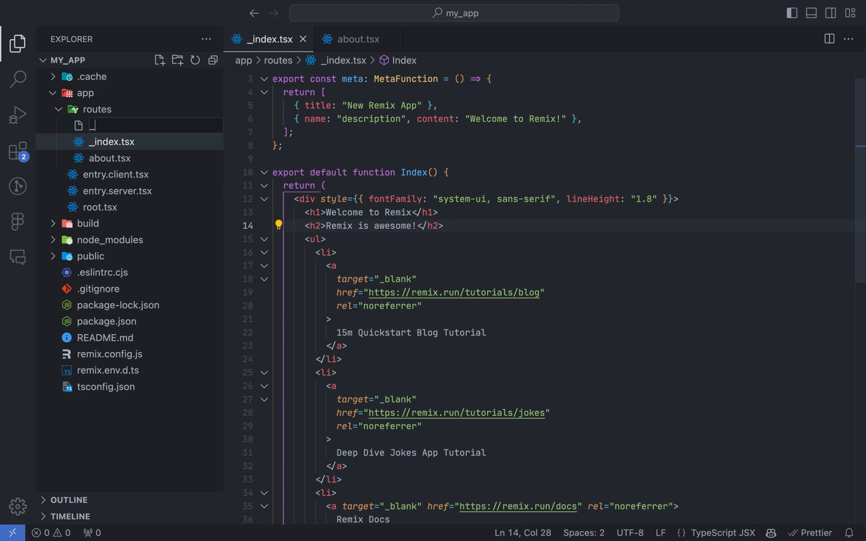
type("_user")
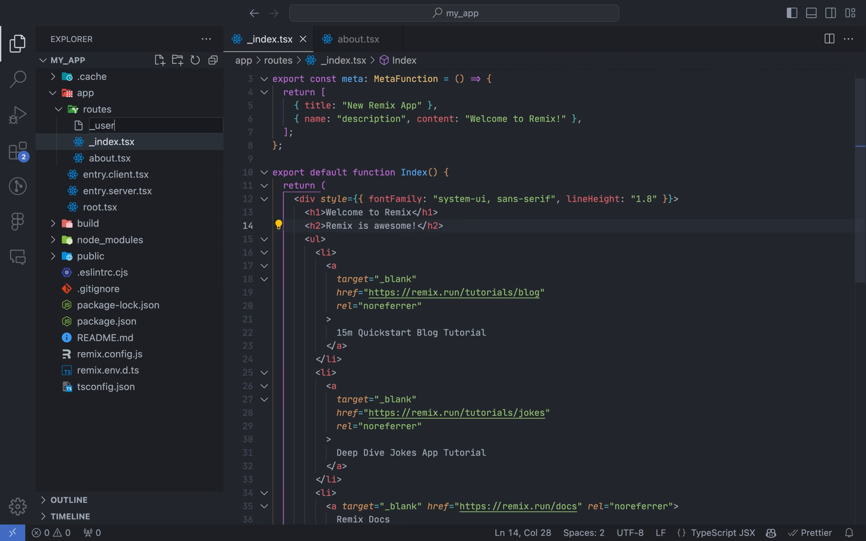
type("_publi")
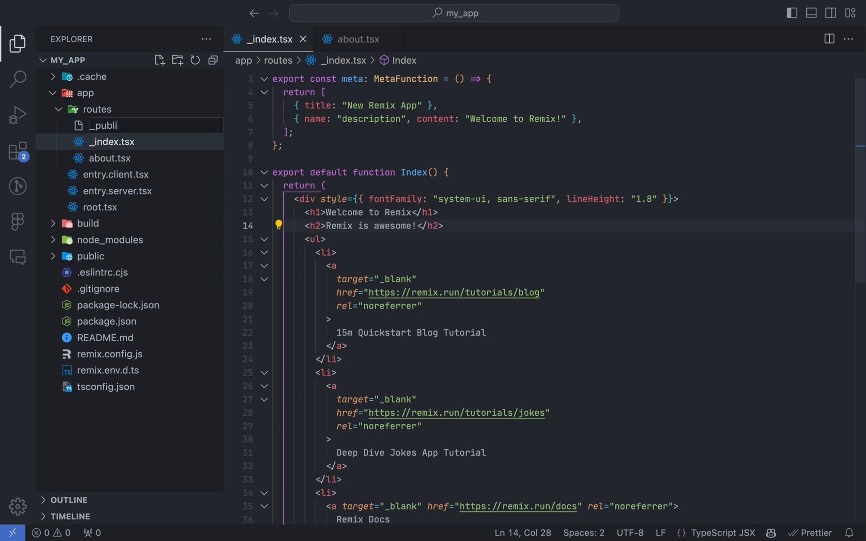
type("c.")
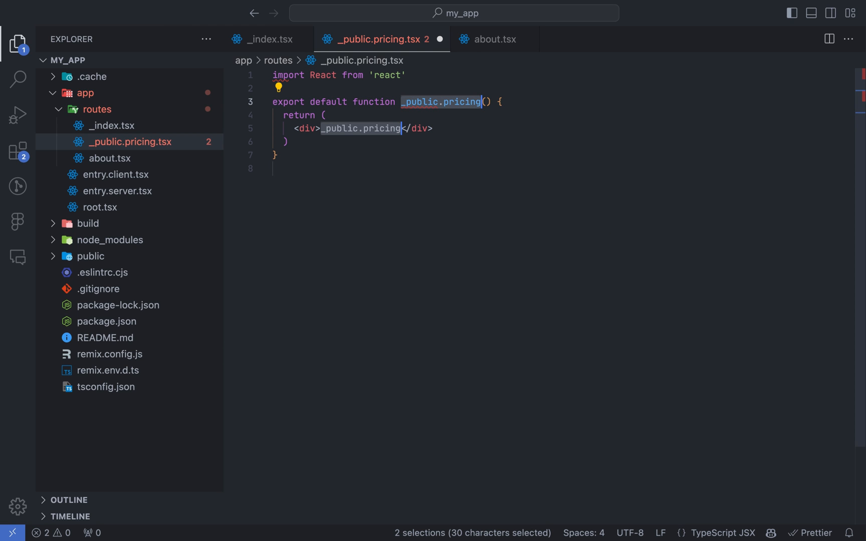
Step: Write a Pricing component returning a div with a 'Pricing Page' h1
type("Pric")
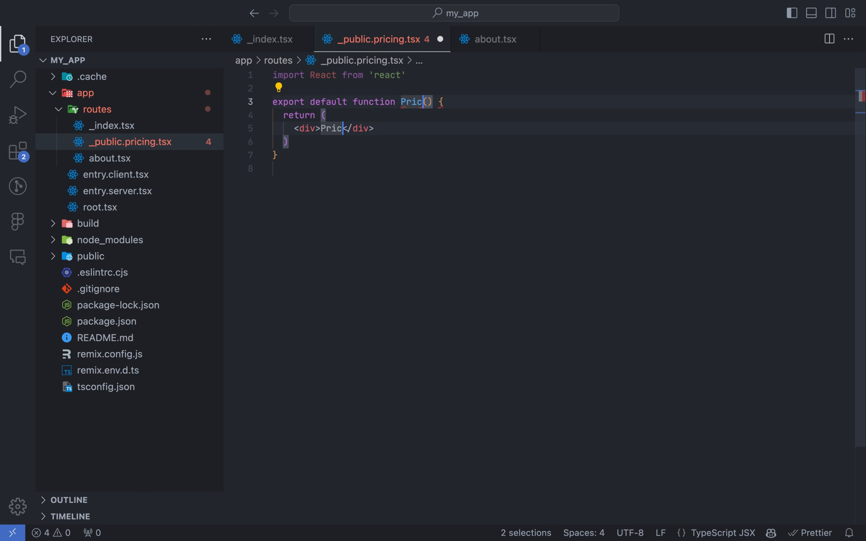
type("ing")
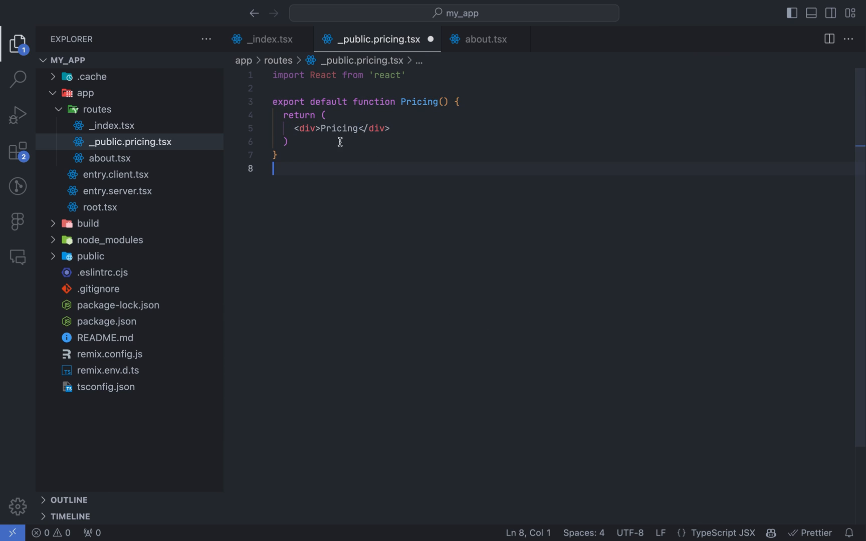
type("h1")
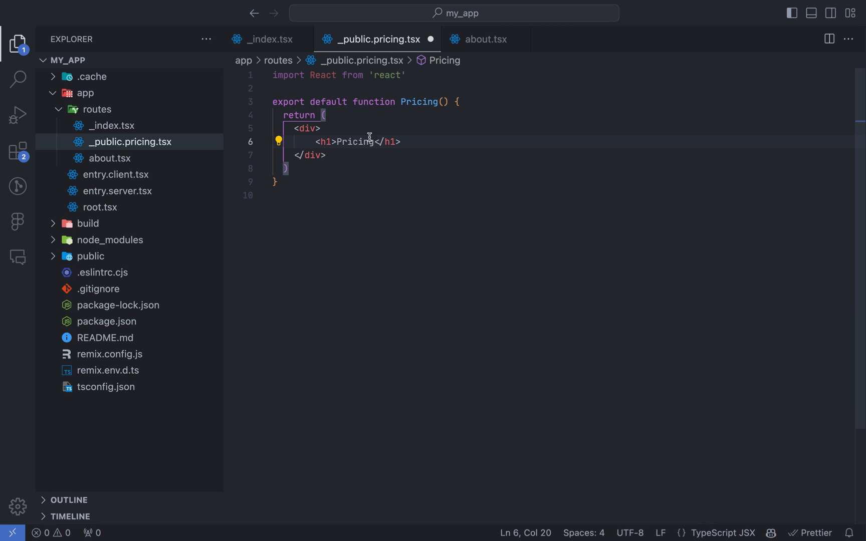
type("Page")
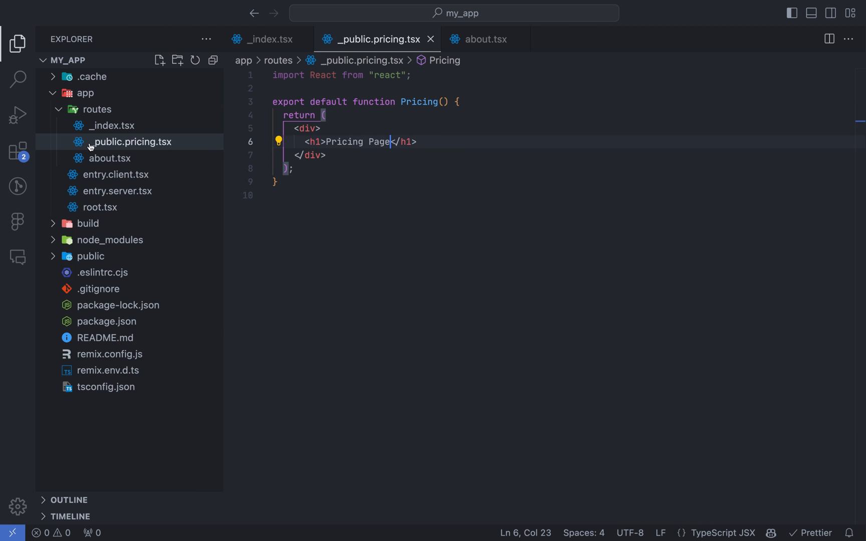
mouse_move(265, 172)
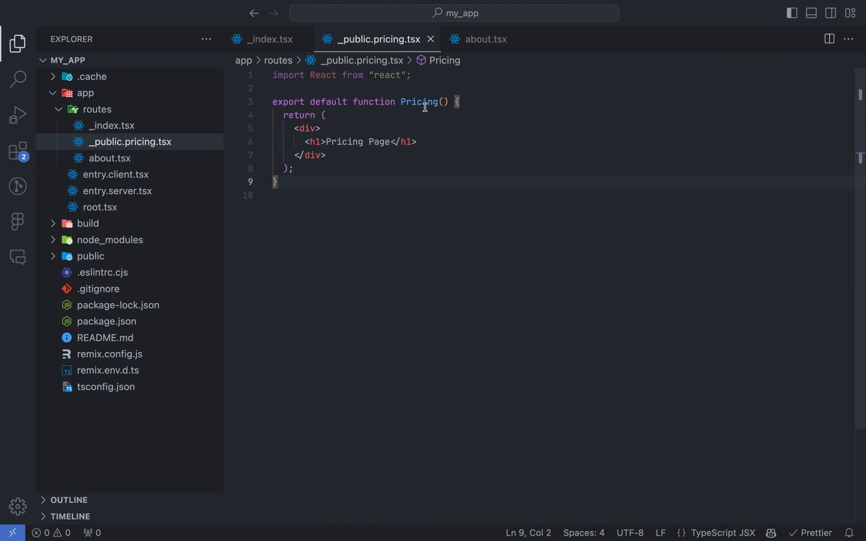
mouse_move(307, 128)
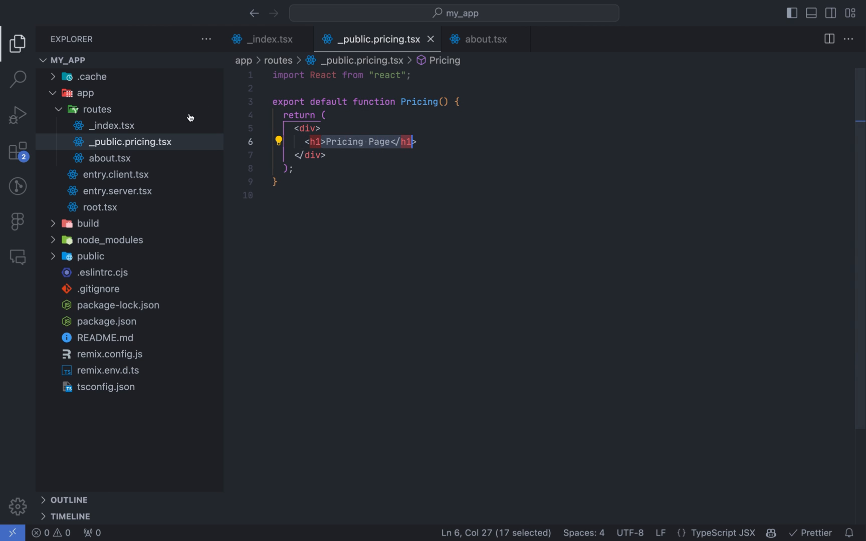
mouse_move(519, 287)
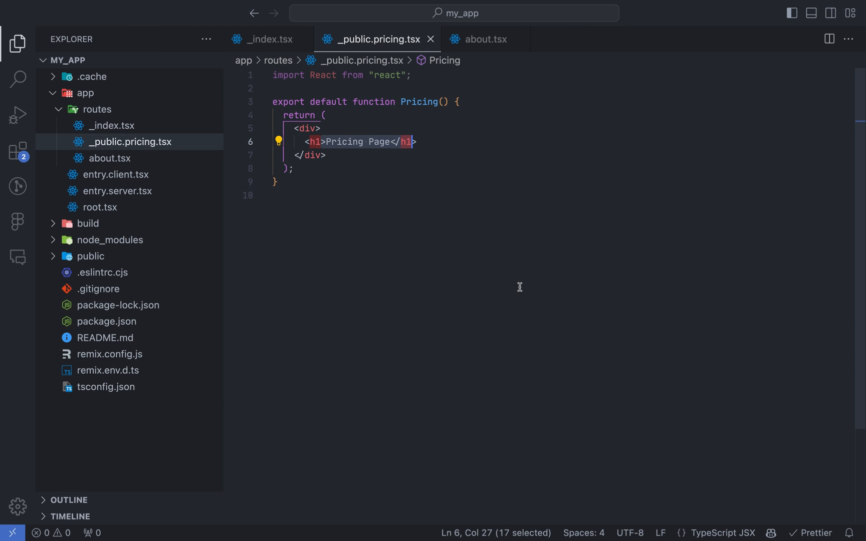
mouse_move(535, 292)
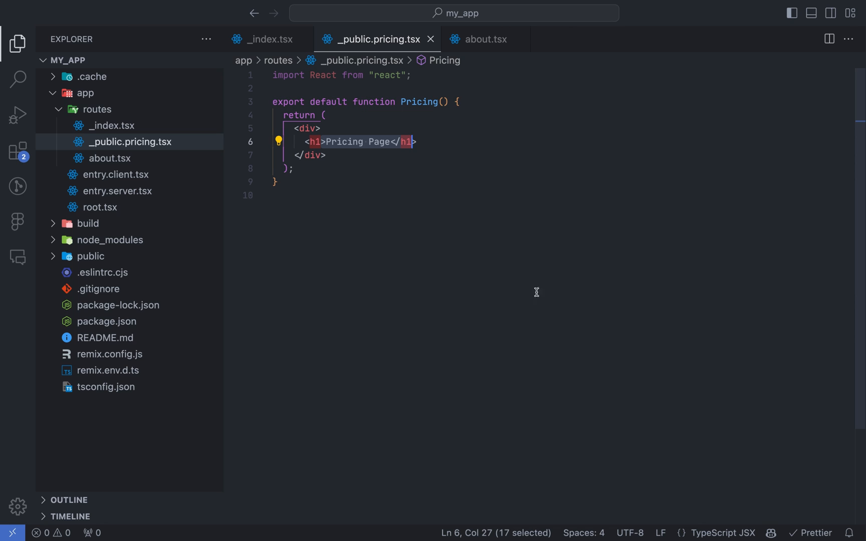
mouse_move(453, 102)
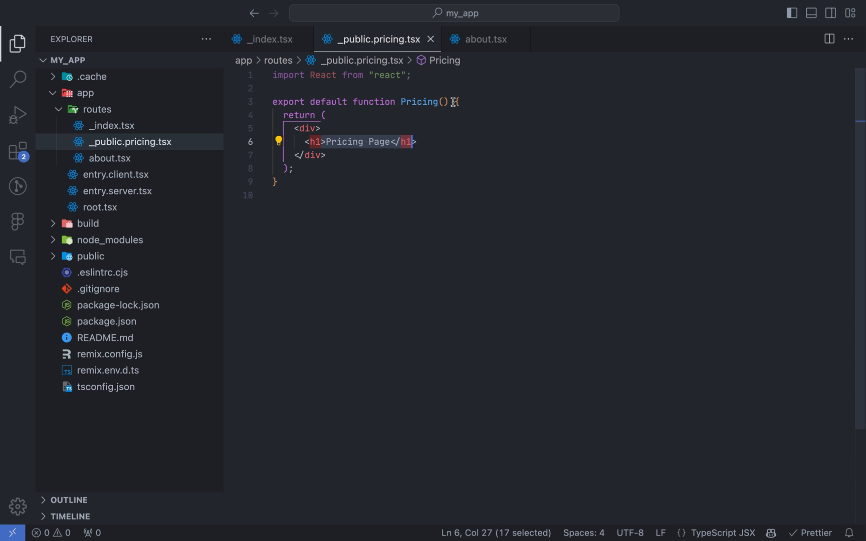
Step: Close the pricing and index route tabs so only about.tsx remains open
left_click(267, 38)
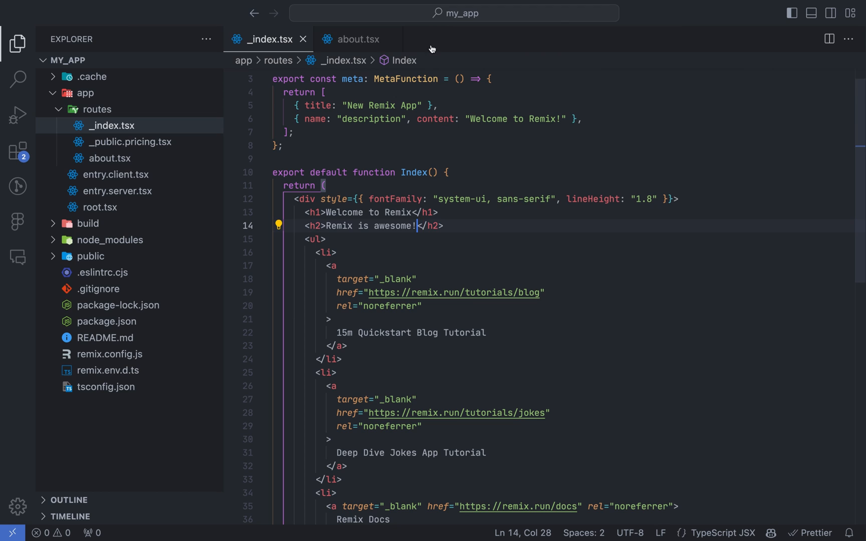
left_click(391, 39)
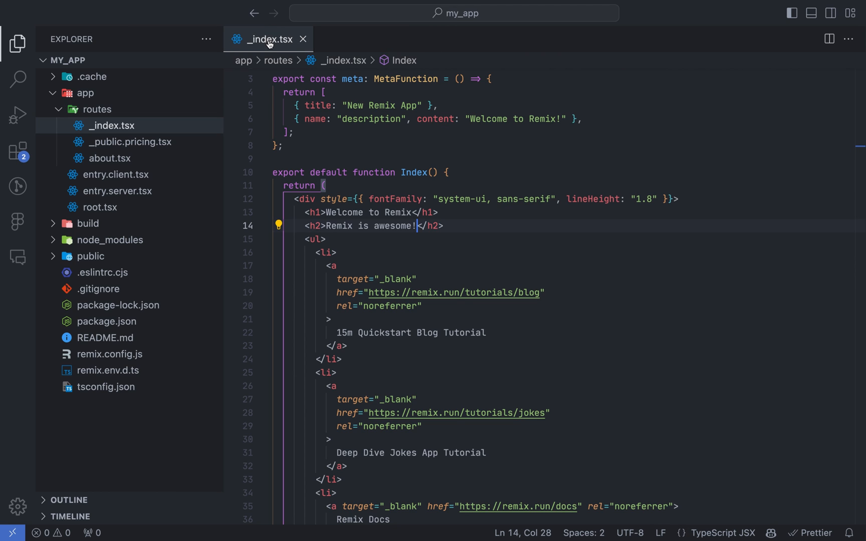
scroll("down", 3)
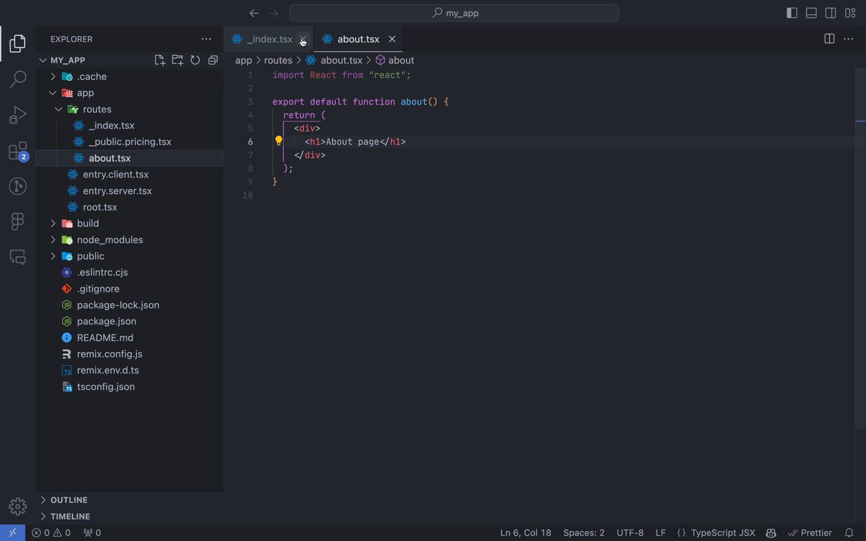
left_click(302, 39)
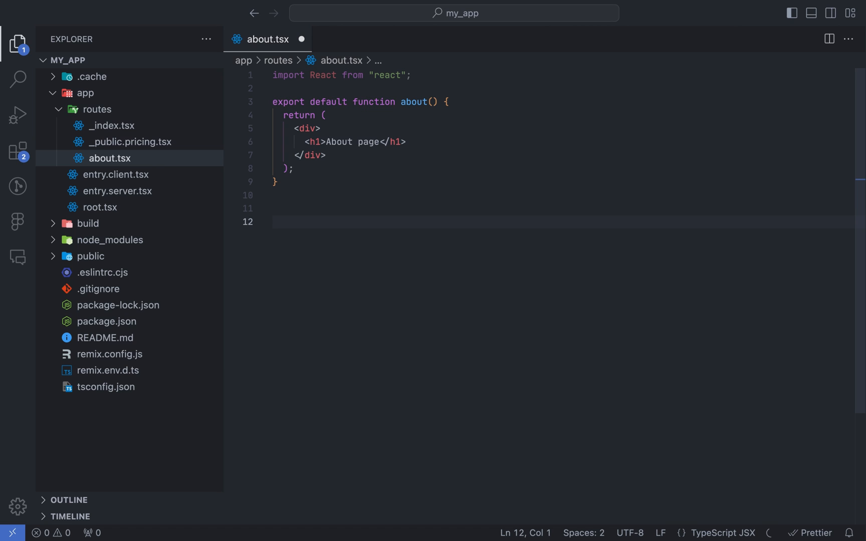
Step: Insert an async action via the remixaction snippet that reads form data and redirects
type("remixa")
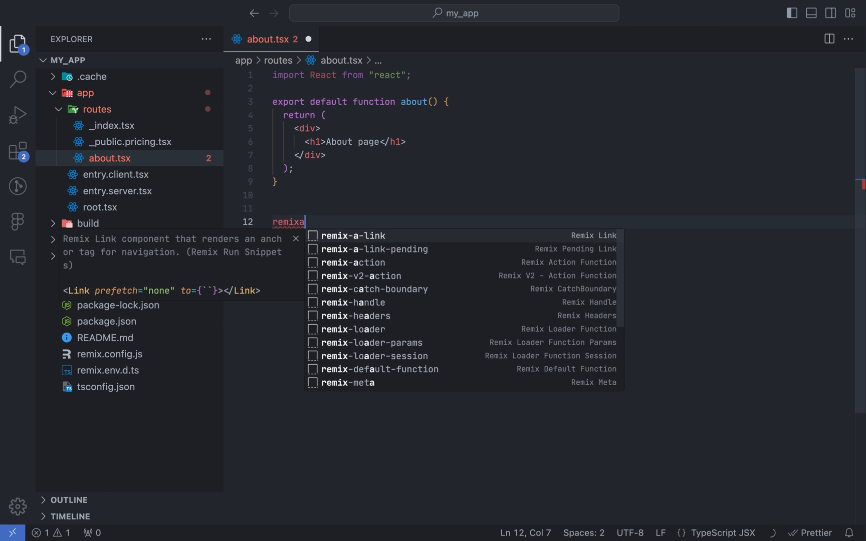
type("c")
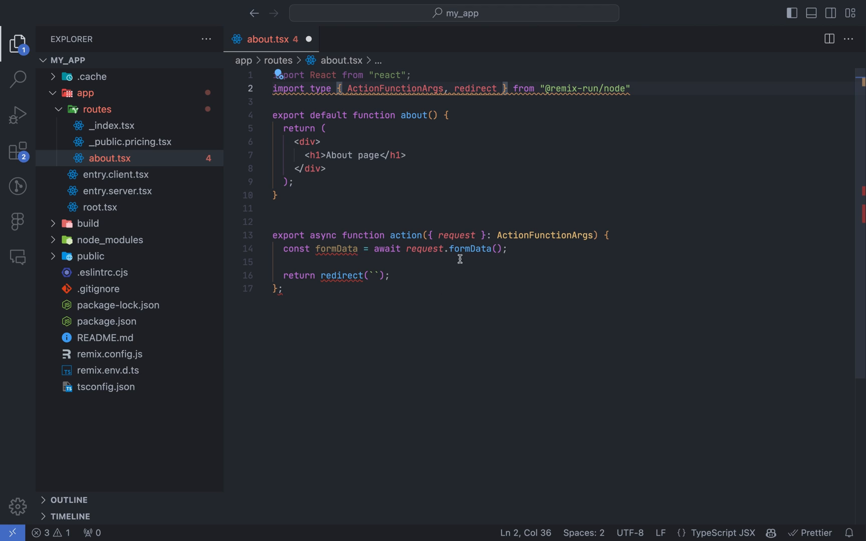
mouse_move(541, 271)
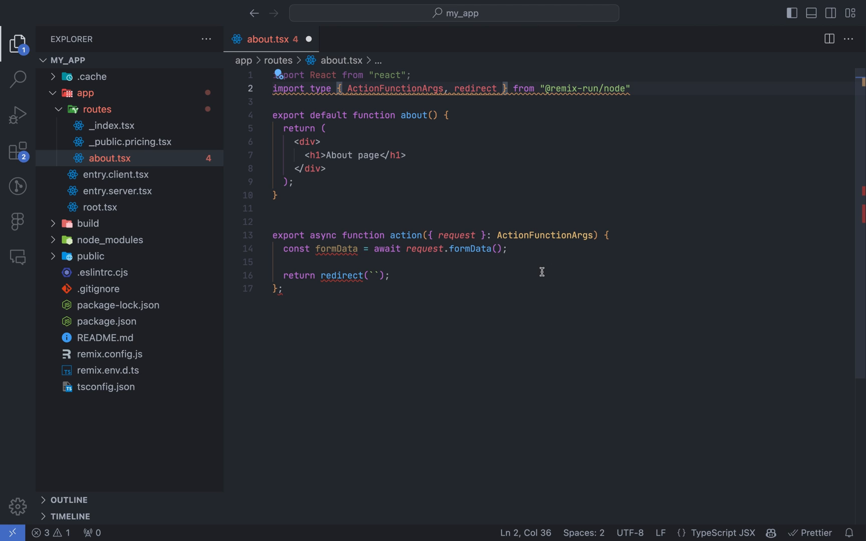
mouse_move(403, 234)
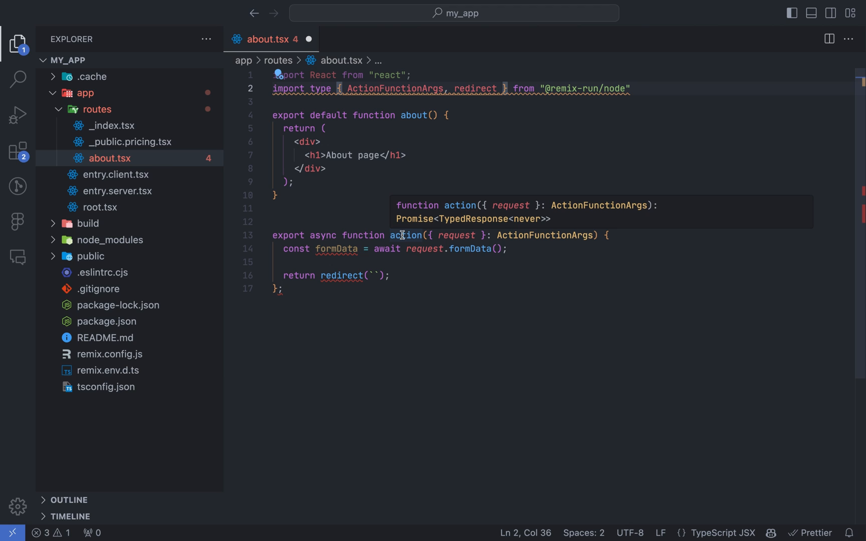
double_click(405, 234)
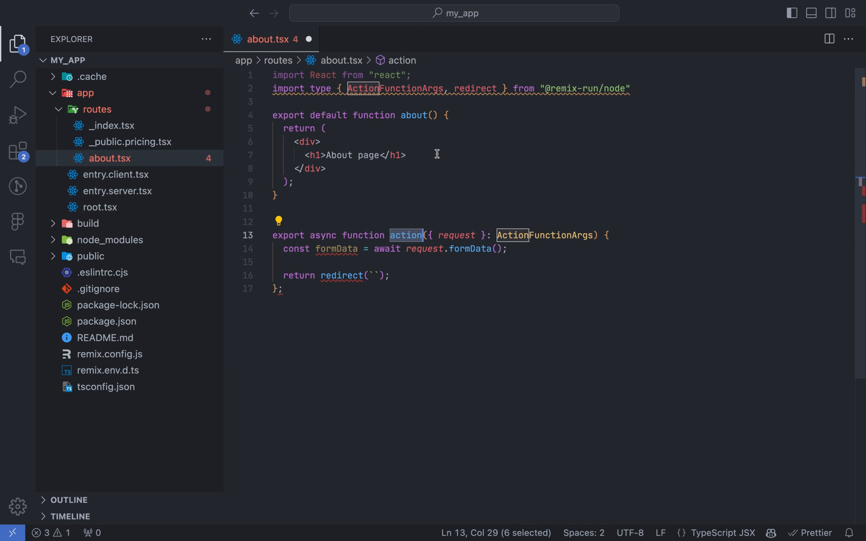
type("form")
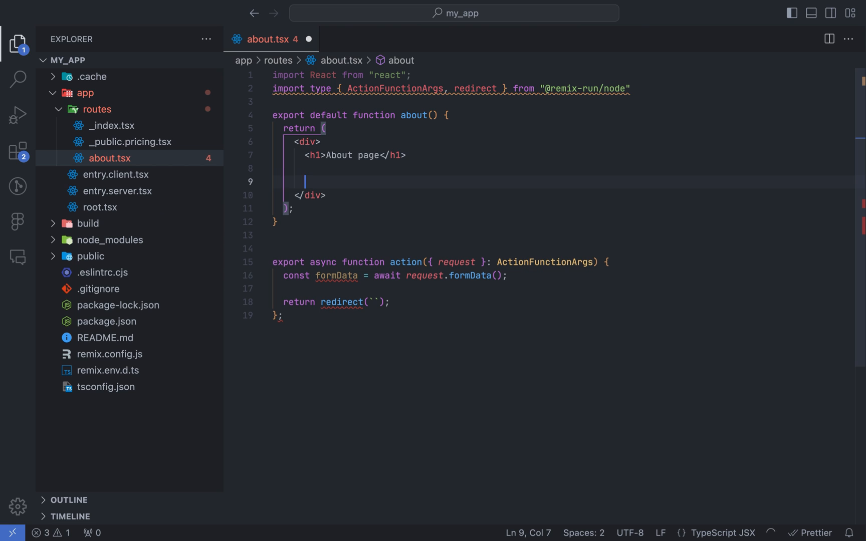
Step: Add a form inside the about div with a text input named 'username'
type("Form")
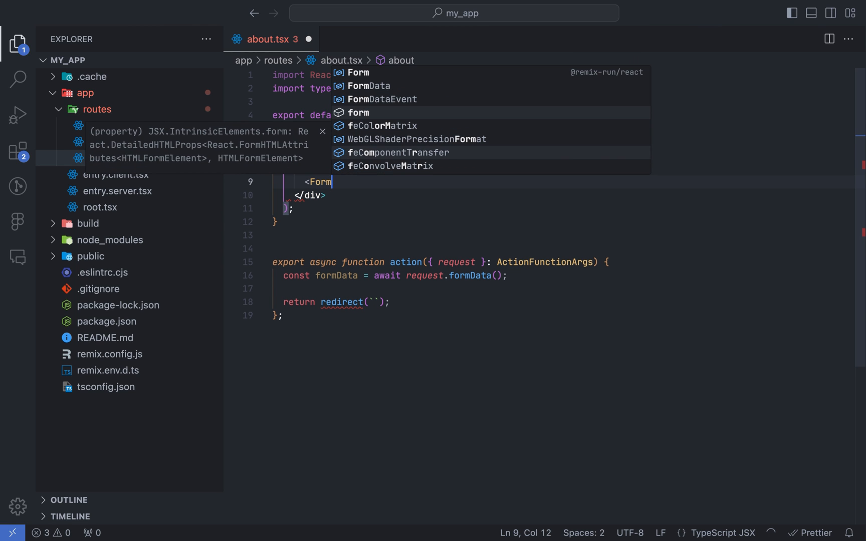
key("Backspace")
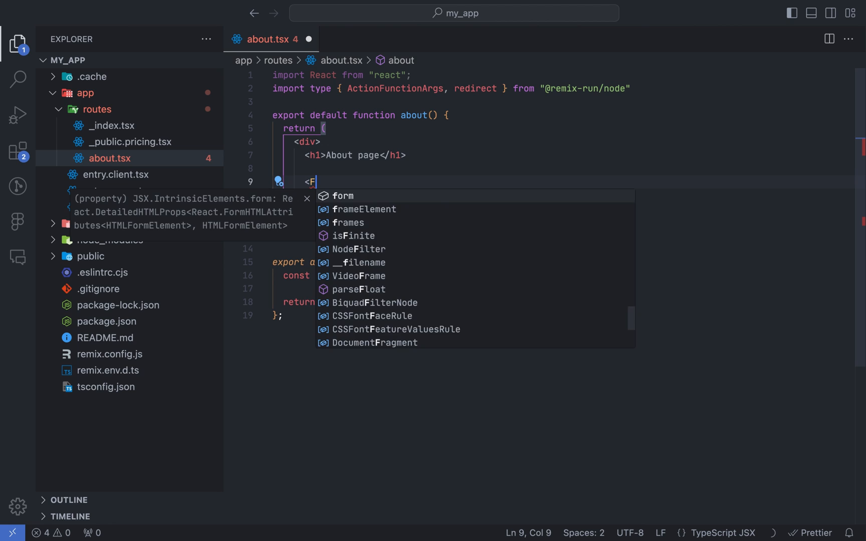
type("orm></form>")
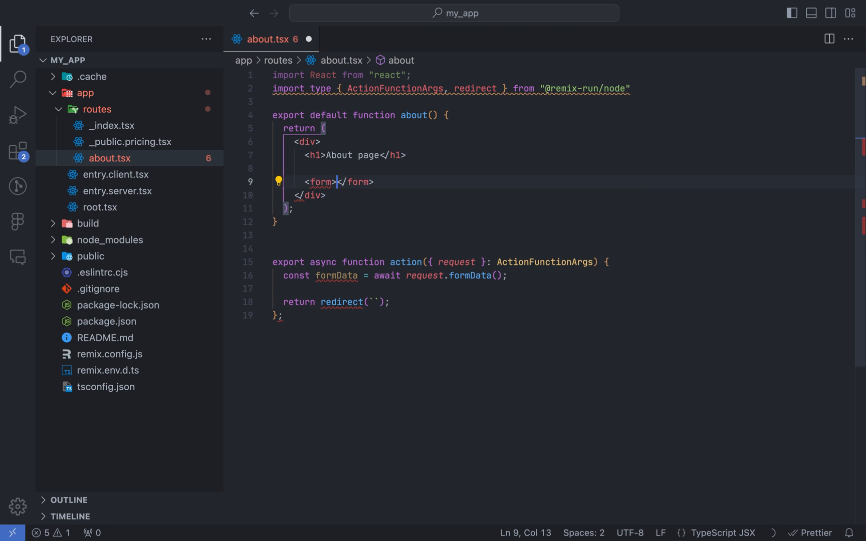
type("input type=\"text\" />")
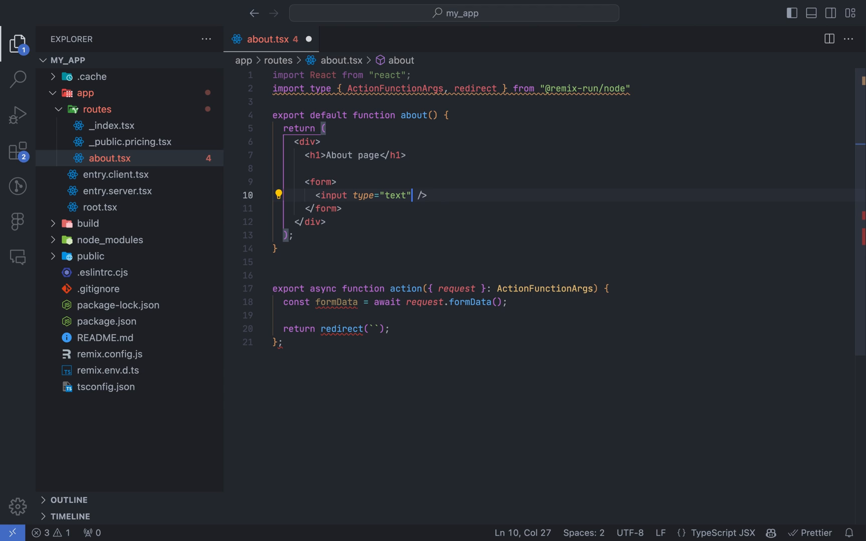
type("name=\"\"")
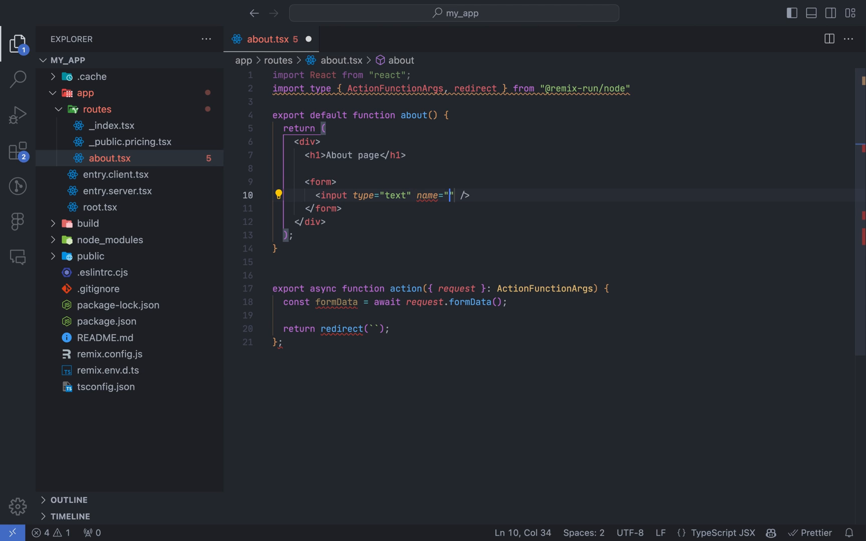
type("username")
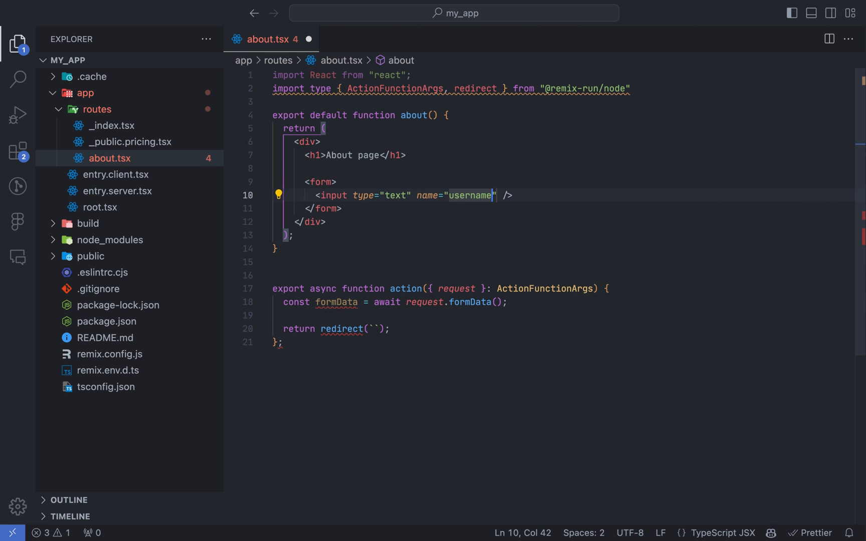
key("enter")
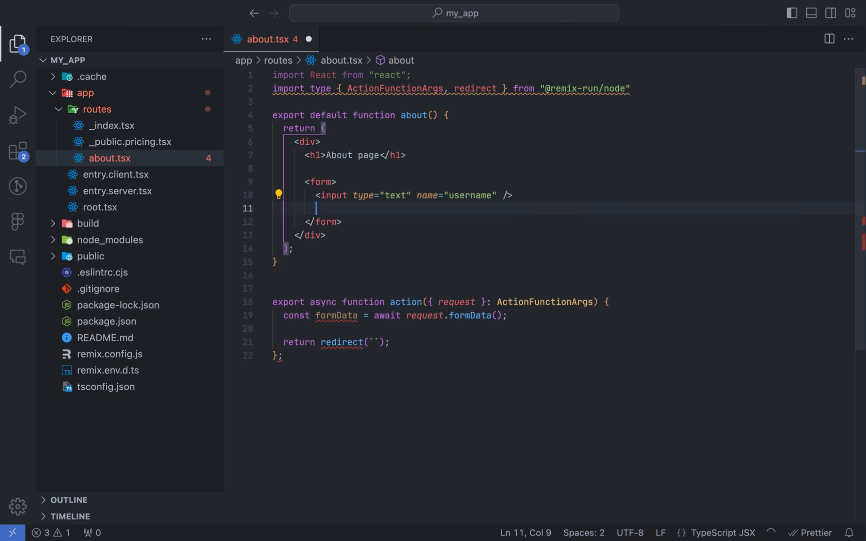
Step: Add a password-type input named 'password' below the username field
type("inpt")
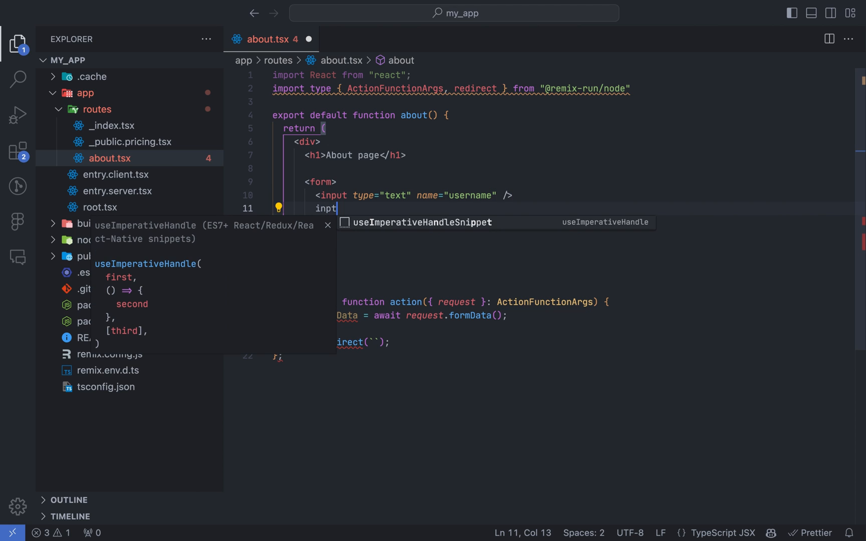
key("Backspace")
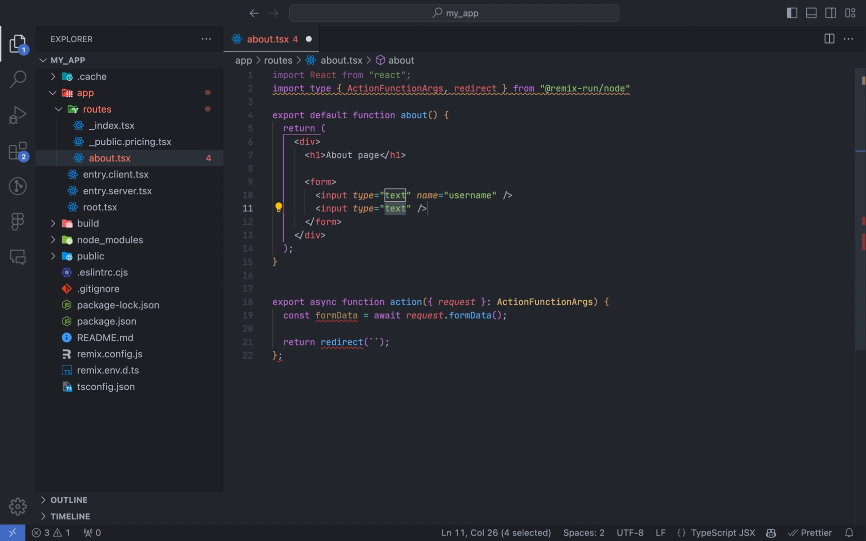
type("name")
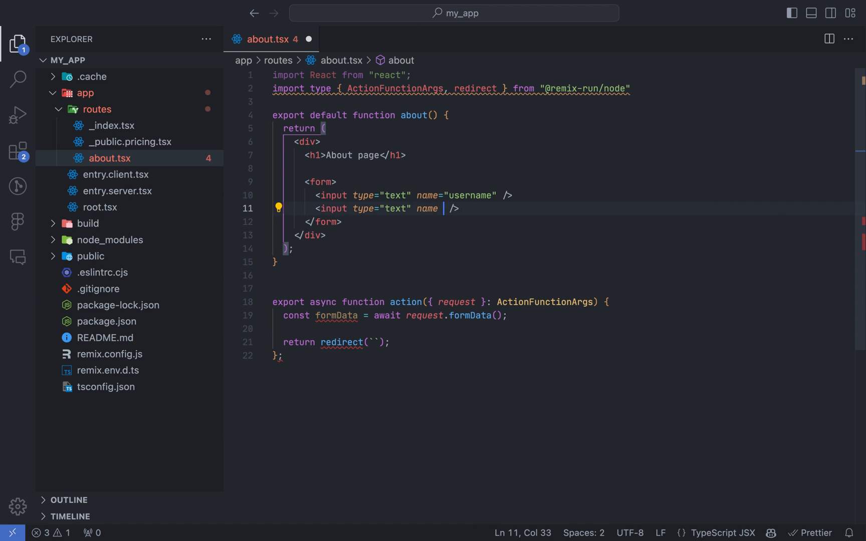
type("='")
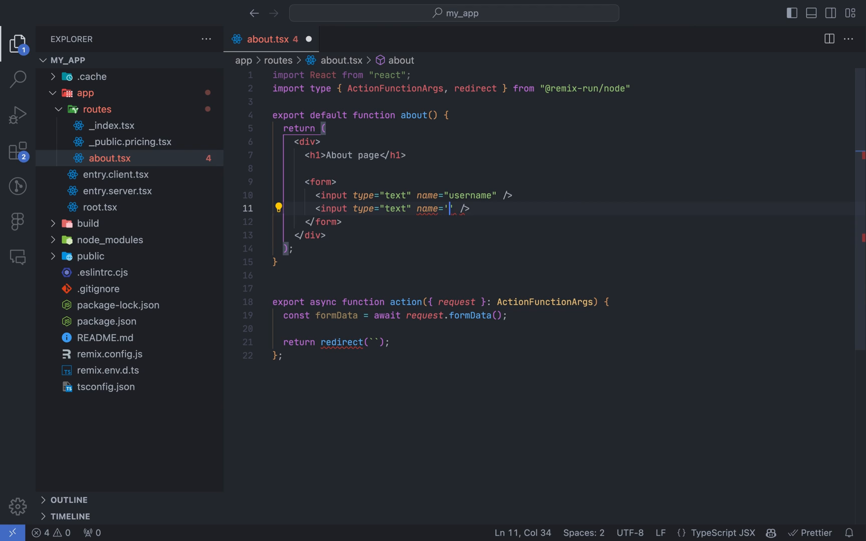
type("p")
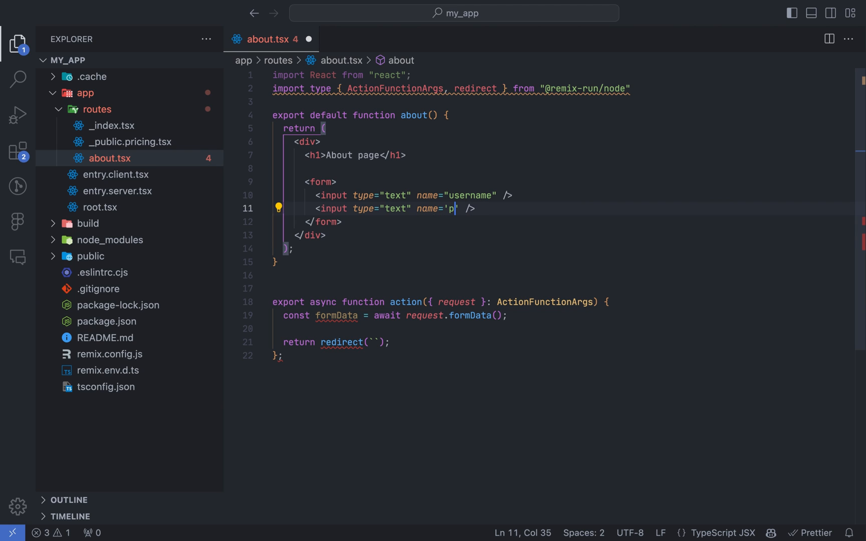
type("assword")
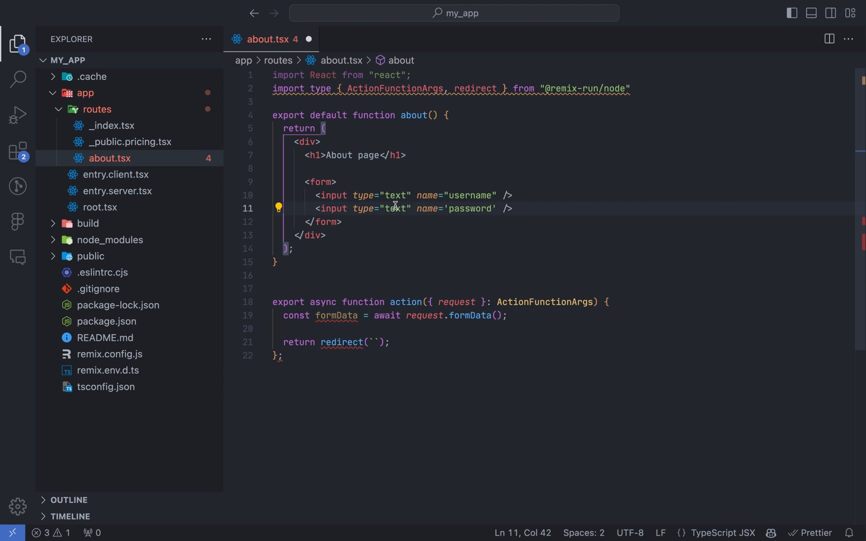
type("password")
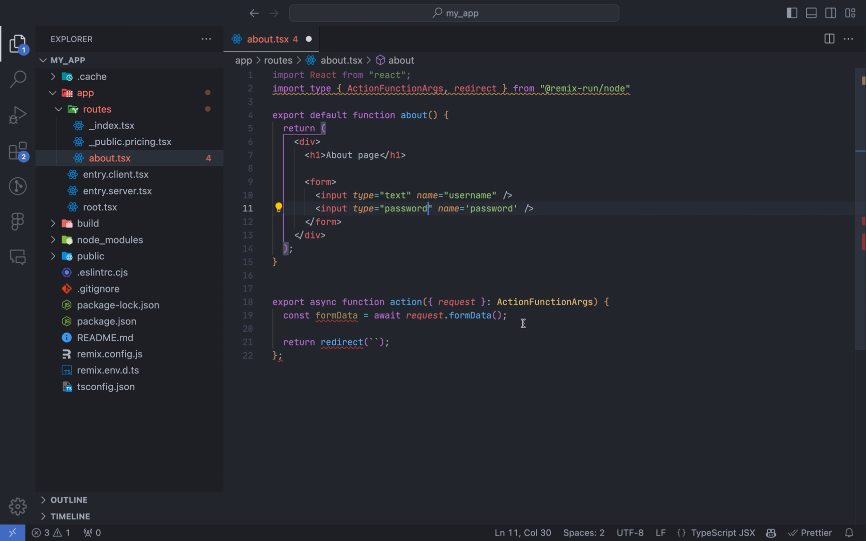
left_click(455, 315)
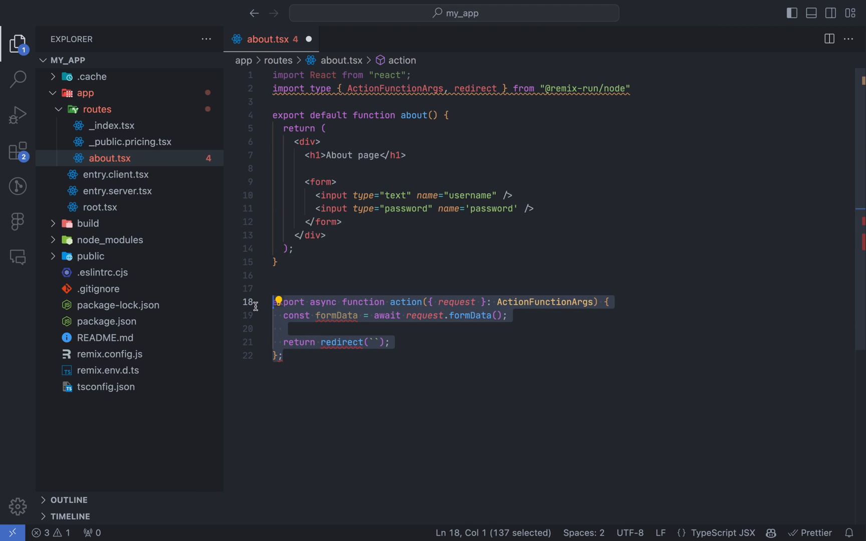
mouse_move(18, 150)
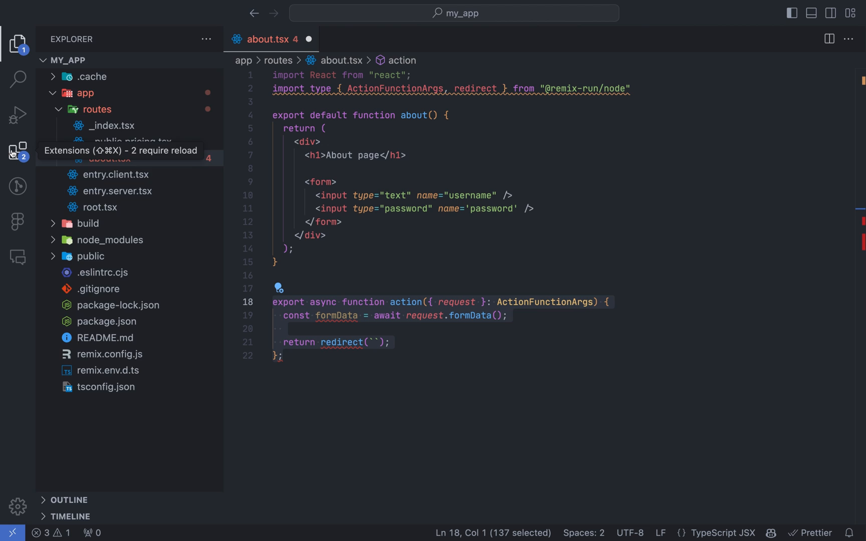
Step: Confirm the Remix Run Snippets extension is installed and enabled, then return to the Explorer
left_click(18, 150)
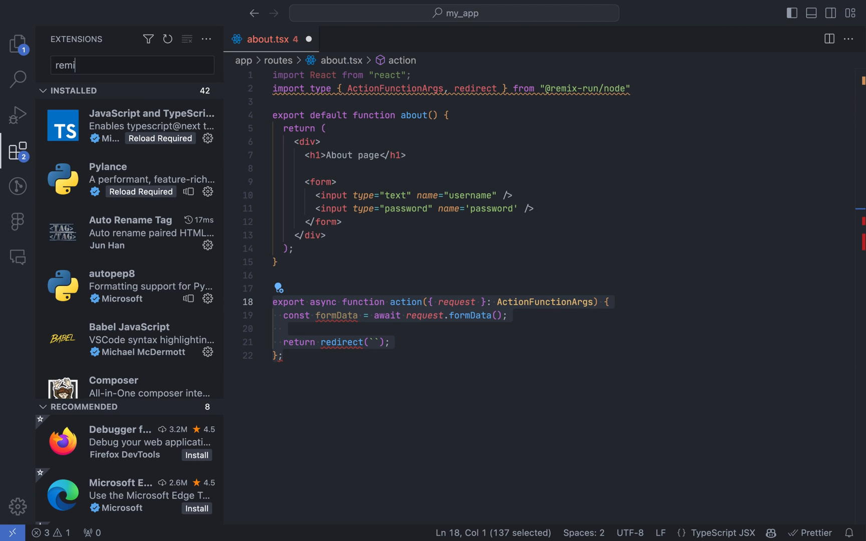
type("x")
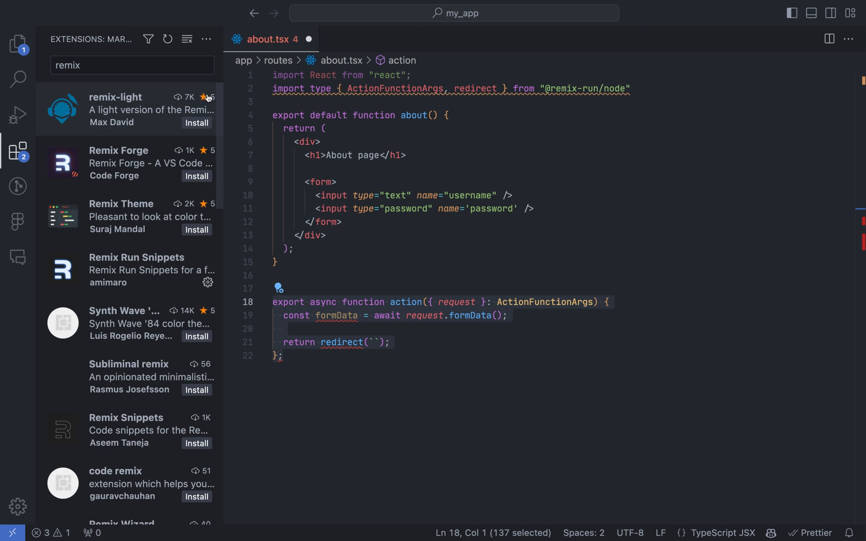
left_click(136, 258)
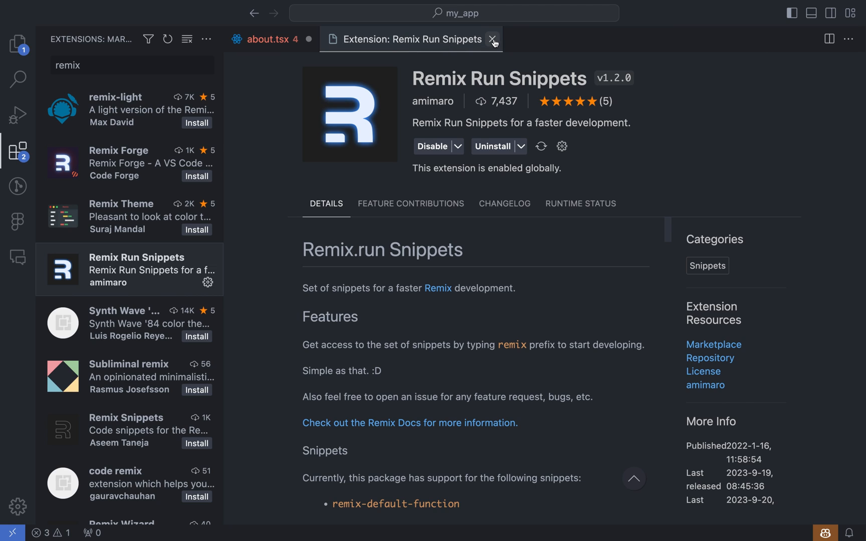
left_click(491, 39)
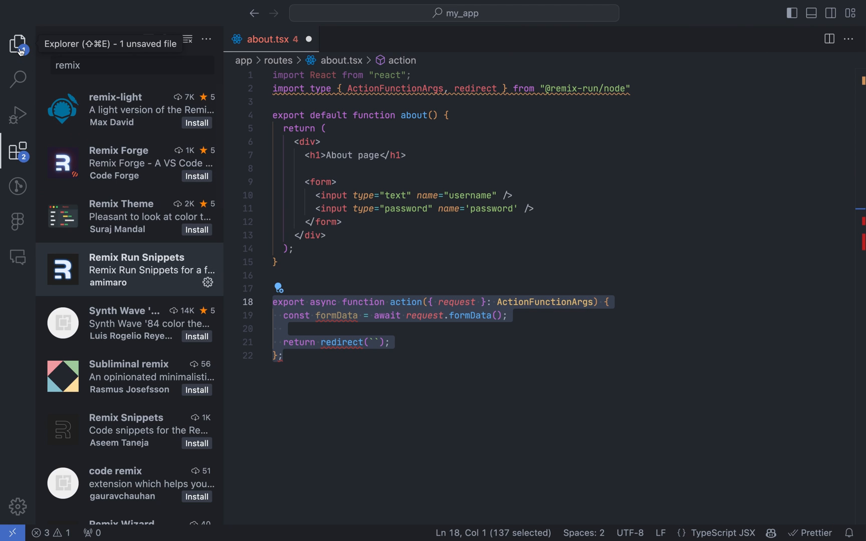
left_click(17, 44)
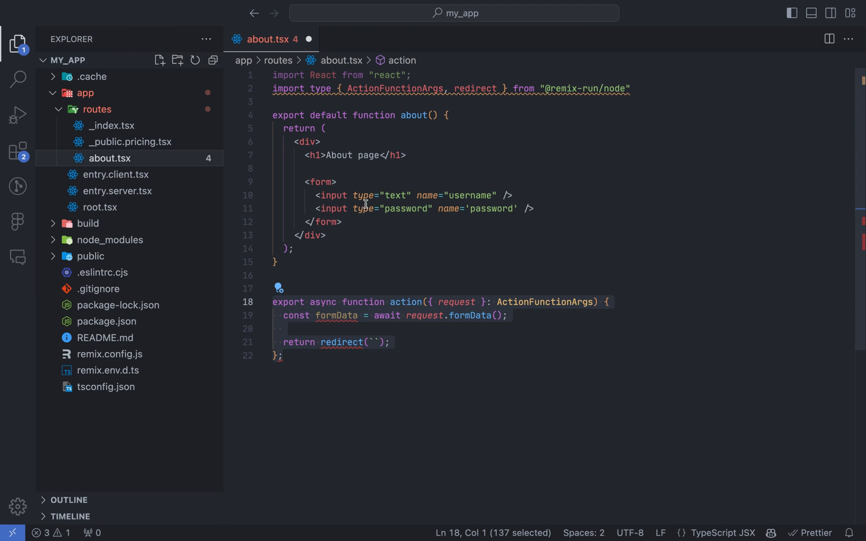
Step: Add username and password formData.get lines and console.log({ username, password }) to the action
left_click(283, 355)
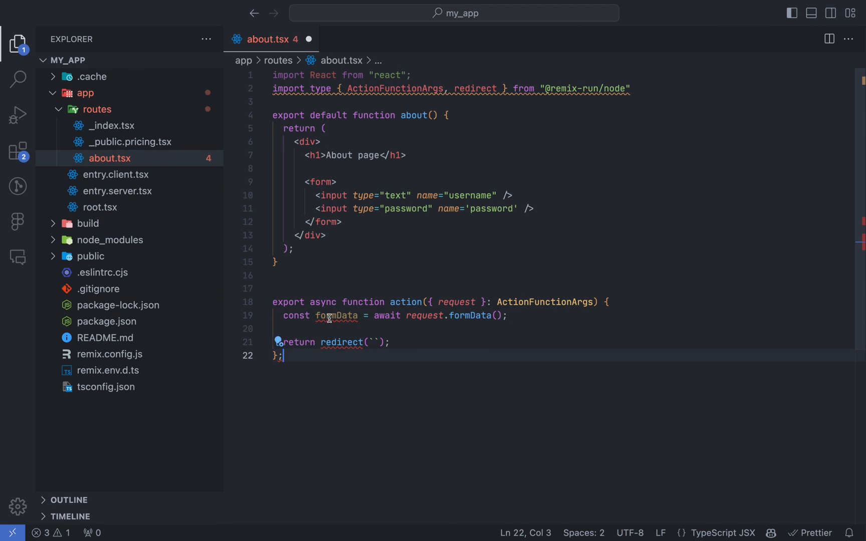
mouse_move(522, 320)
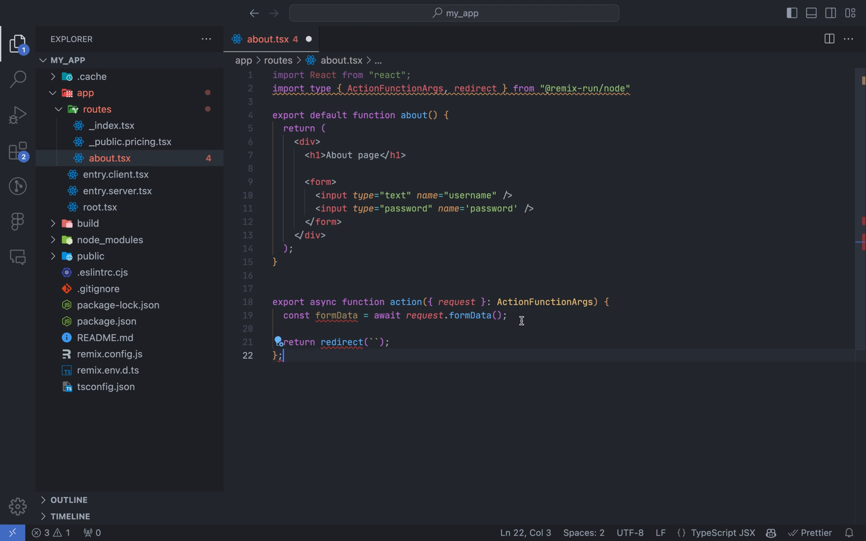
left_click(507, 315)
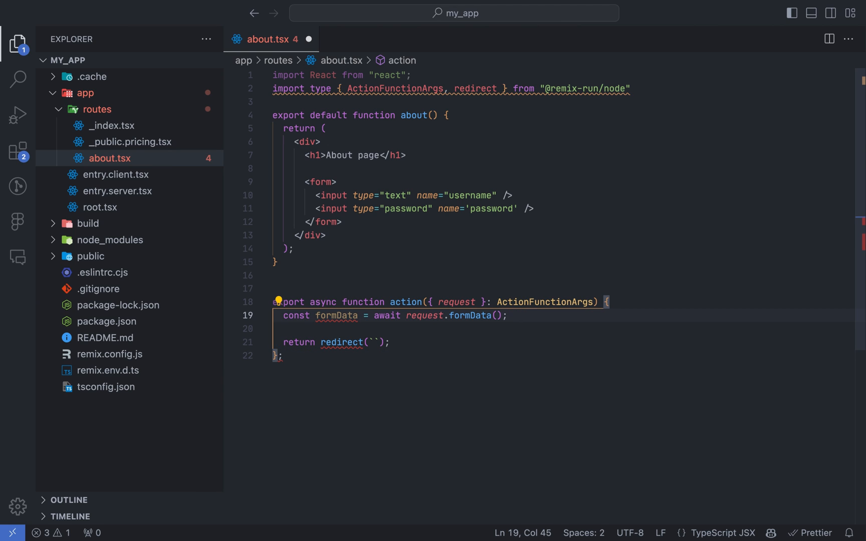
type("const username")
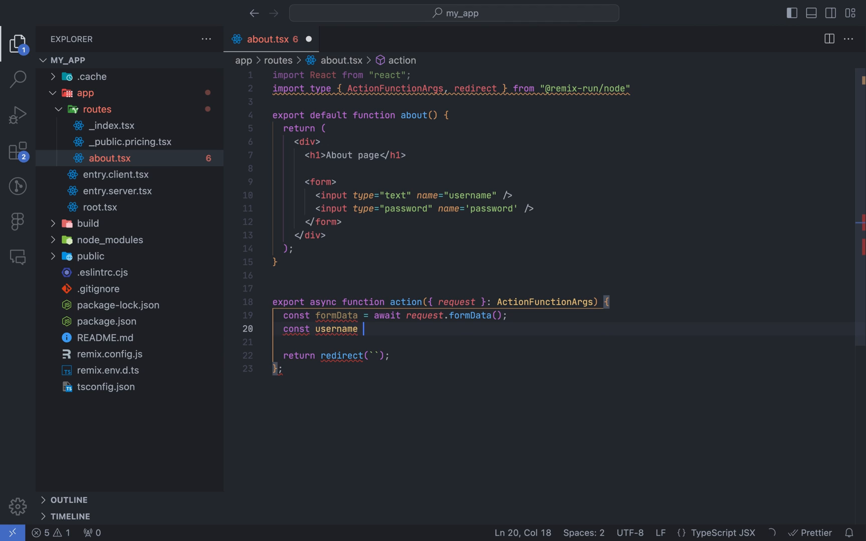
type("= formData.get(\"username")
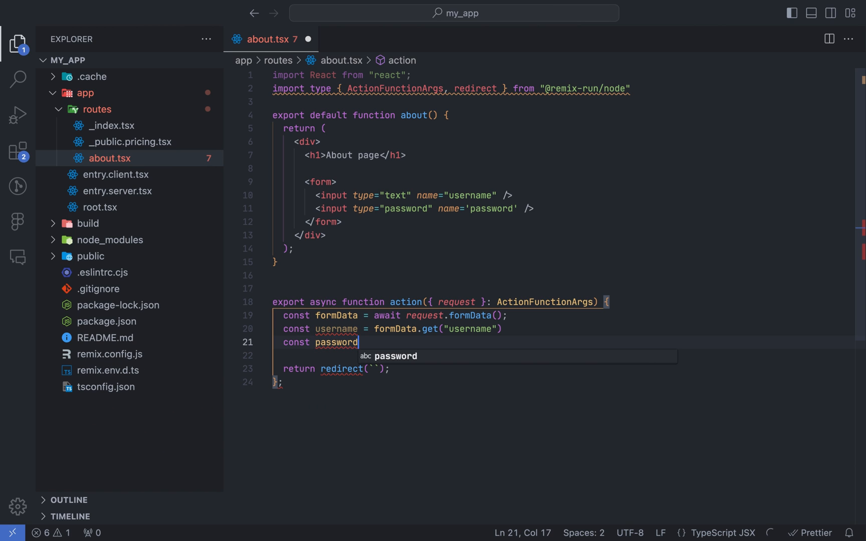
type("= or")
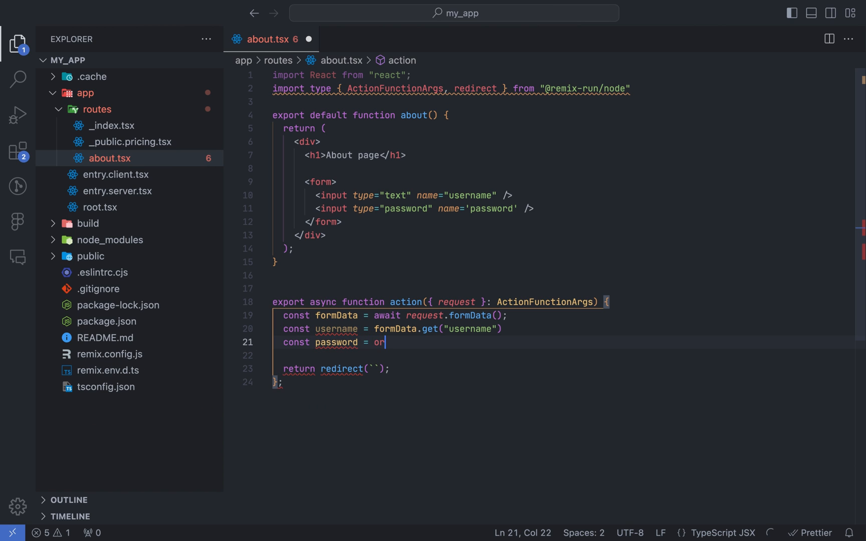
type("formData")
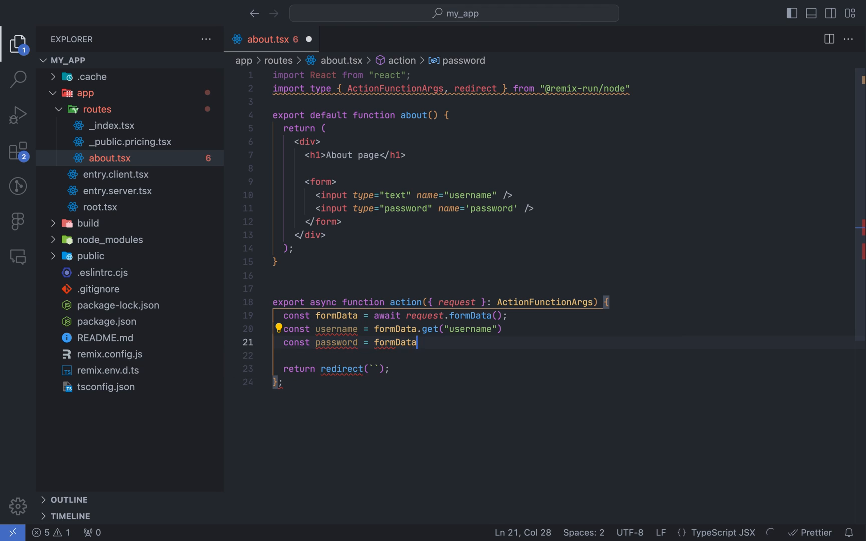
type(".get(\"password\")")
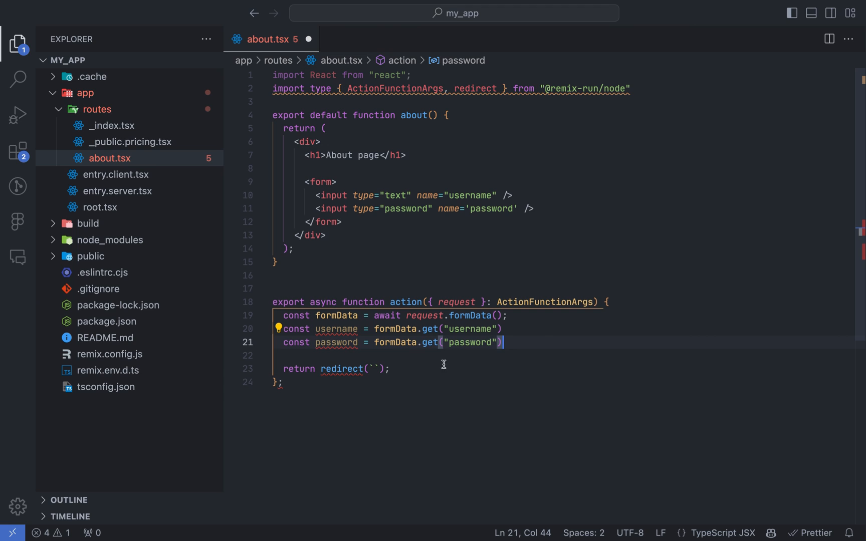
type("log();")
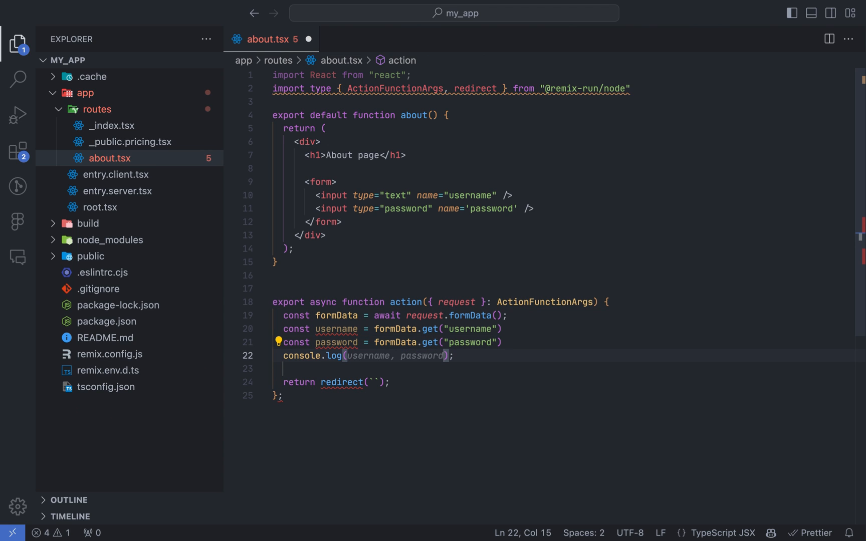
type("{ username, password")
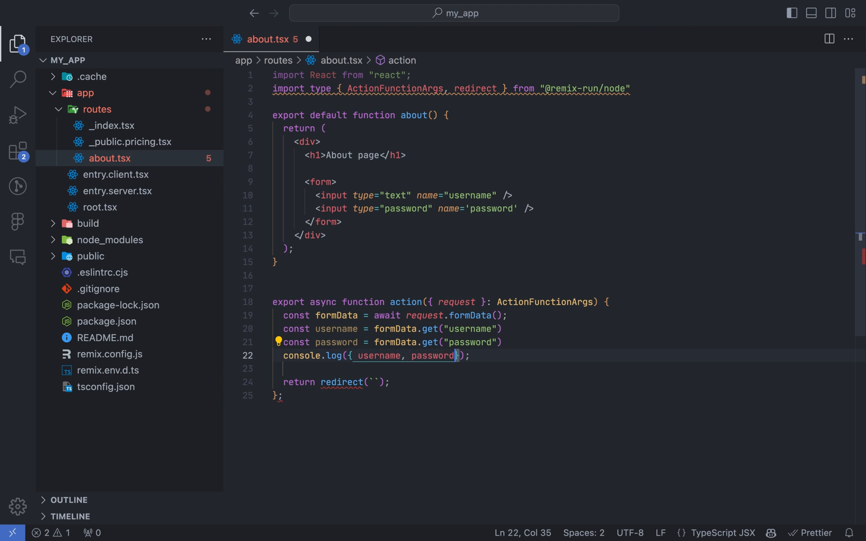
key("Enter")
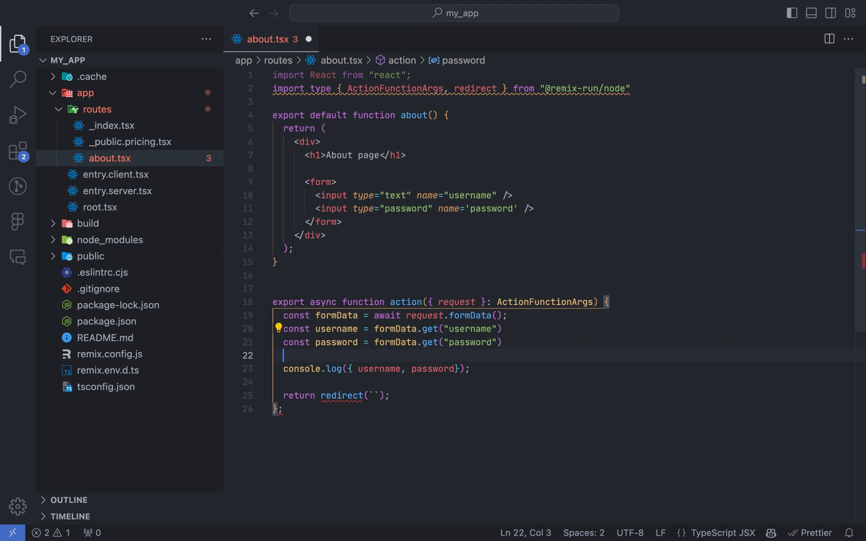
left_click(320, 182)
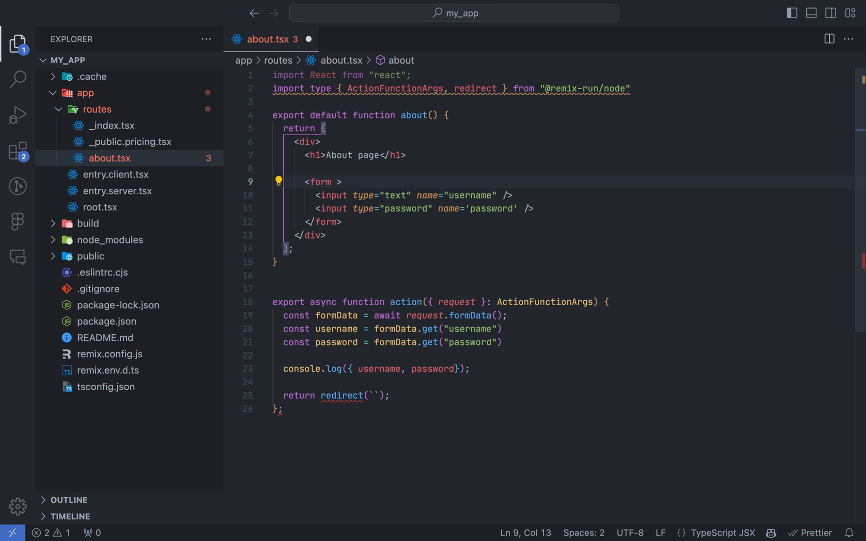
type("method=\"\"")
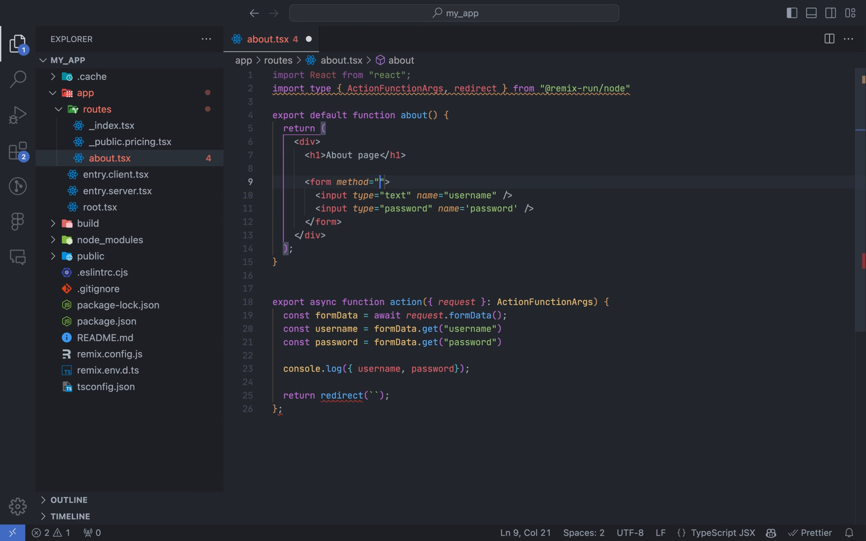
type("Post")
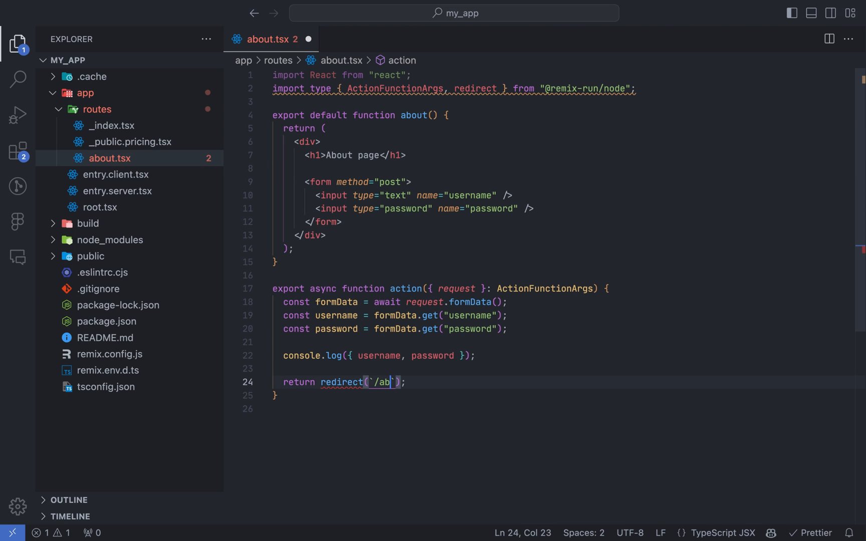
type("u")
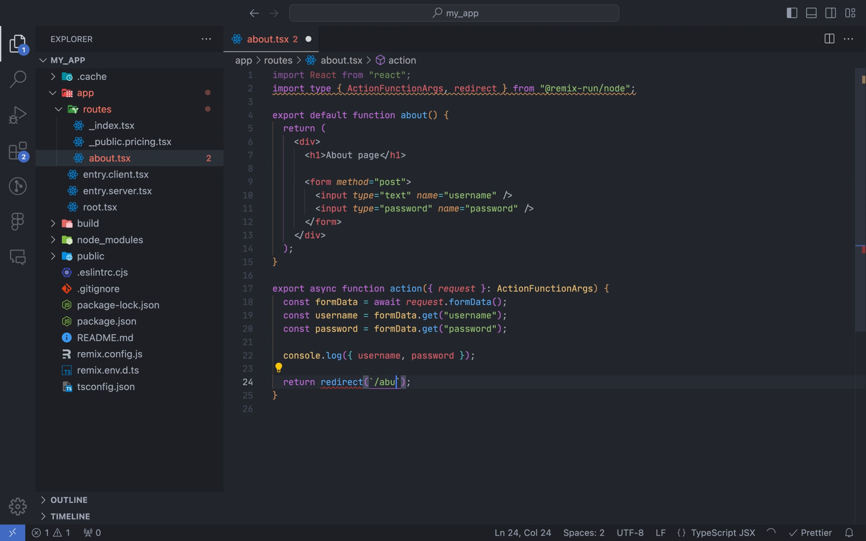
type("t")
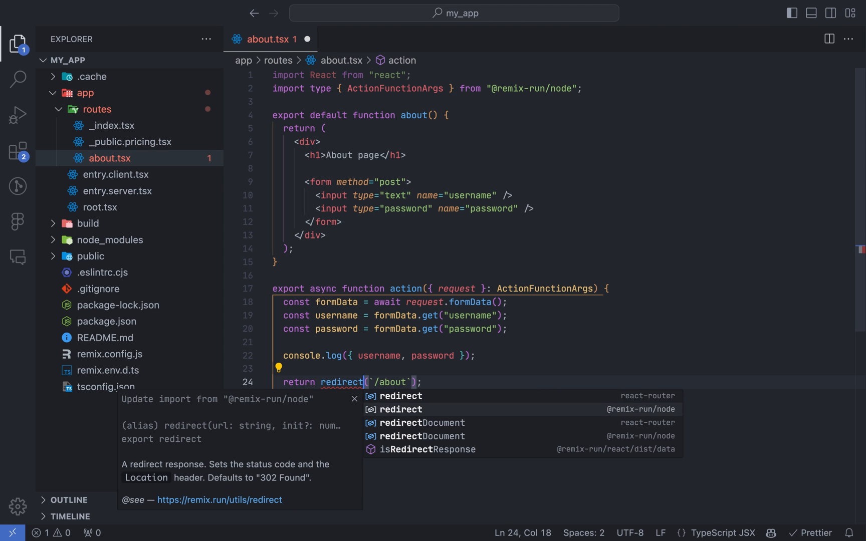
left_click(403, 410)
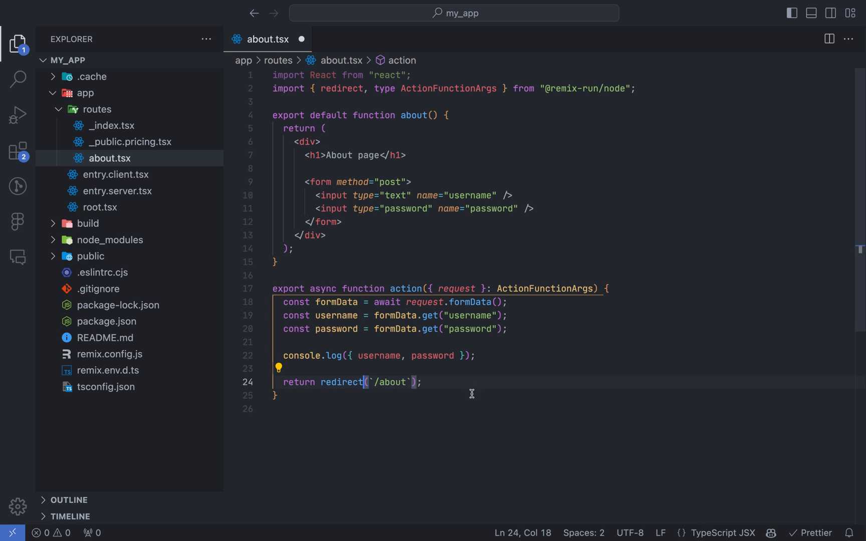
key("ctrl+s")
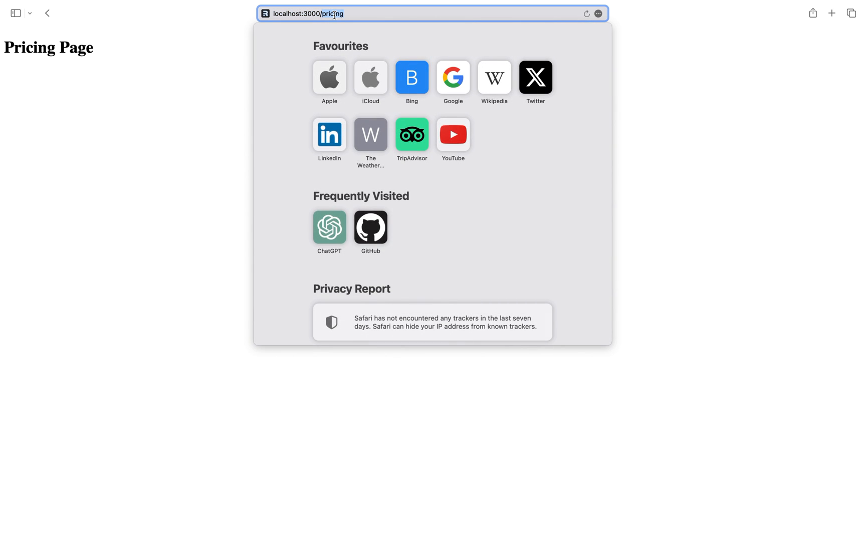
Step: Navigate Safari to localhost:3000/about via the Top Hit suggestion
type("localhost:3000/about")
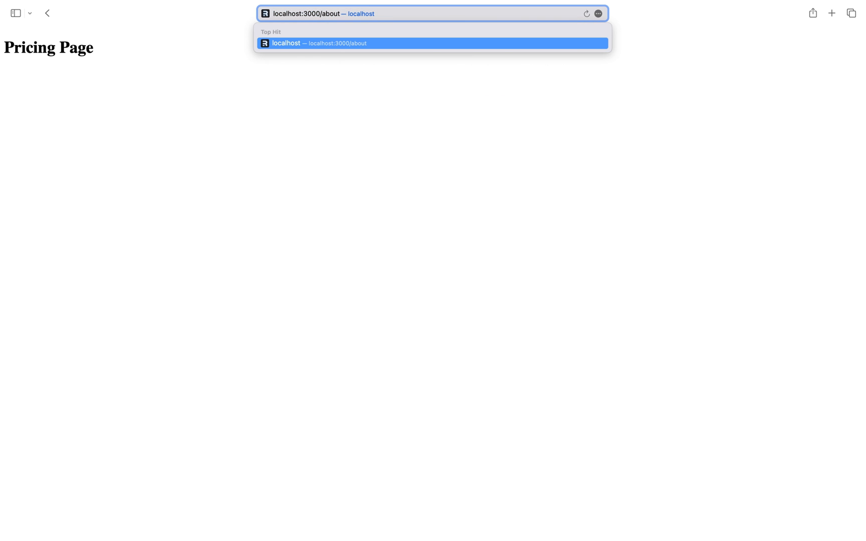
left_click(432, 43)
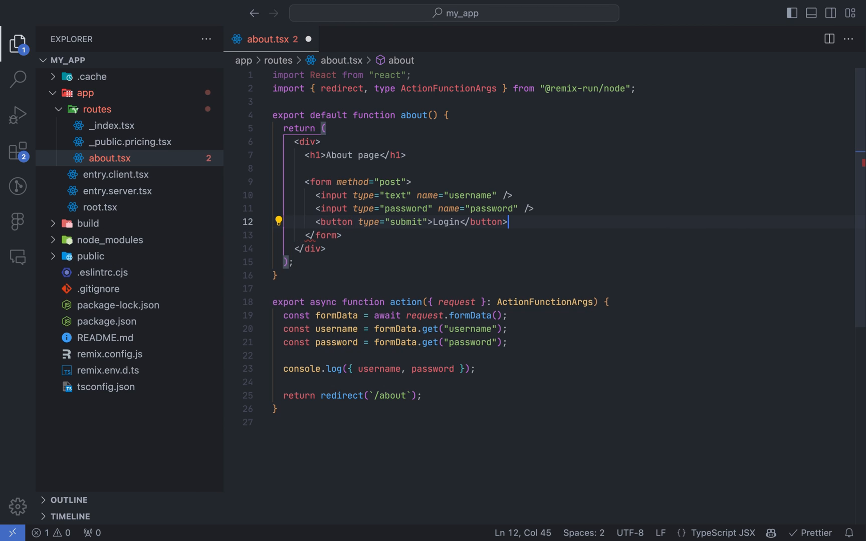
Step: Save about.tsx with the new Login submit button in the form
key("ctrl+s")
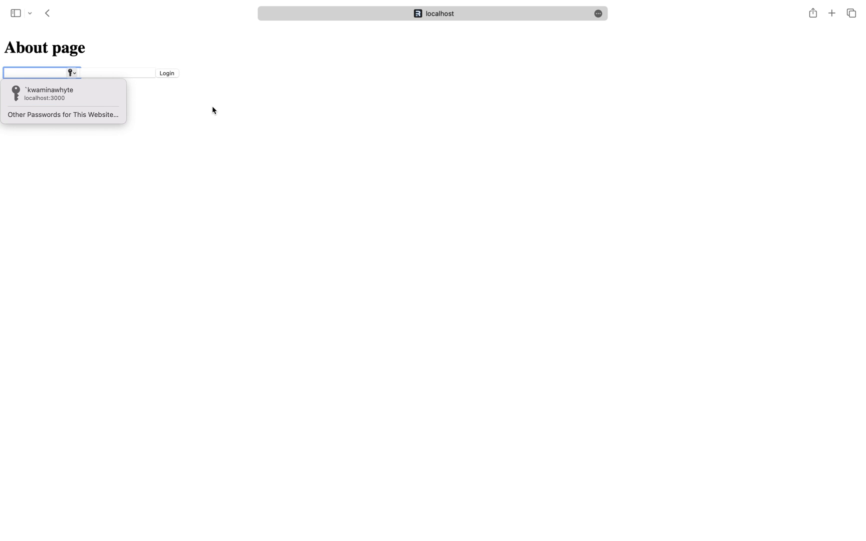
Step: Enter username sensei and a password, then submit the Login form
type("sensei")
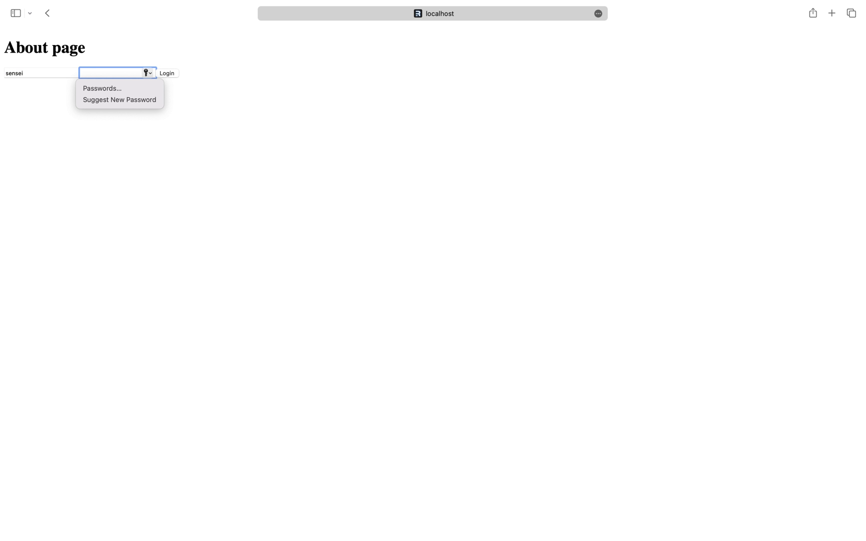
left_click(167, 72)
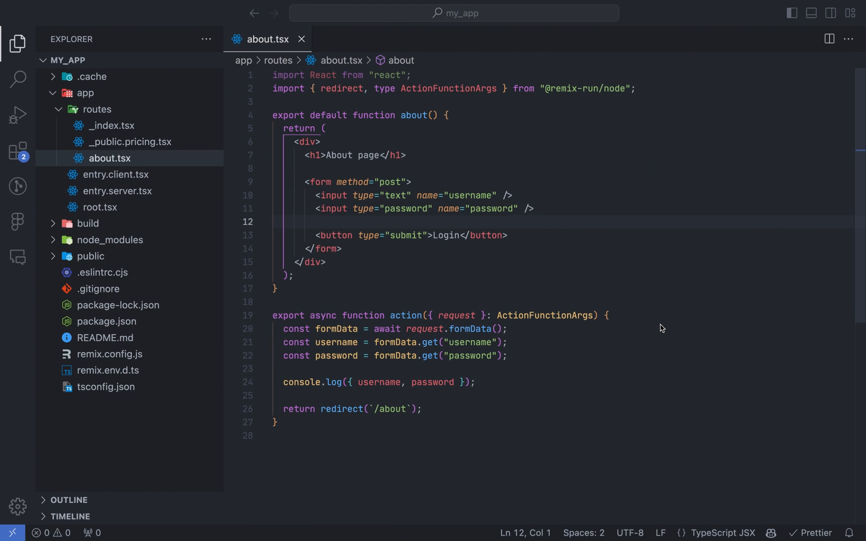
Step: Show the terminal's server log and place the cursor at the end of the console.log line
left_click(811, 13)
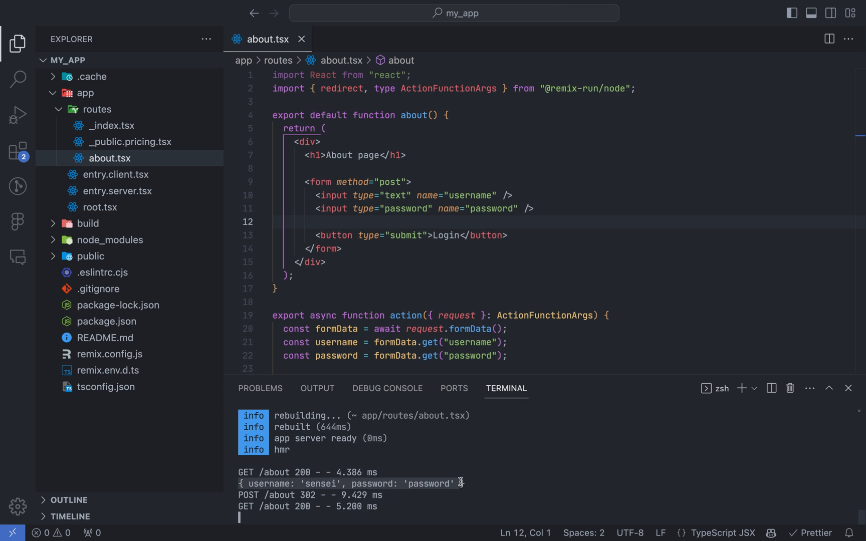
scroll("down", 3)
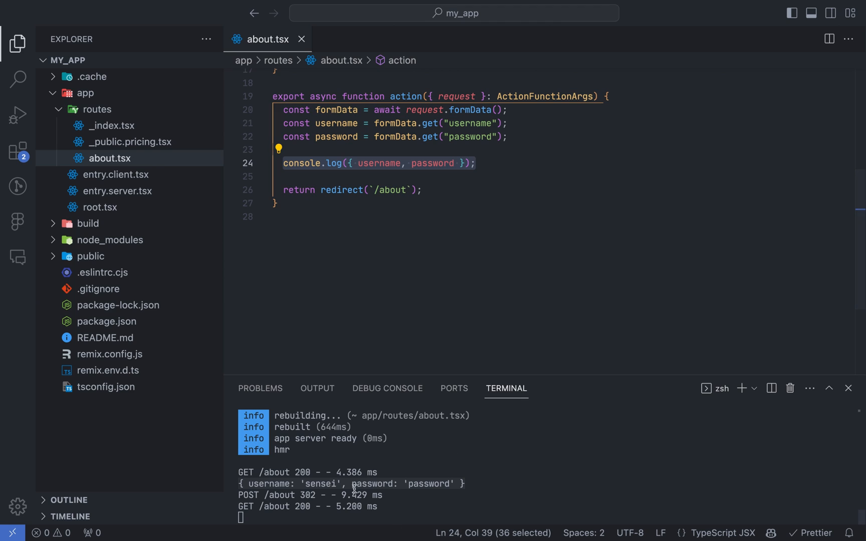
left_click(475, 163)
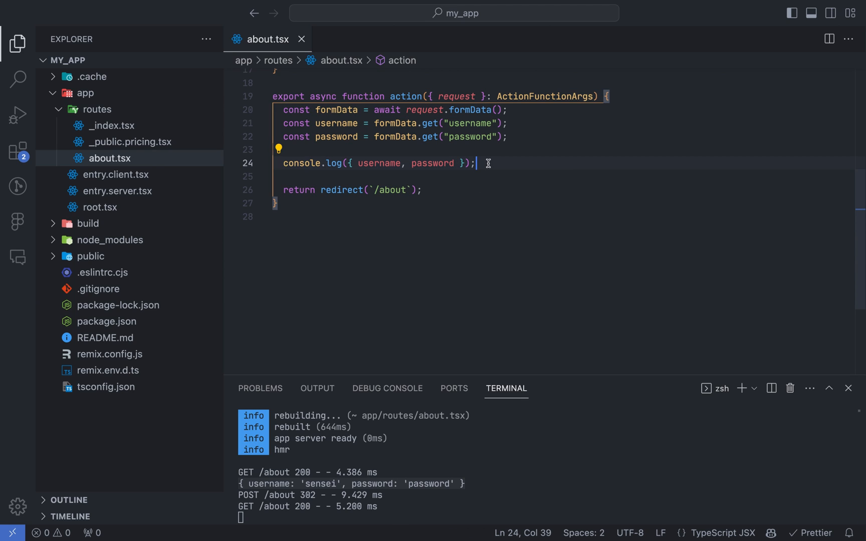
Step: Add the comment '// your logic for login here' below the console.log call
key("Enter")
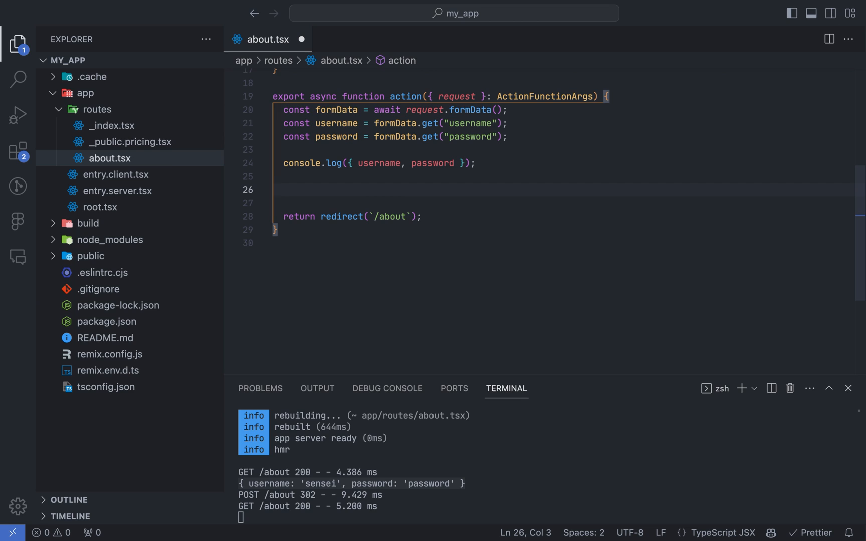
type("// your")
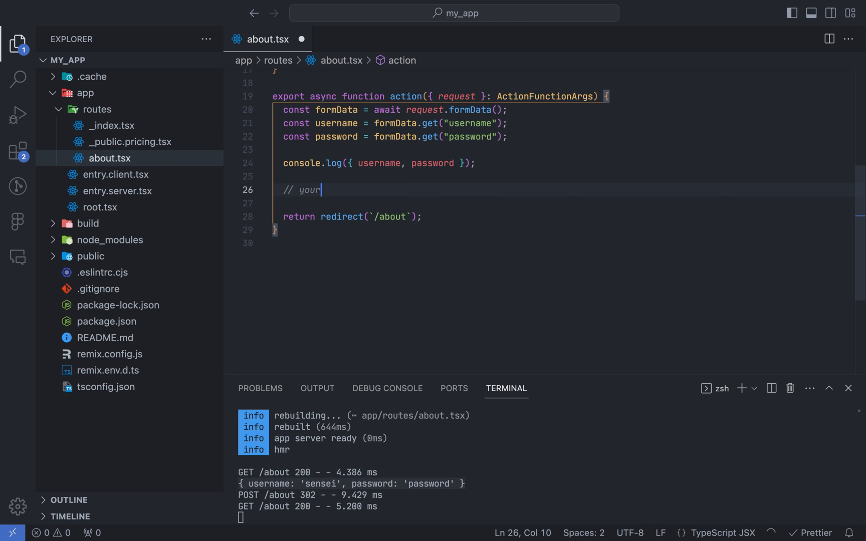
type("logic f")
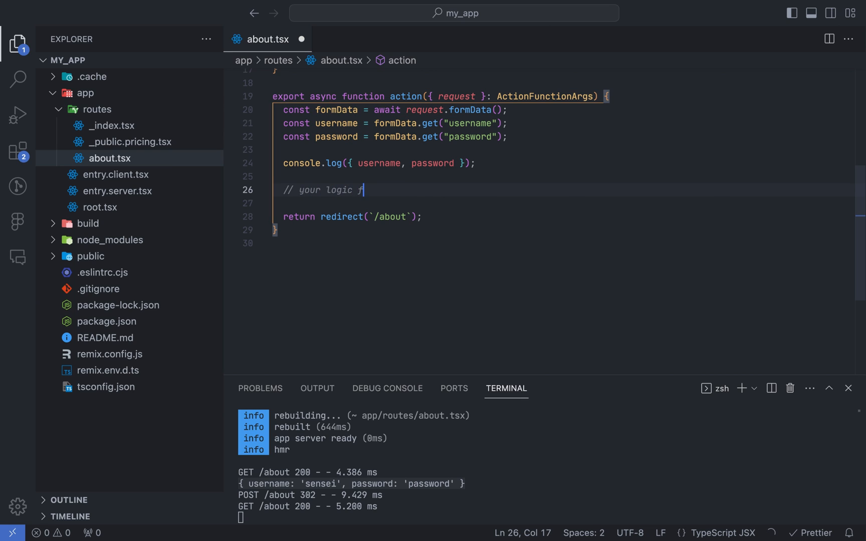
type("or loging in")
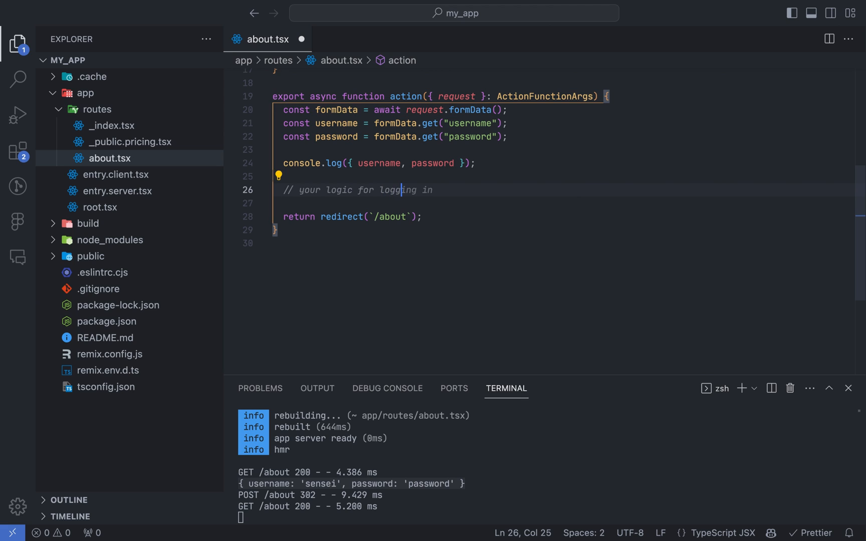
type("here")
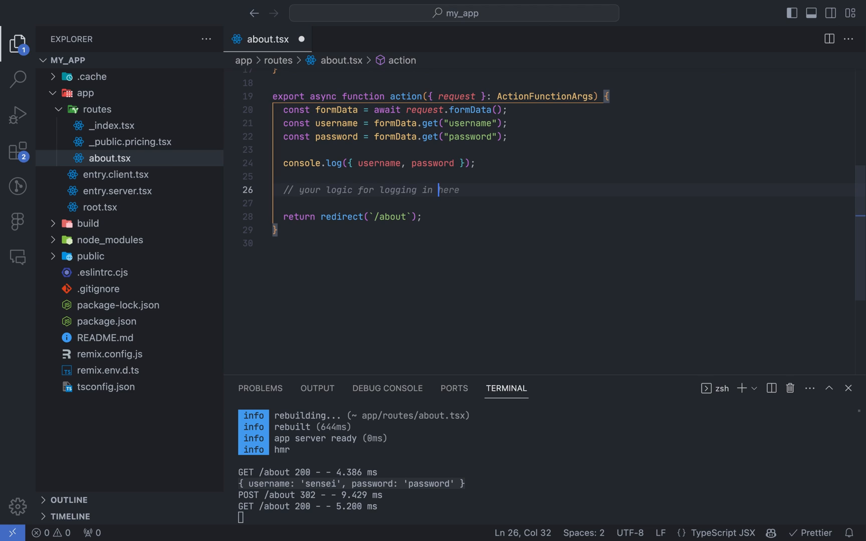
Step: Select the redirect return statement and scroll back up through about.tsx
left_click(424, 216)
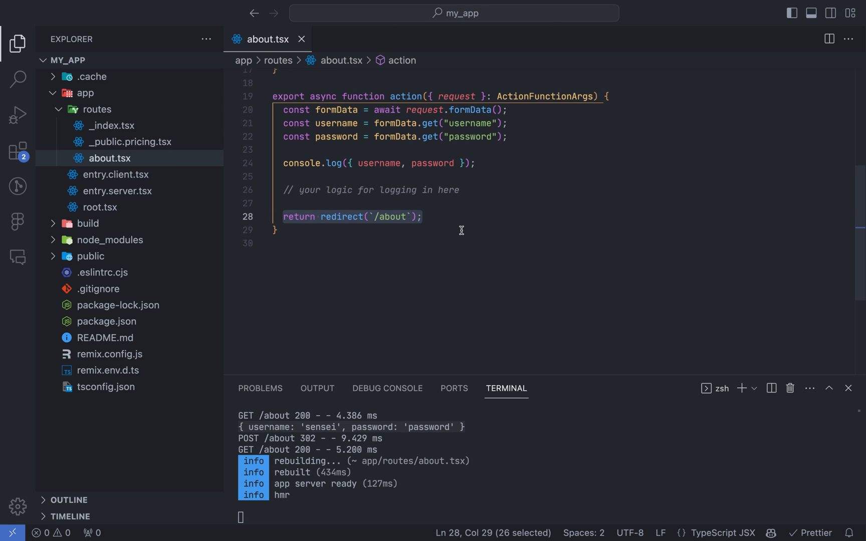
mouse_move(549, 267)
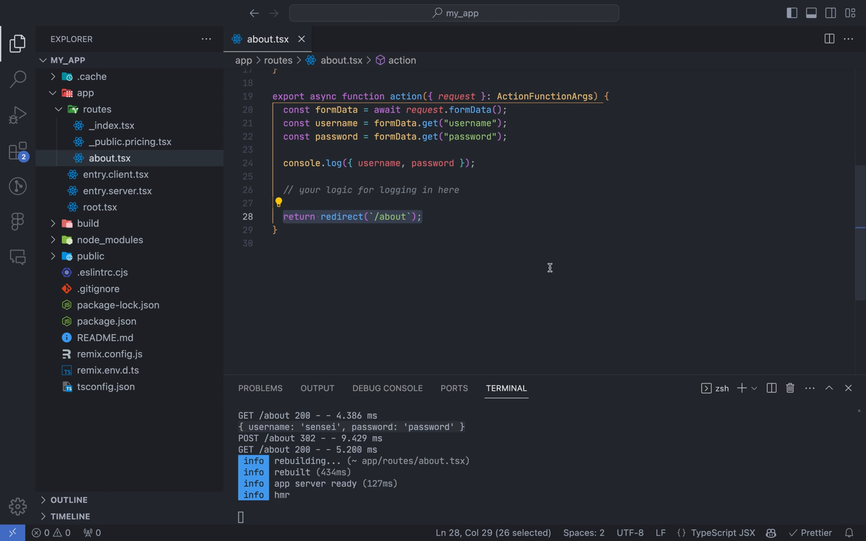
scroll("up", 3)
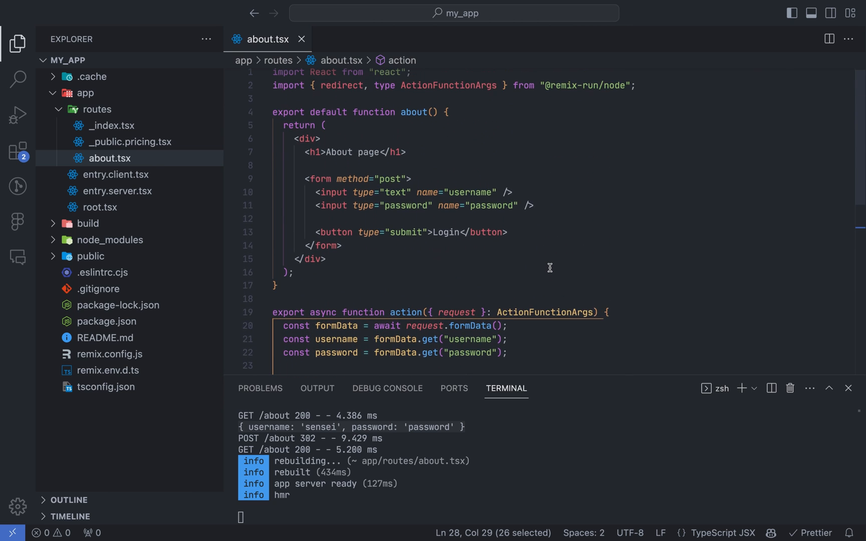
scroll("down", 3)
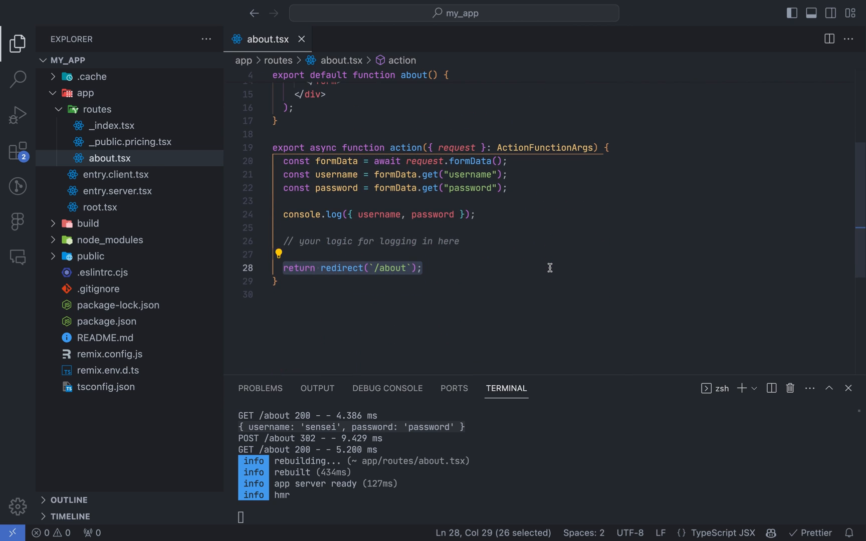
scroll("up", 3)
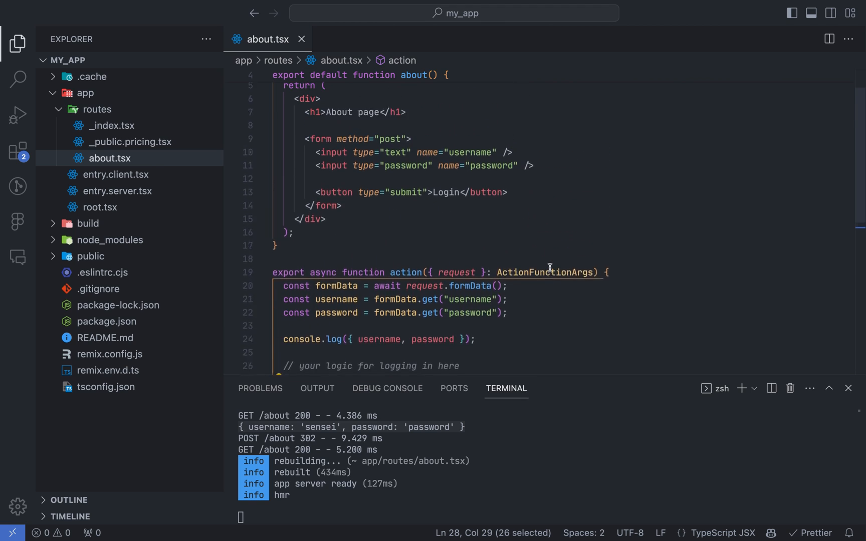
scroll("up", 3)
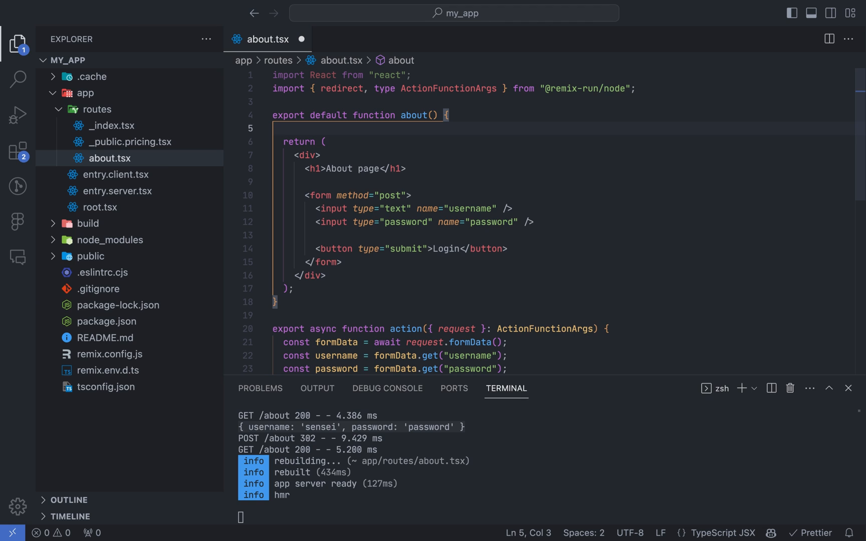
Step: Declare const actionData = useActionData() imported from react-router, and add a console.log line
type("const")
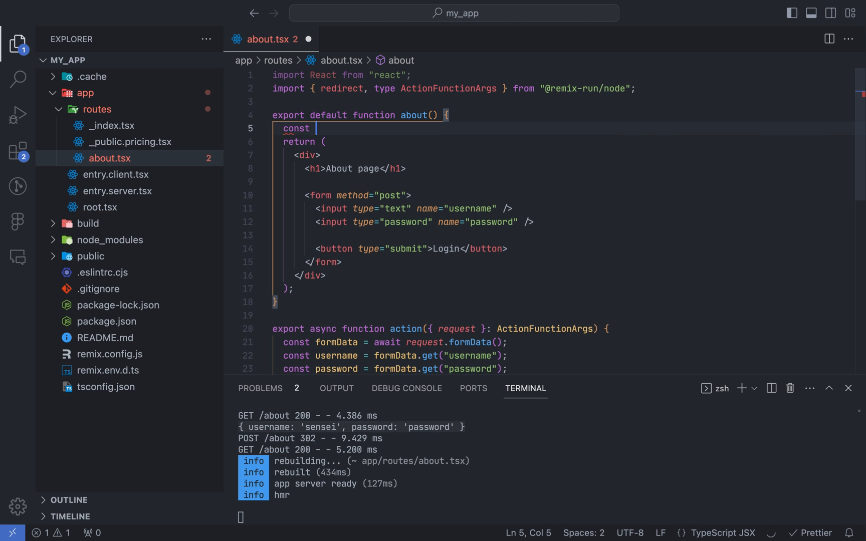
type("actionData")
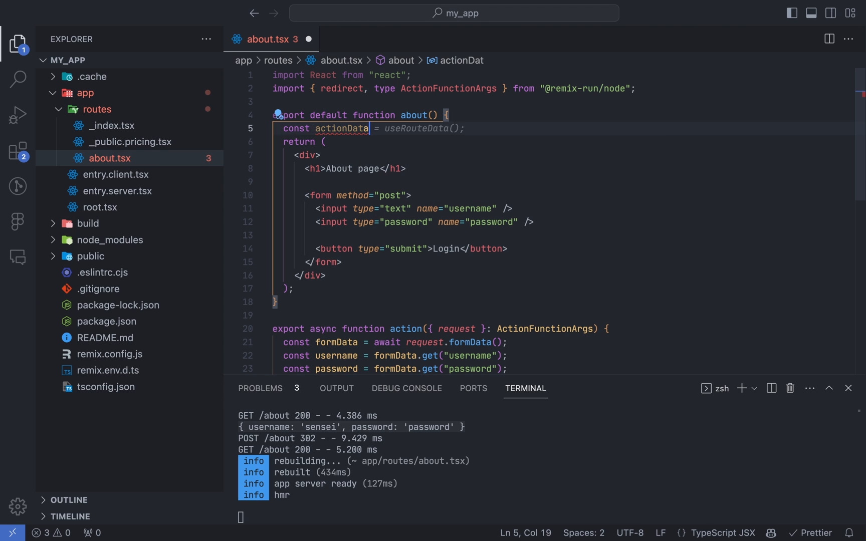
type("use")
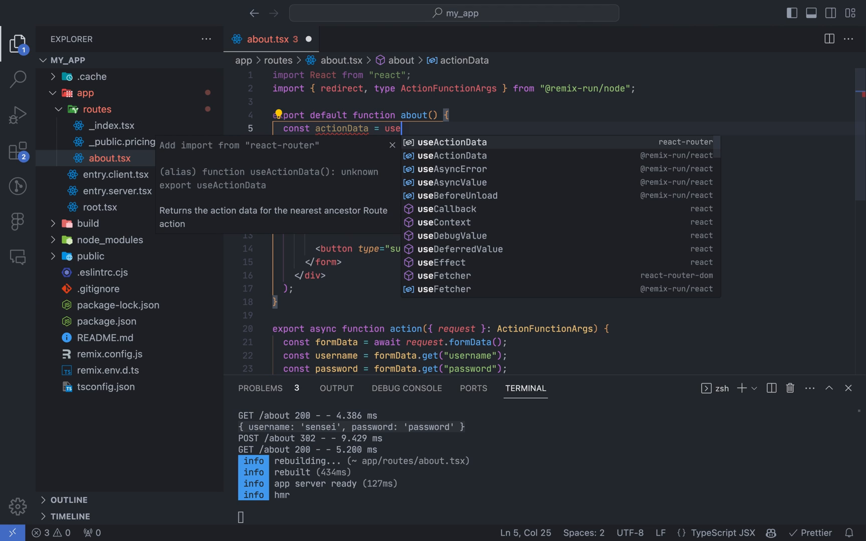
type("Action")
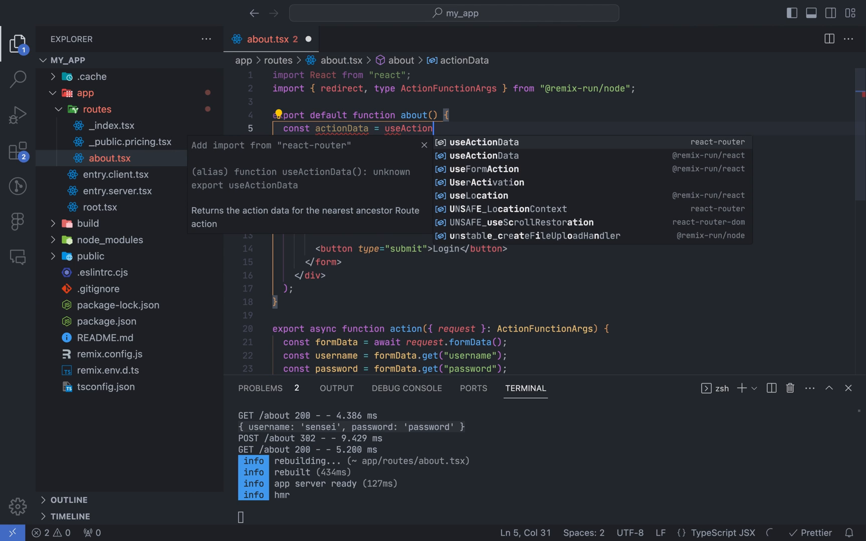
left_click(484, 142)
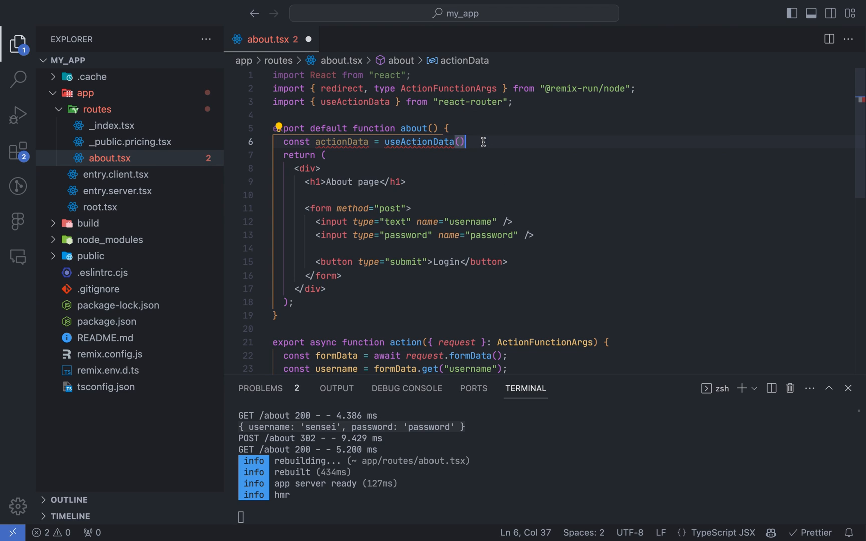
key("Enter")
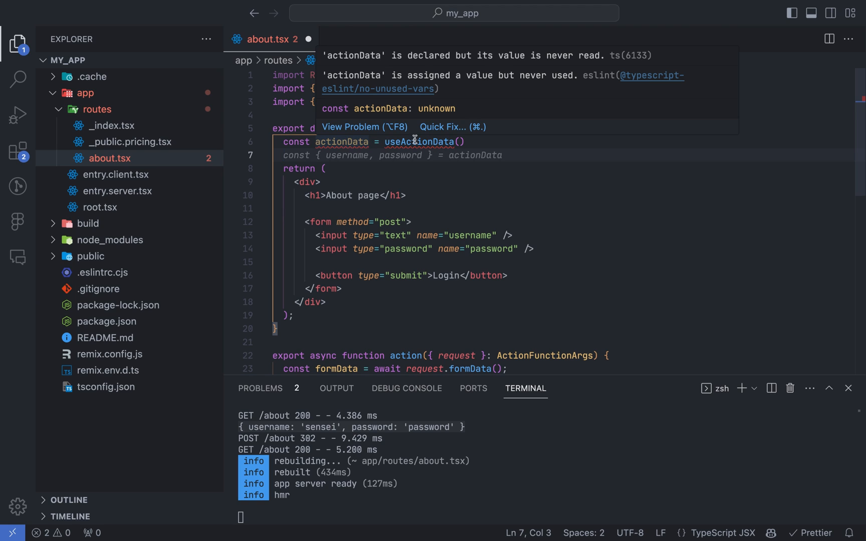
mouse_move(421, 141)
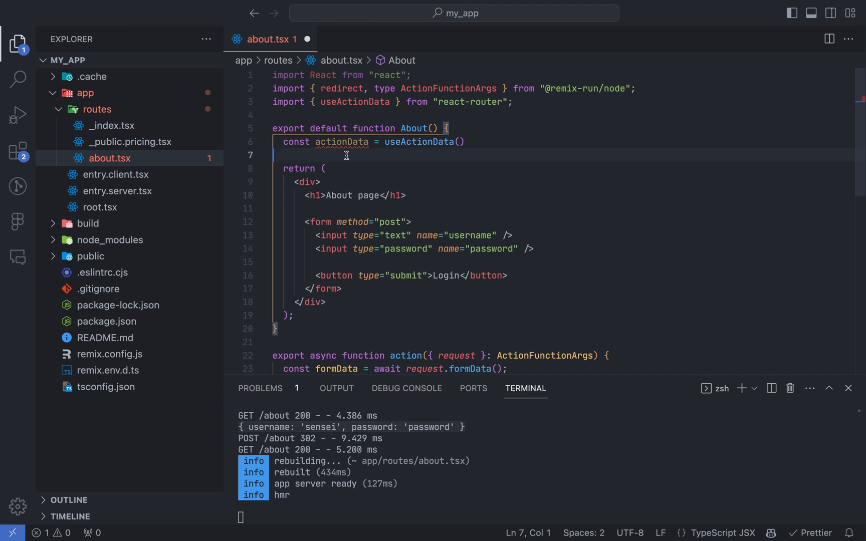
type("Log")
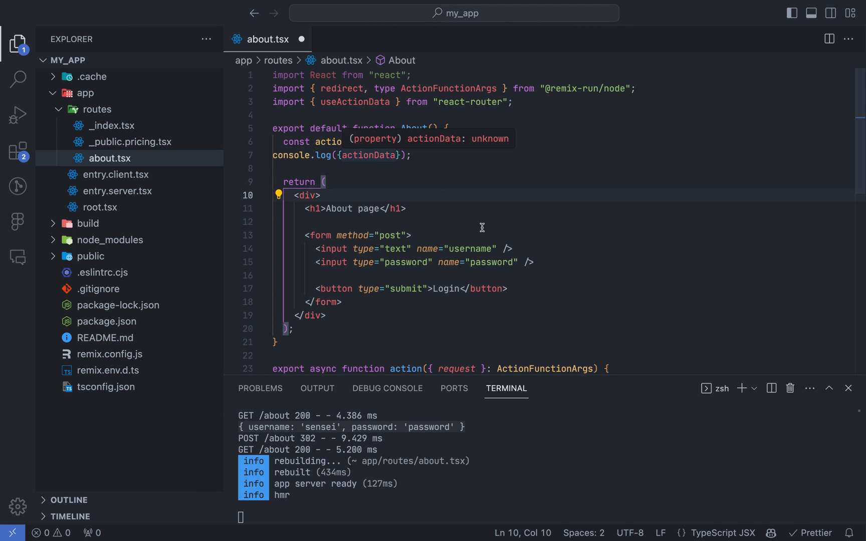
Step: Return { username, password } from the action above a retyped return redirect(`/about`) line
scroll("down", 3)
type("return")
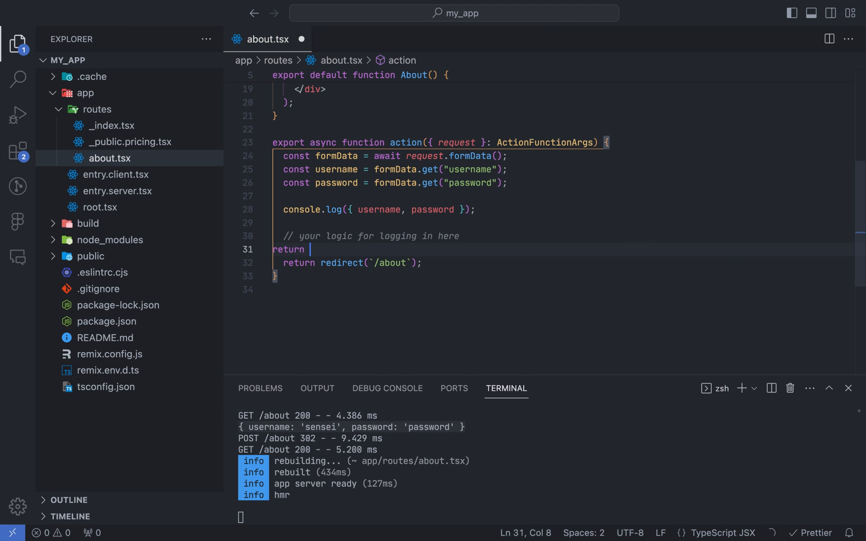
type("{}")
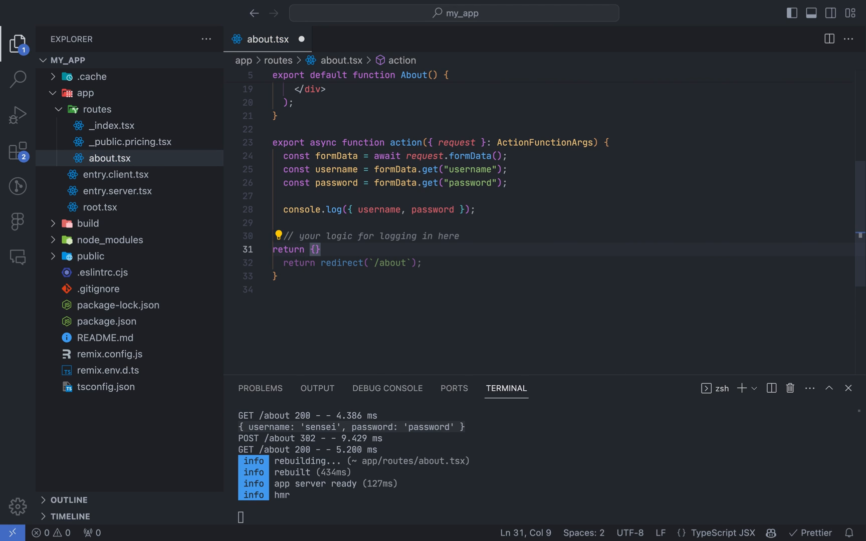
type("username ,")
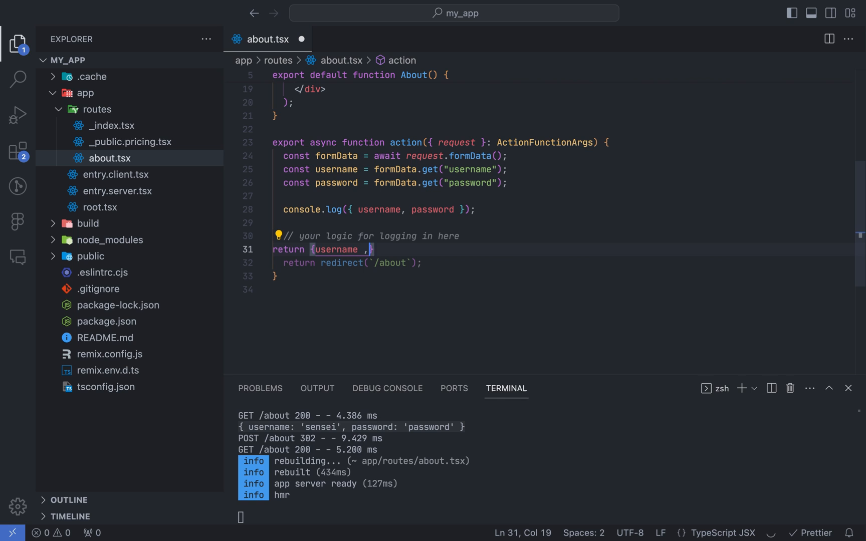
type("password")
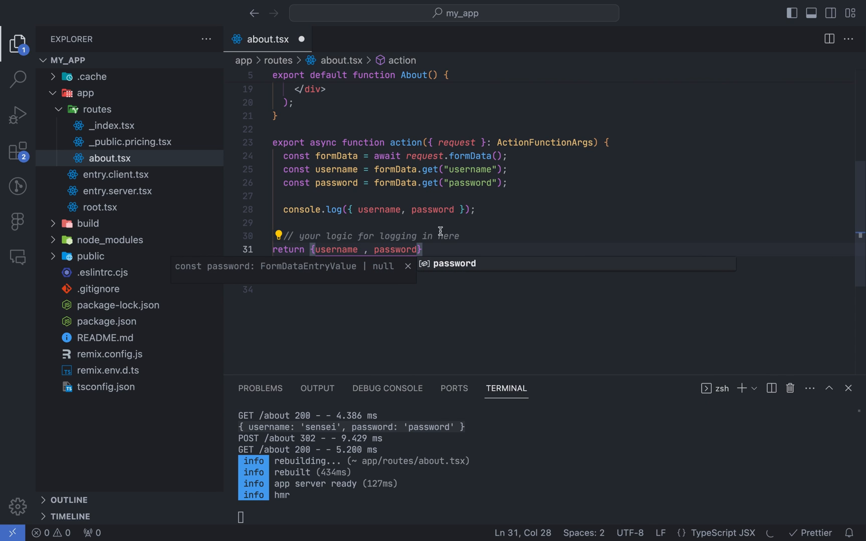
type("return redirect(`/about`);")
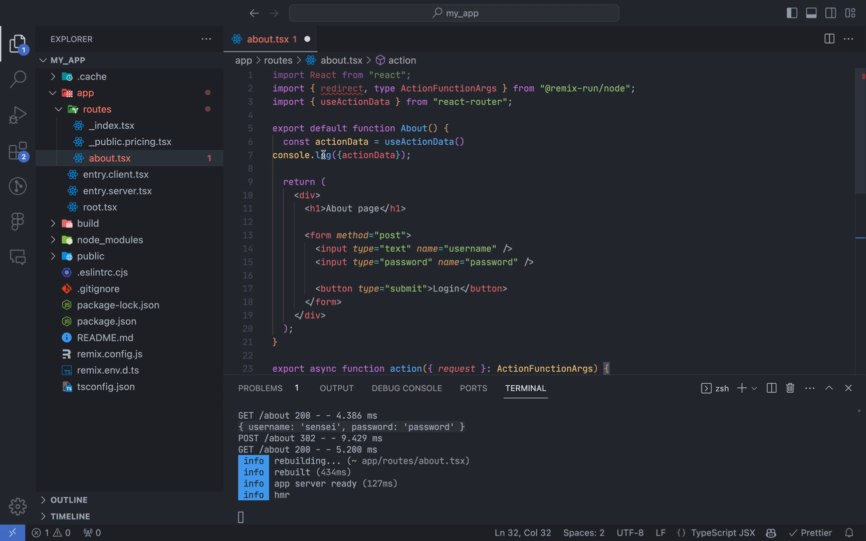
Step: Prefix the actionData console.log with the label 'from the action hook'
left_click(406, 155)
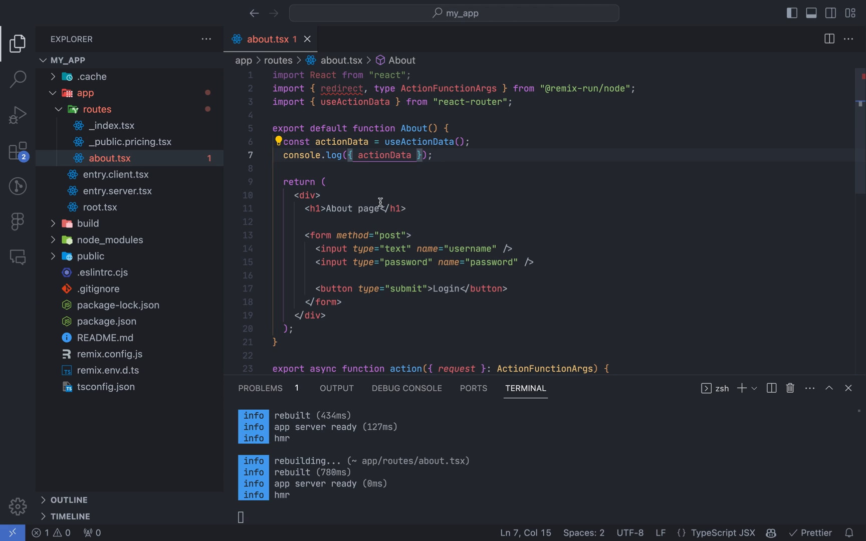
type("'from th")
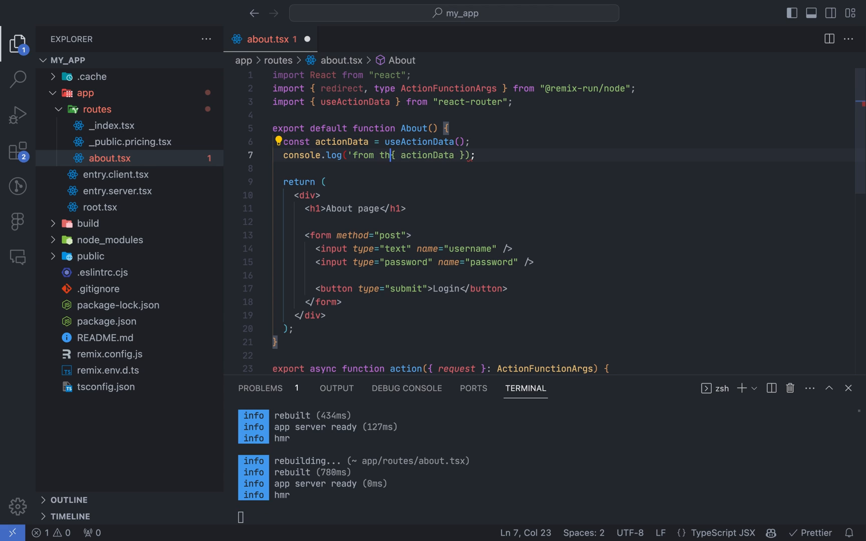
type("e action")
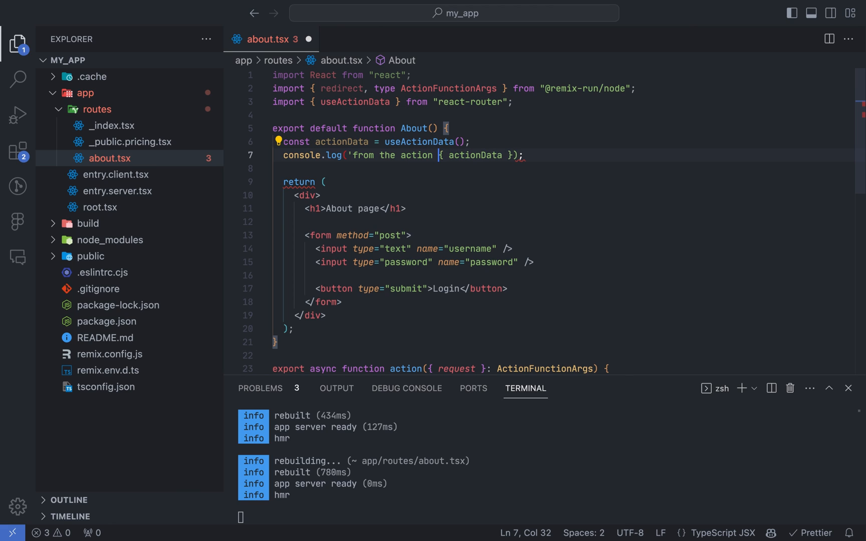
type("hool")
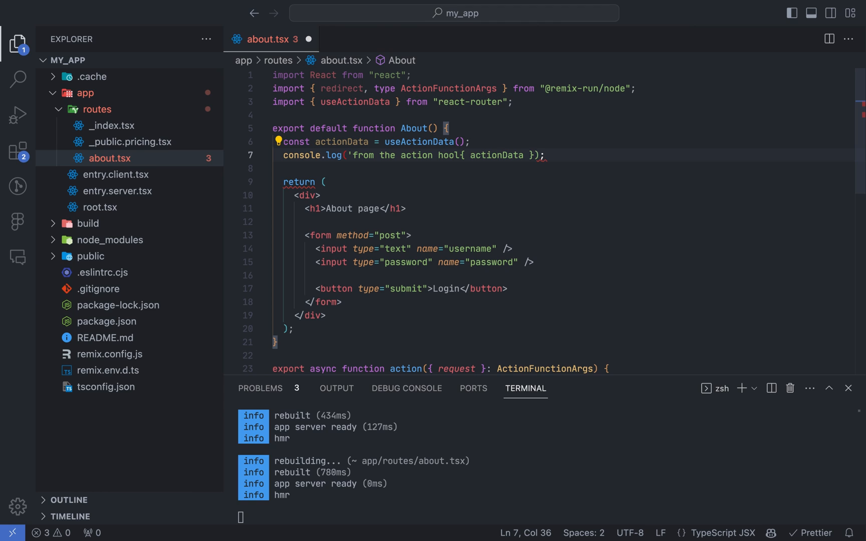
type("k")
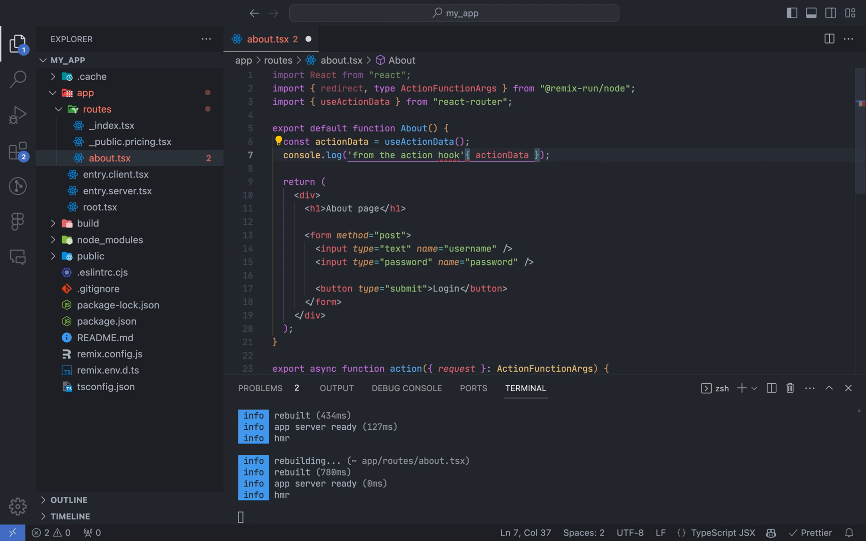
type(",")
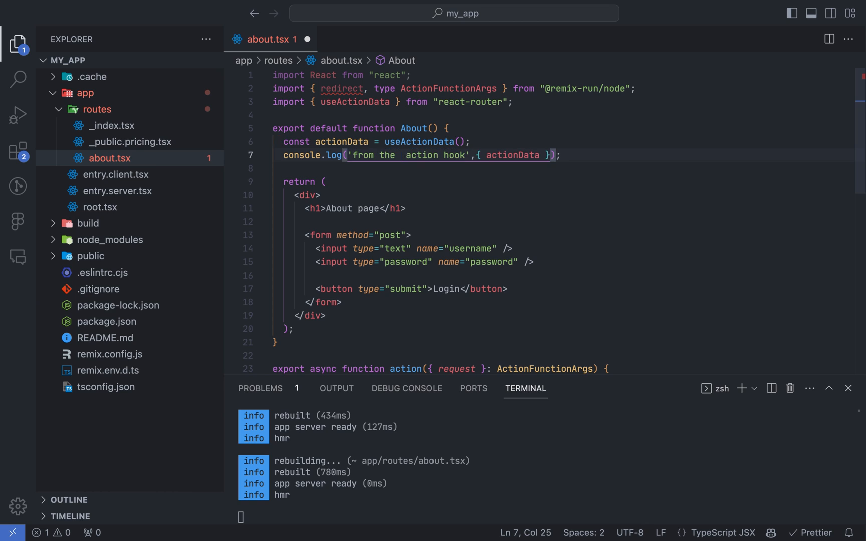
type("use")
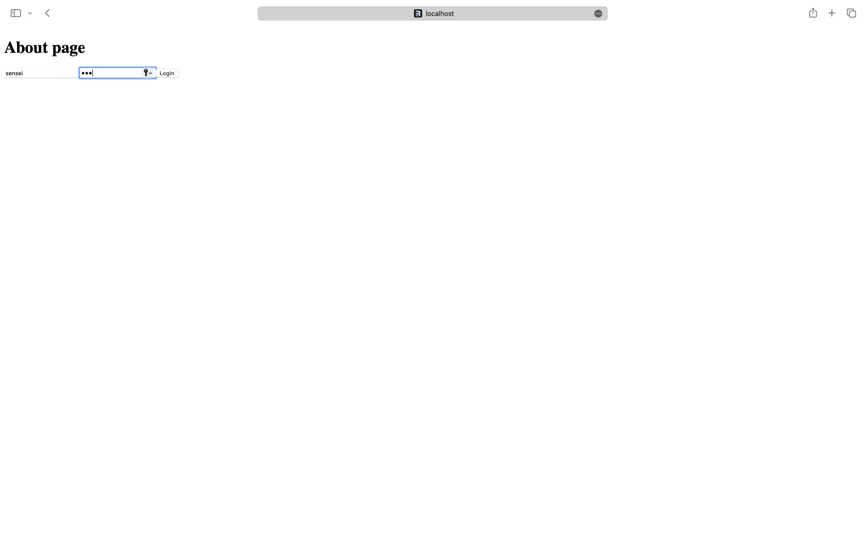
Step: Submit the About page login form as sensei with the password
left_click(166, 72)
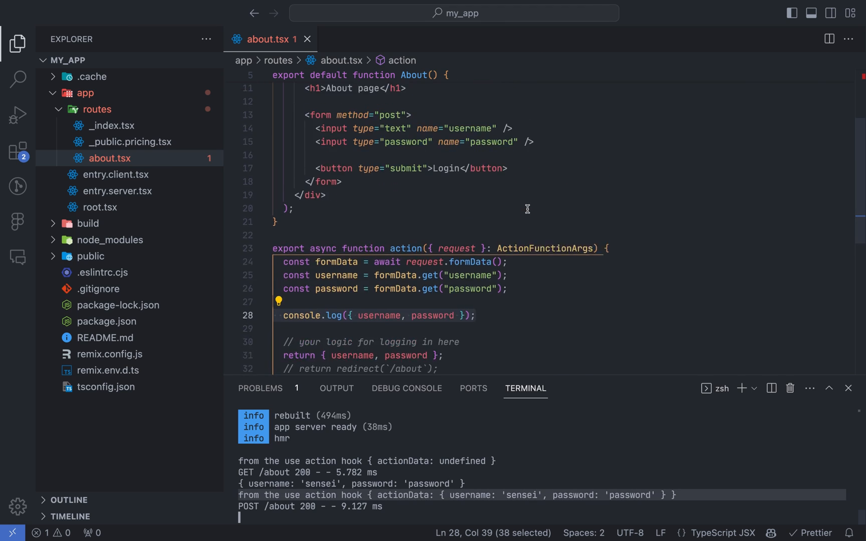
scroll("up", 3)
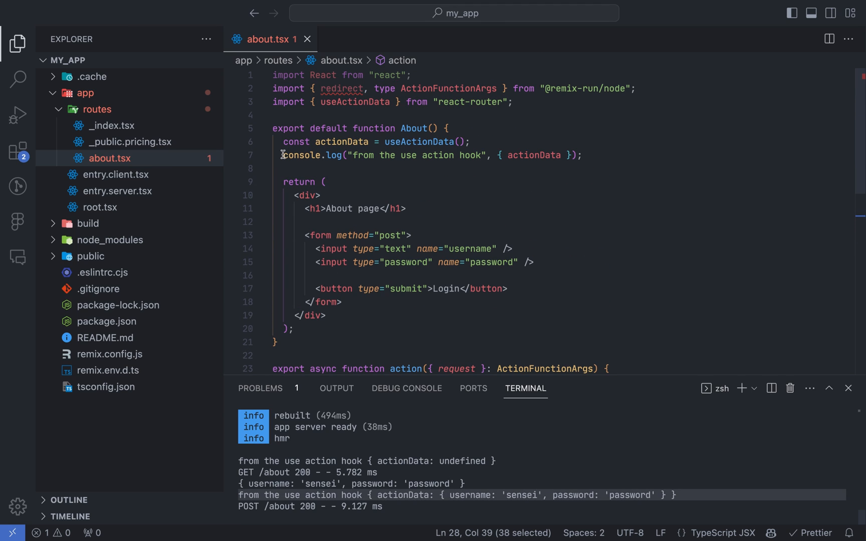